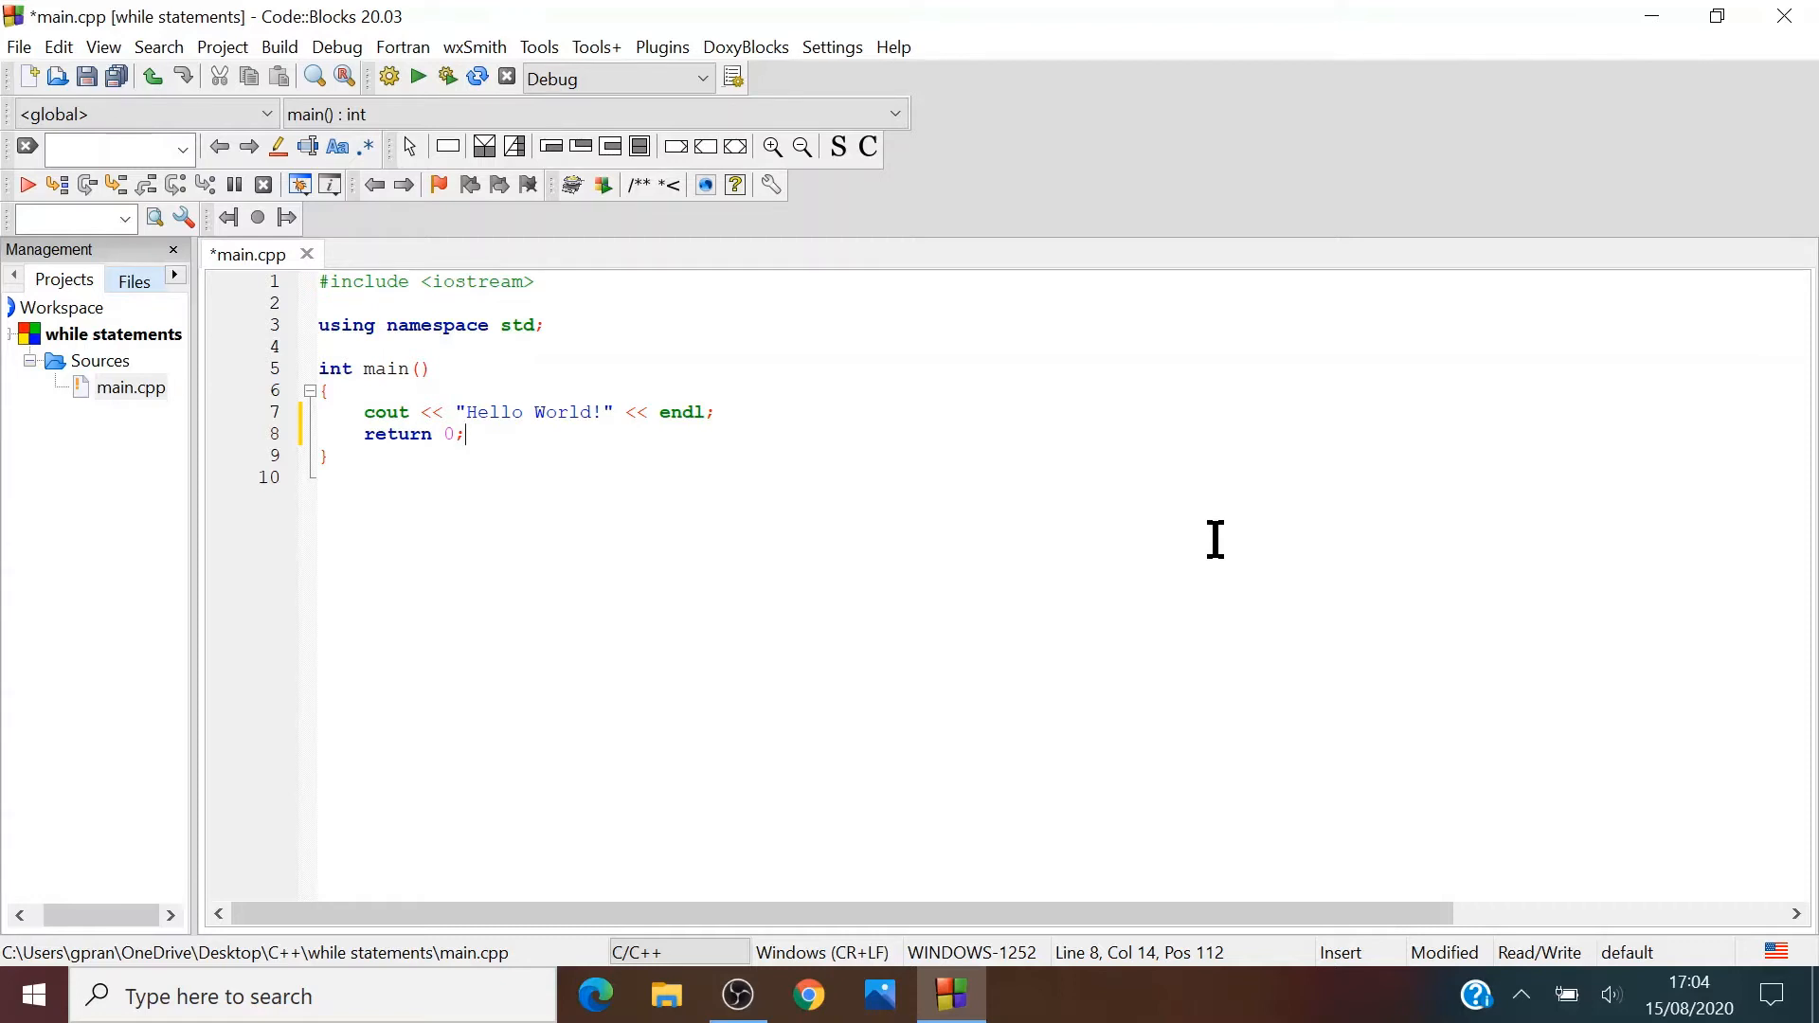
pyautogui.moveTo(551, 446)
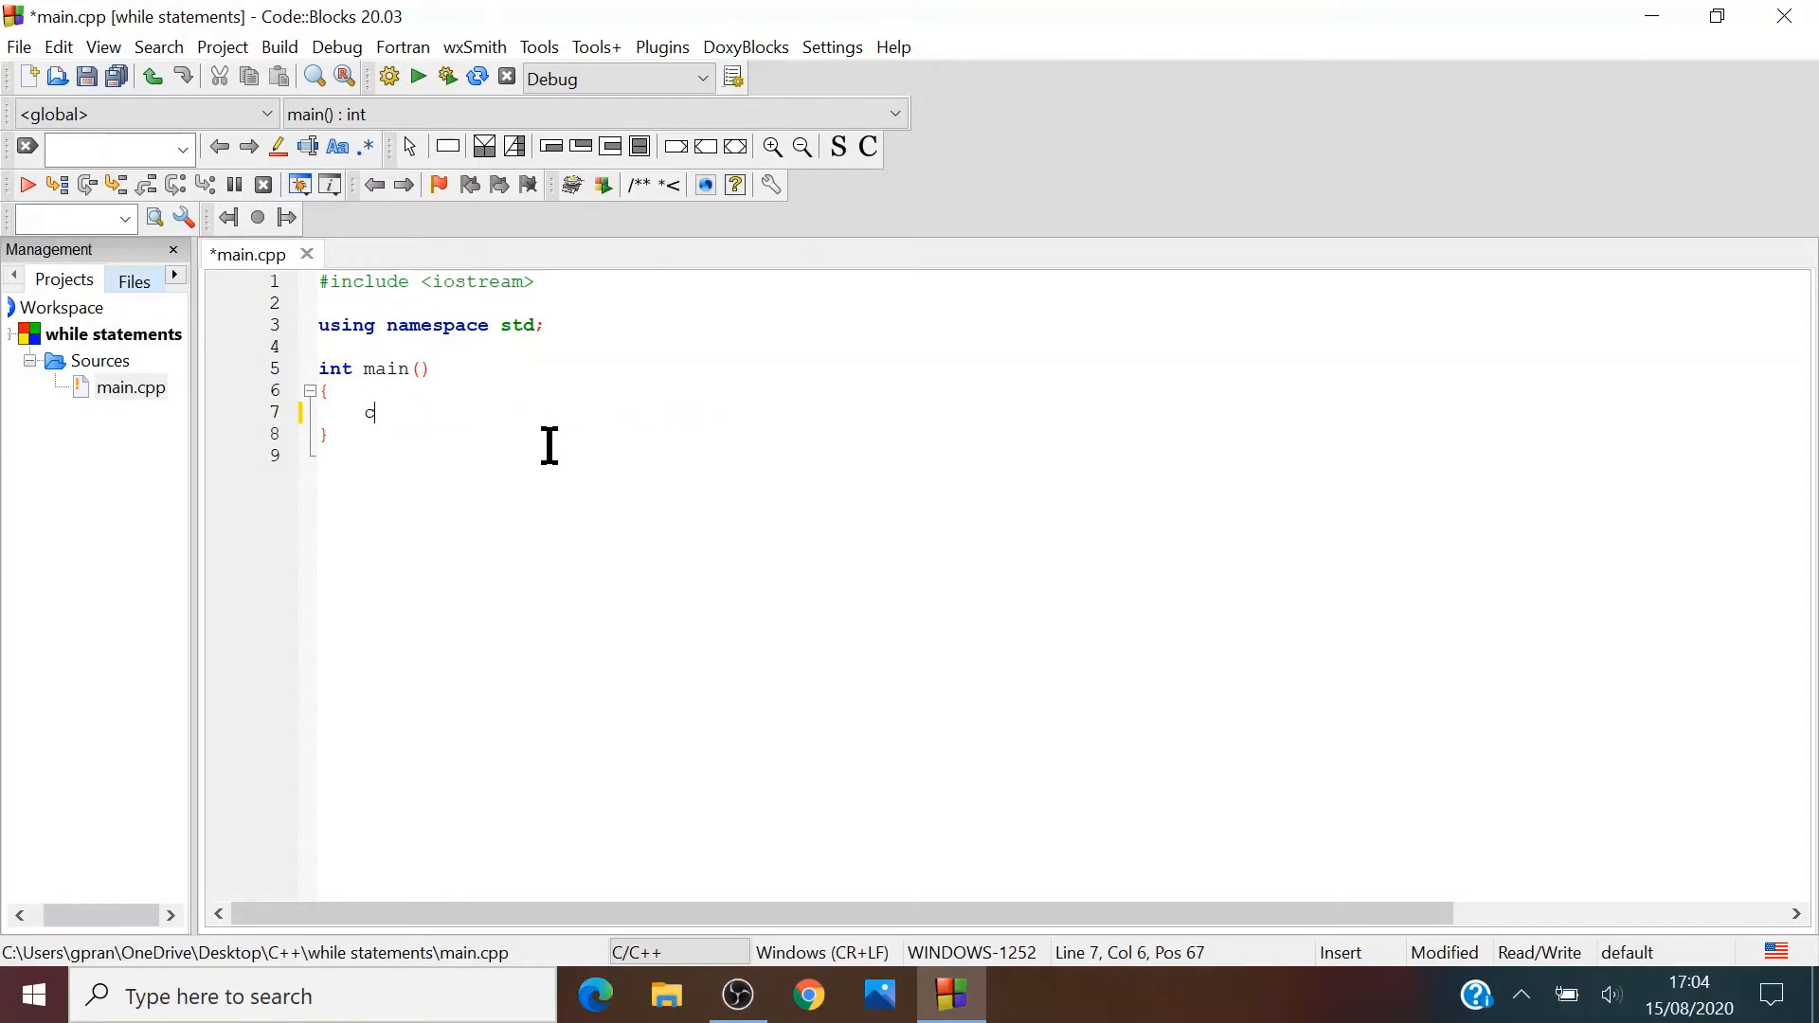
# Write a cout statement printing "1\n2\n…\n10\n" on line 7, followed by return 0;
pyautogui.press('Backspace')
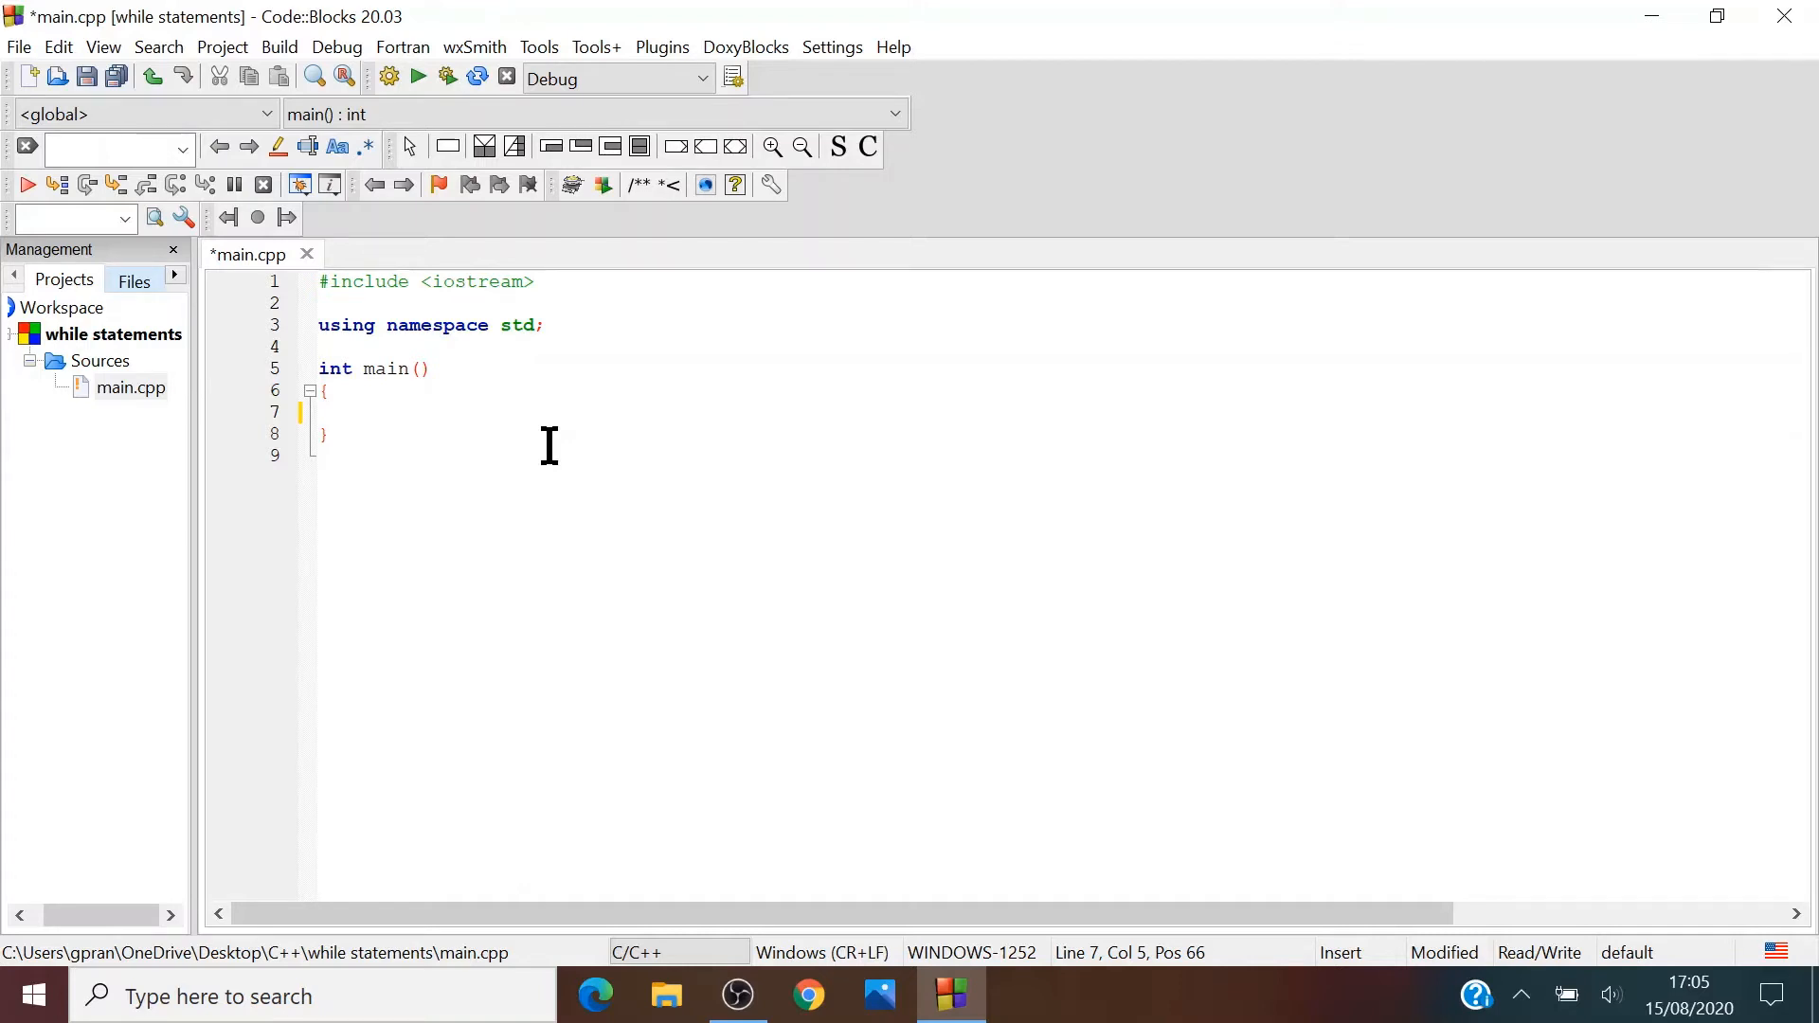
pyautogui.write('cout')
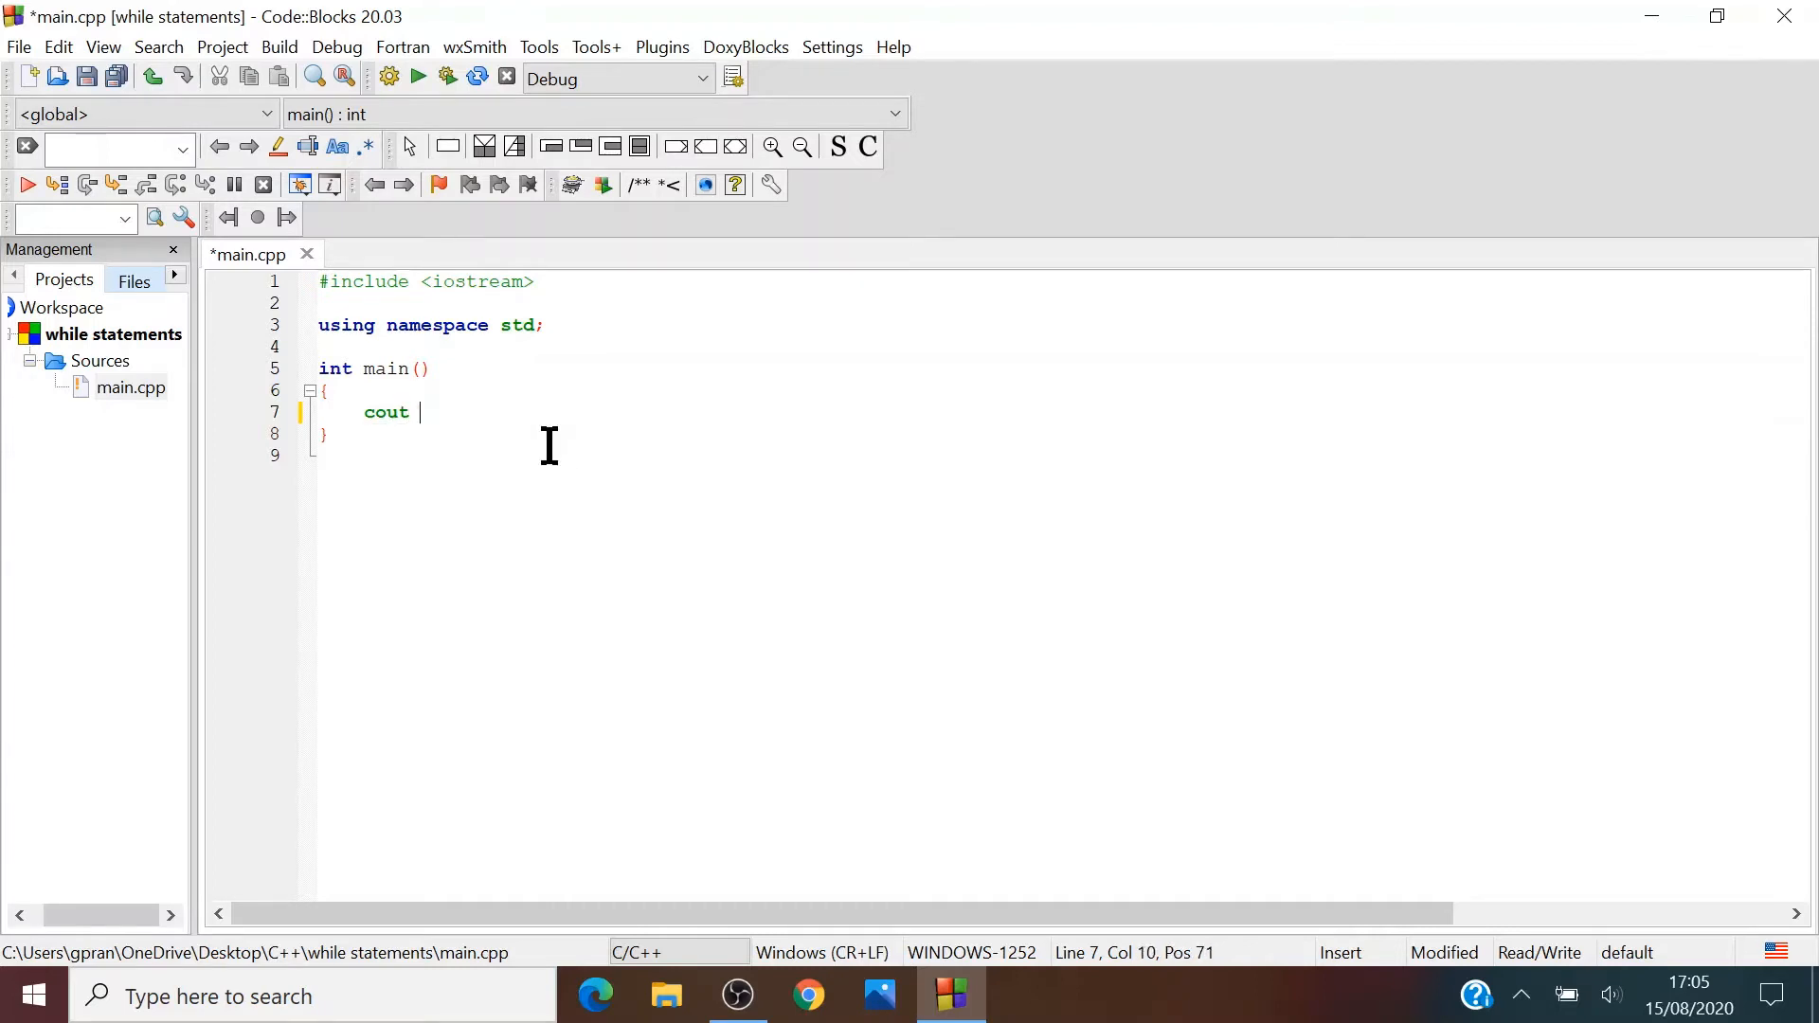
pyautogui.write('<<')
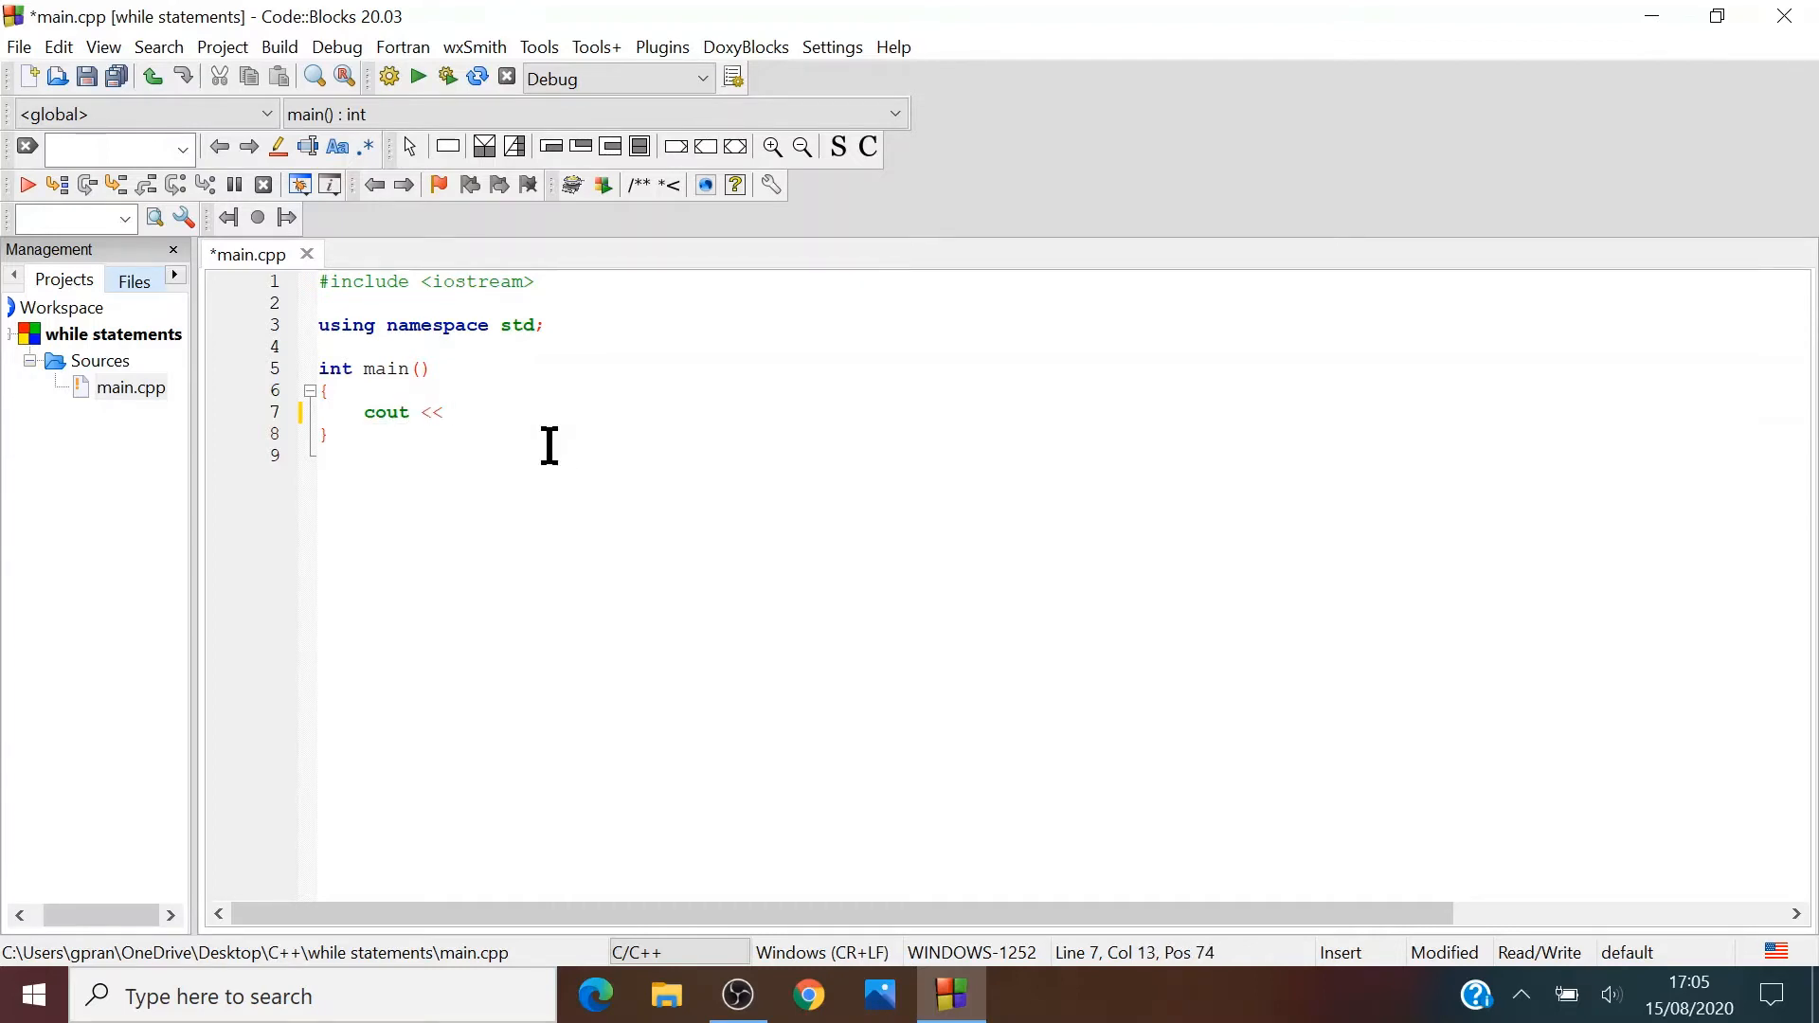
pyautogui.write('"1"')
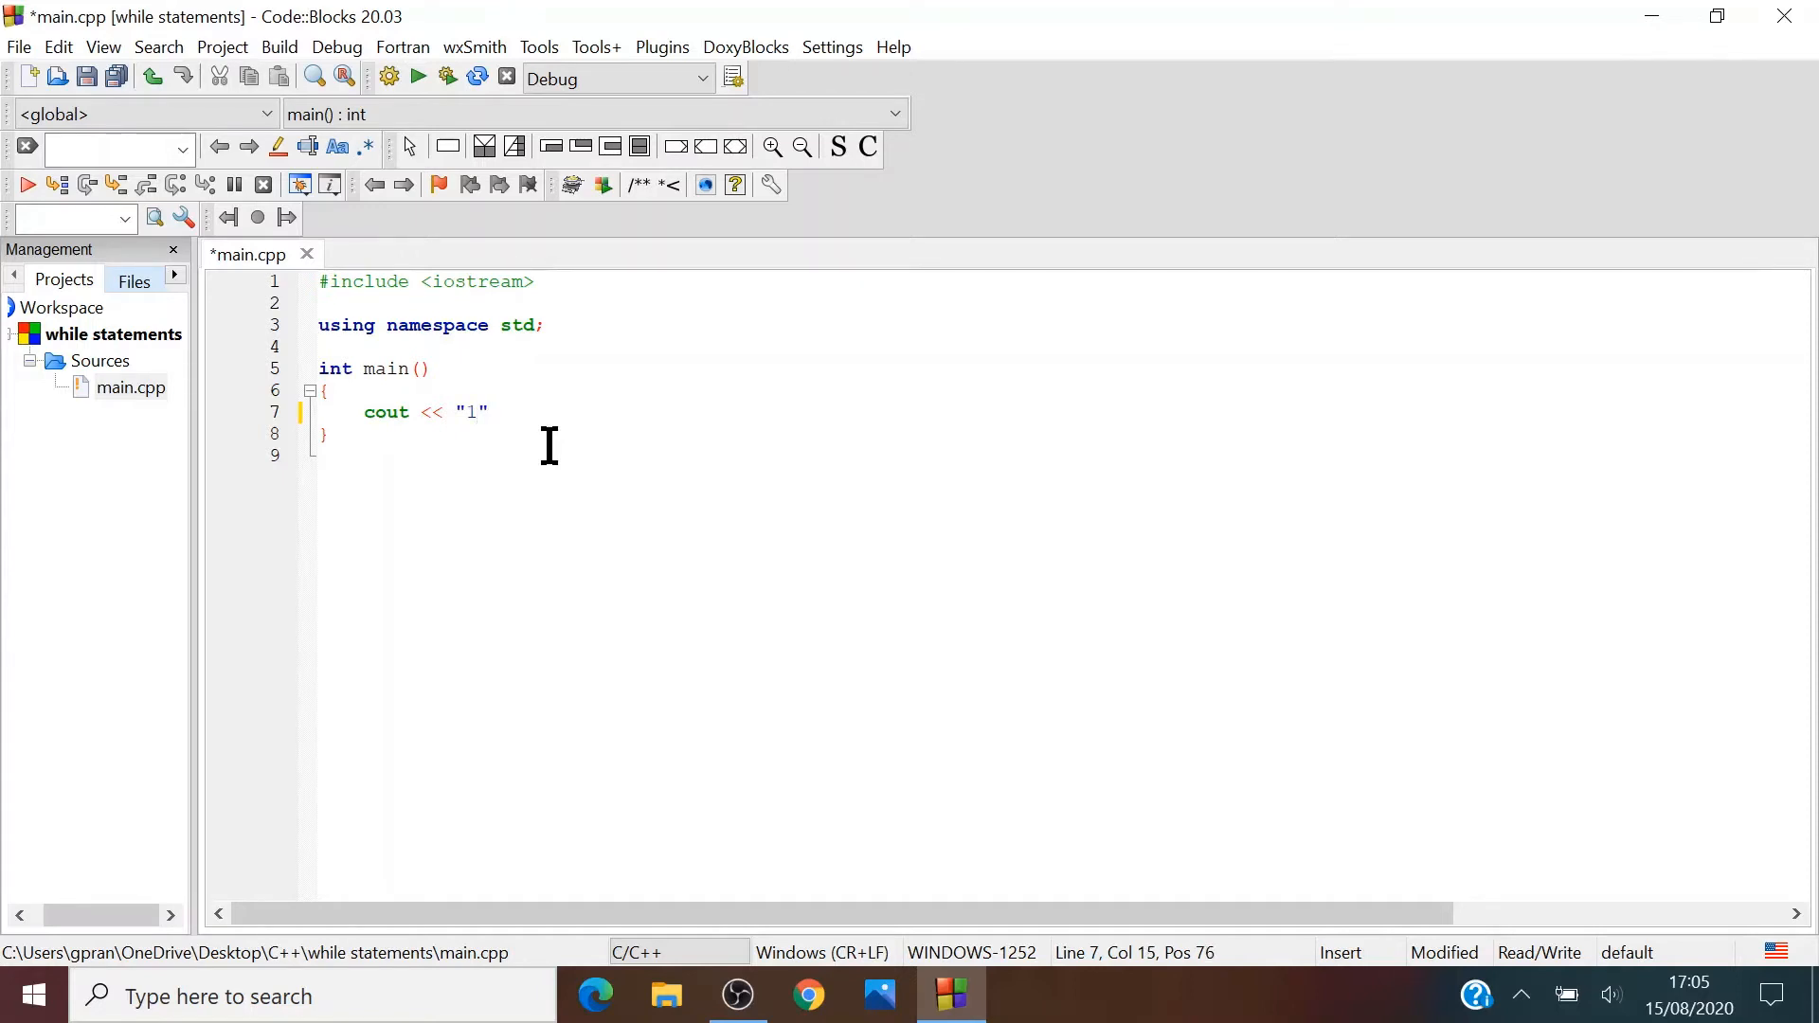
pyautogui.write('\\')
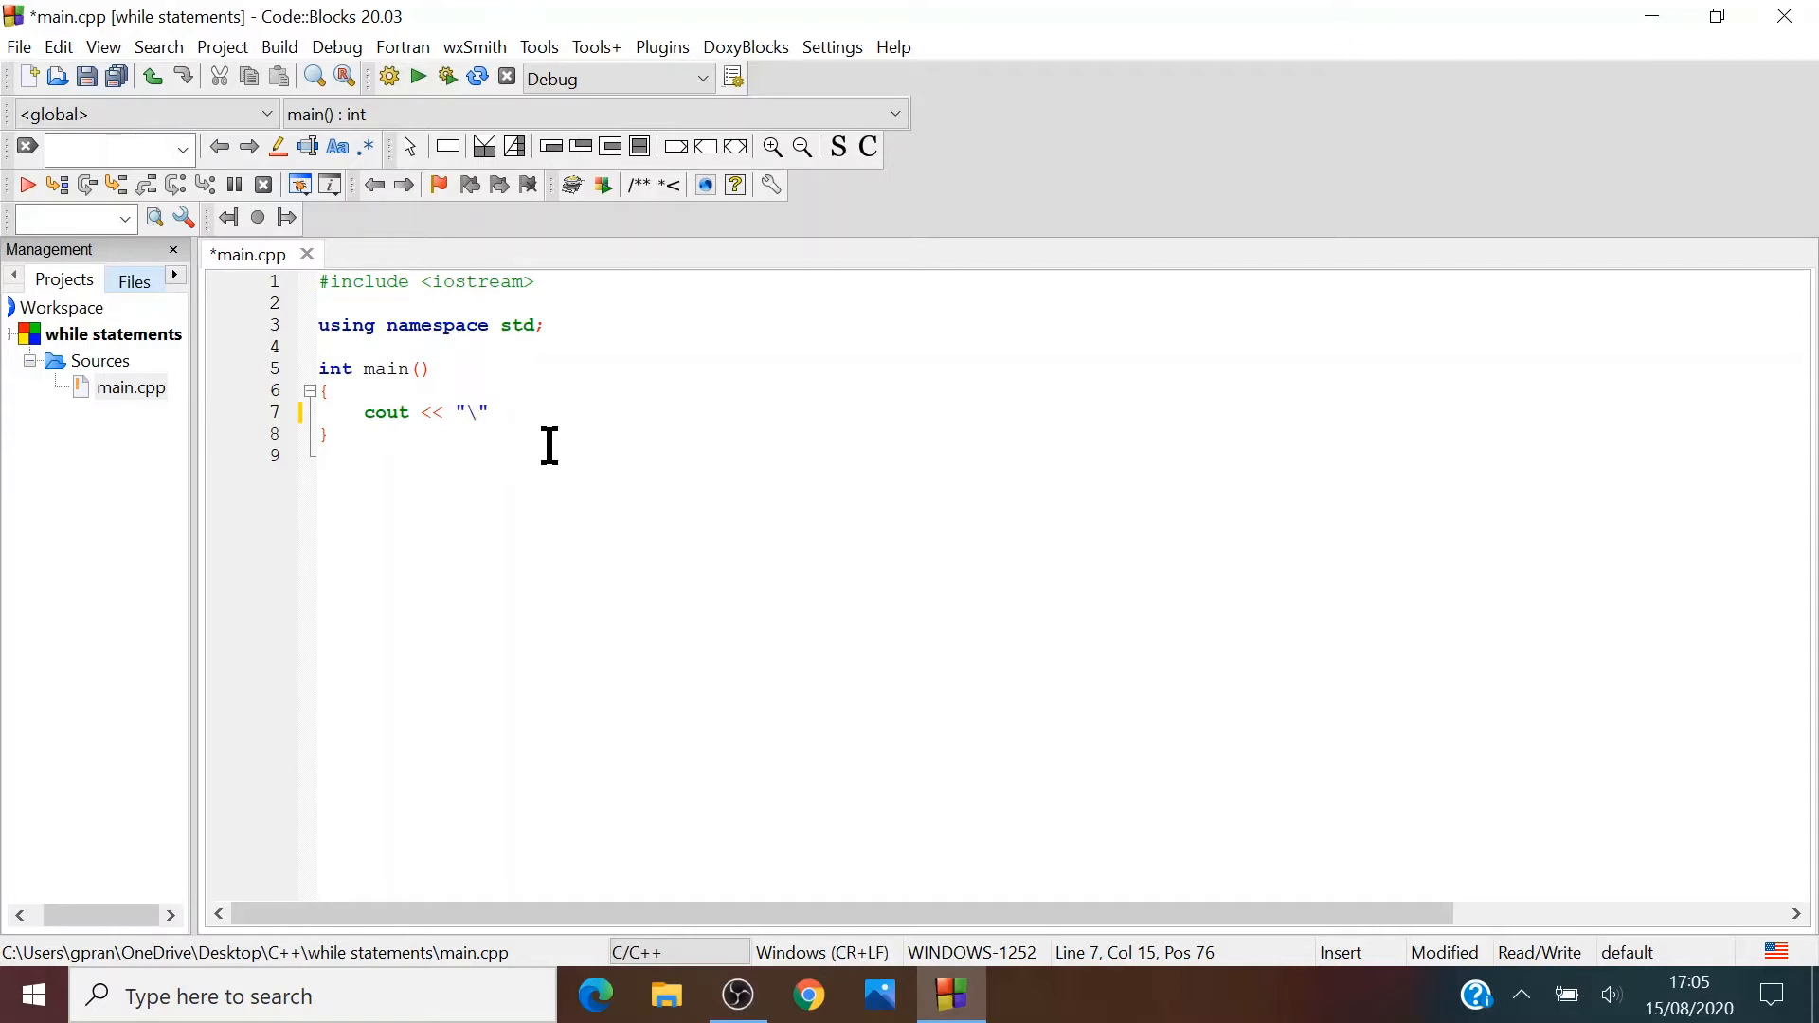
pyautogui.write('1')
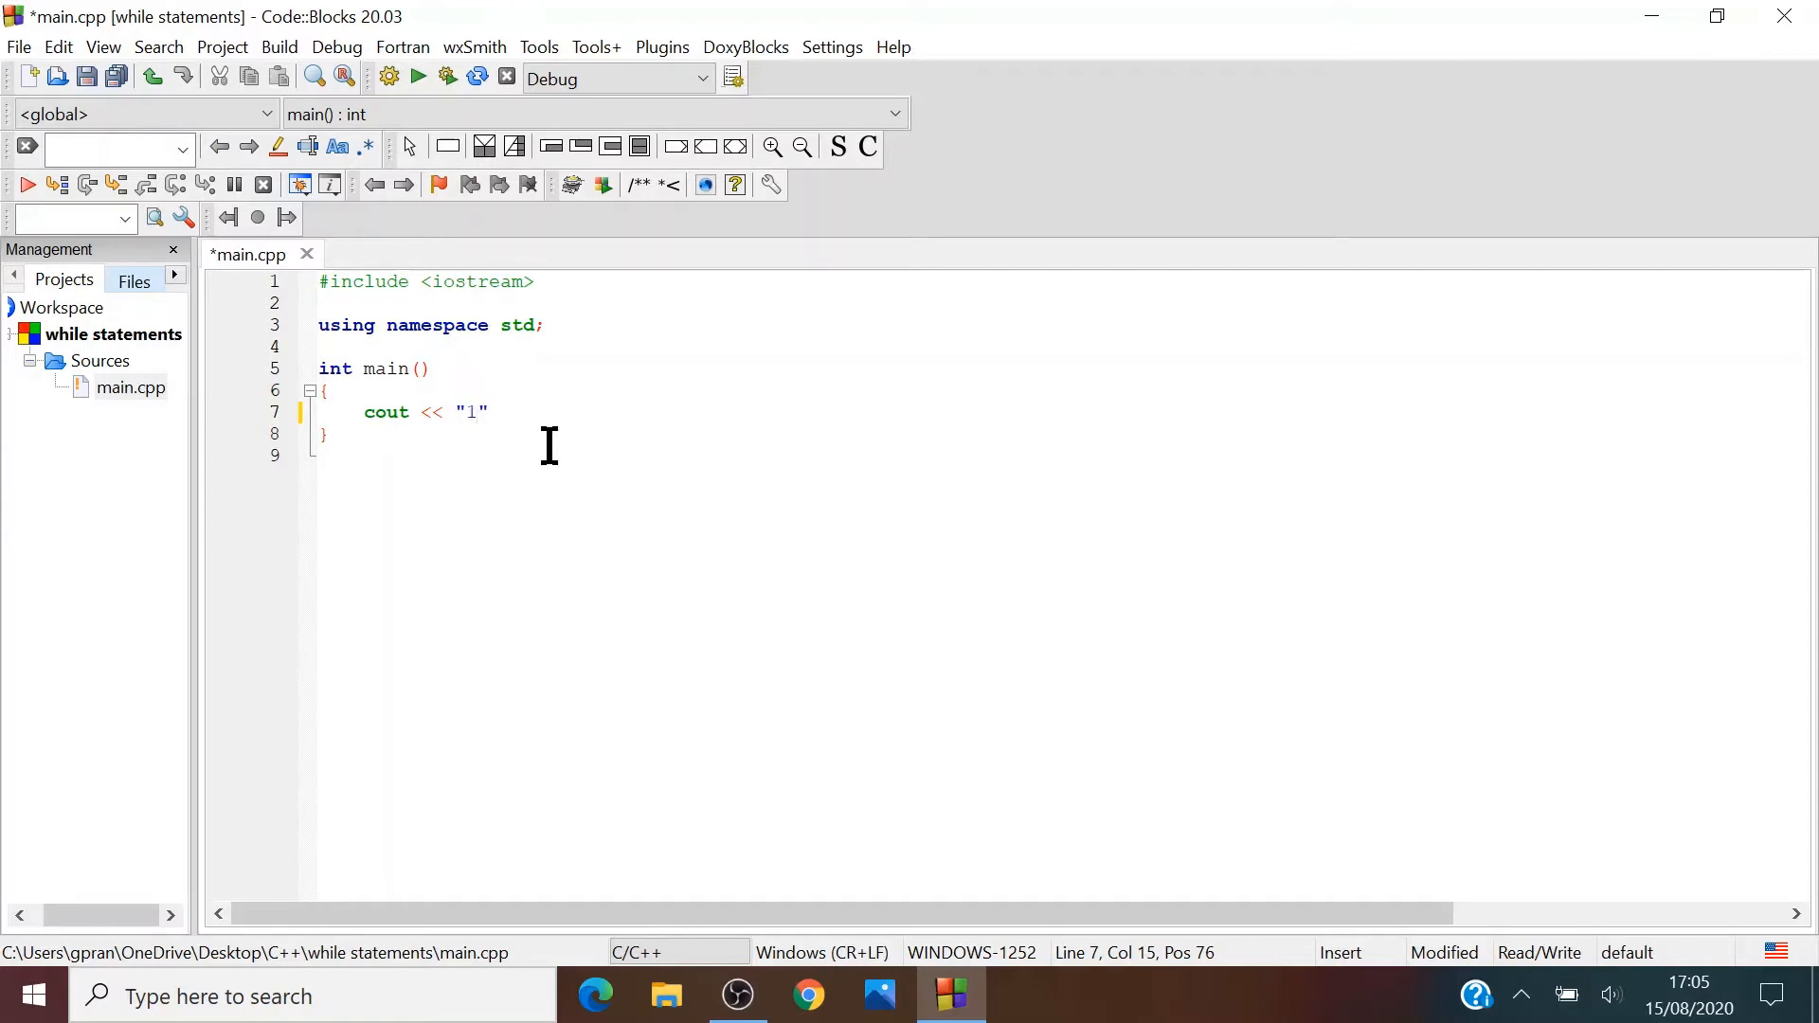
pyautogui.write('\\n')
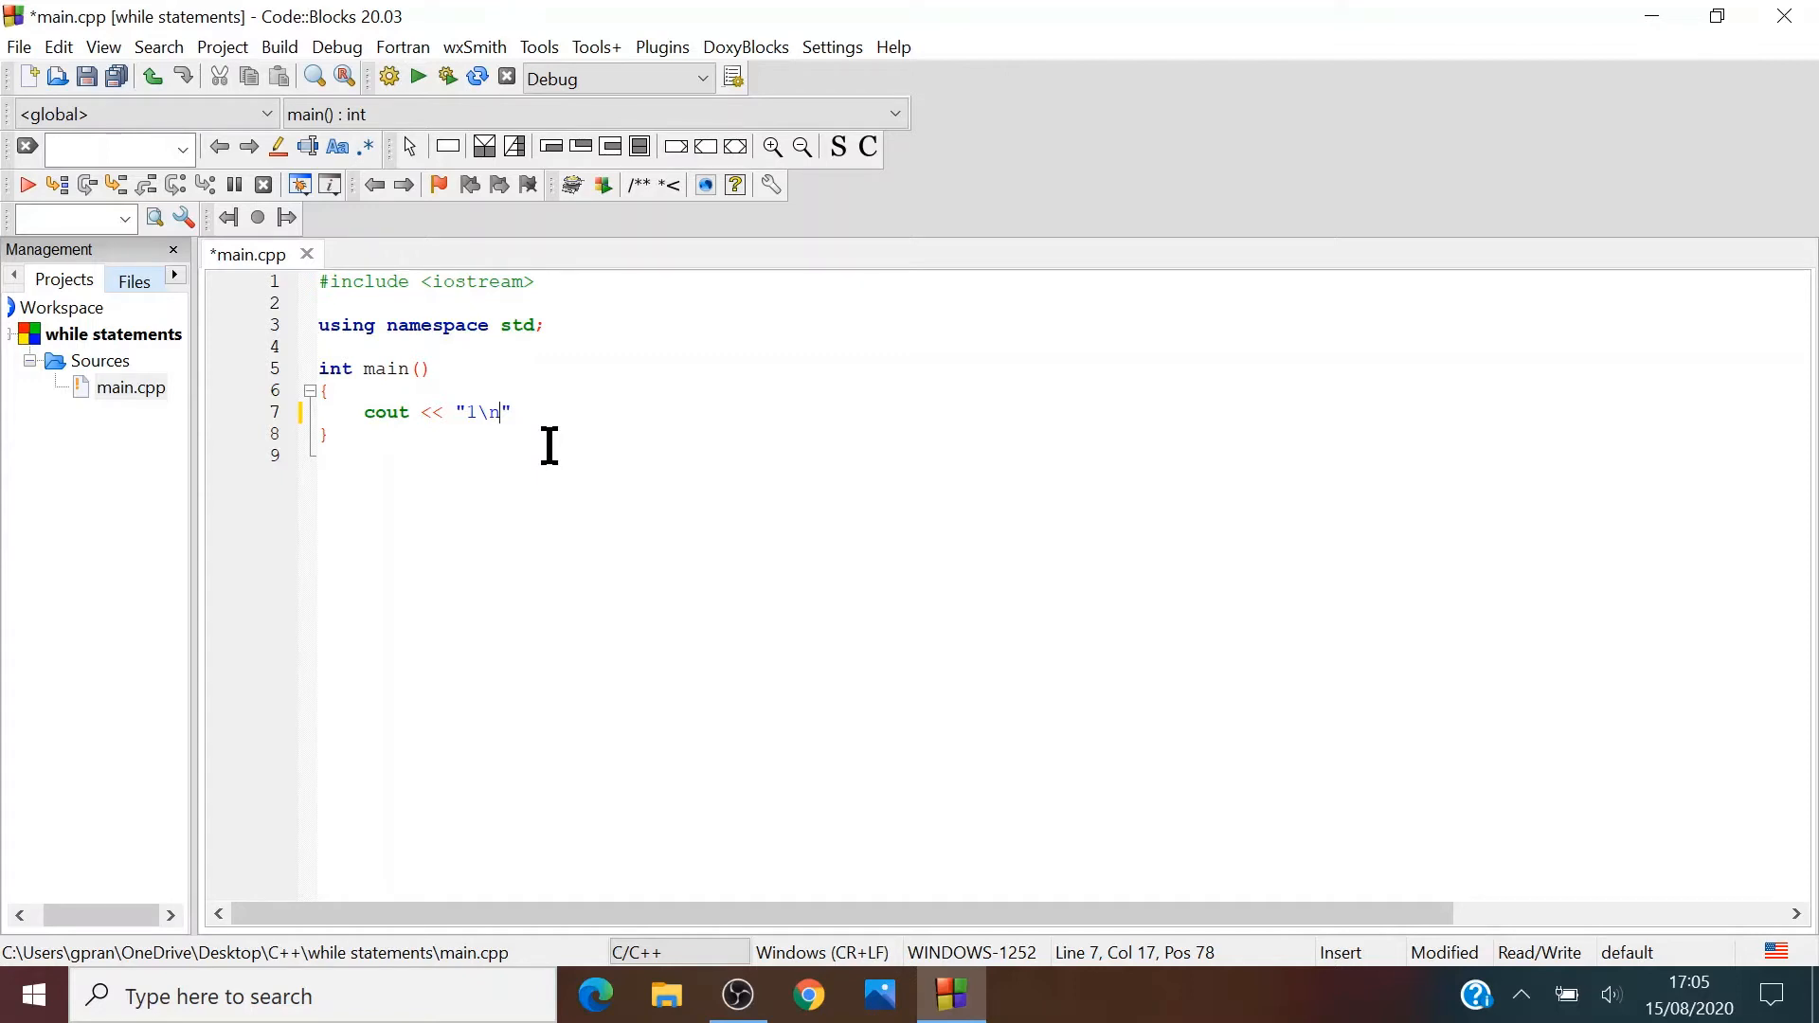
pyautogui.write('2\\n3\\n4\\n5\\n6\\n7\\n8\\n9\\n10\\n')
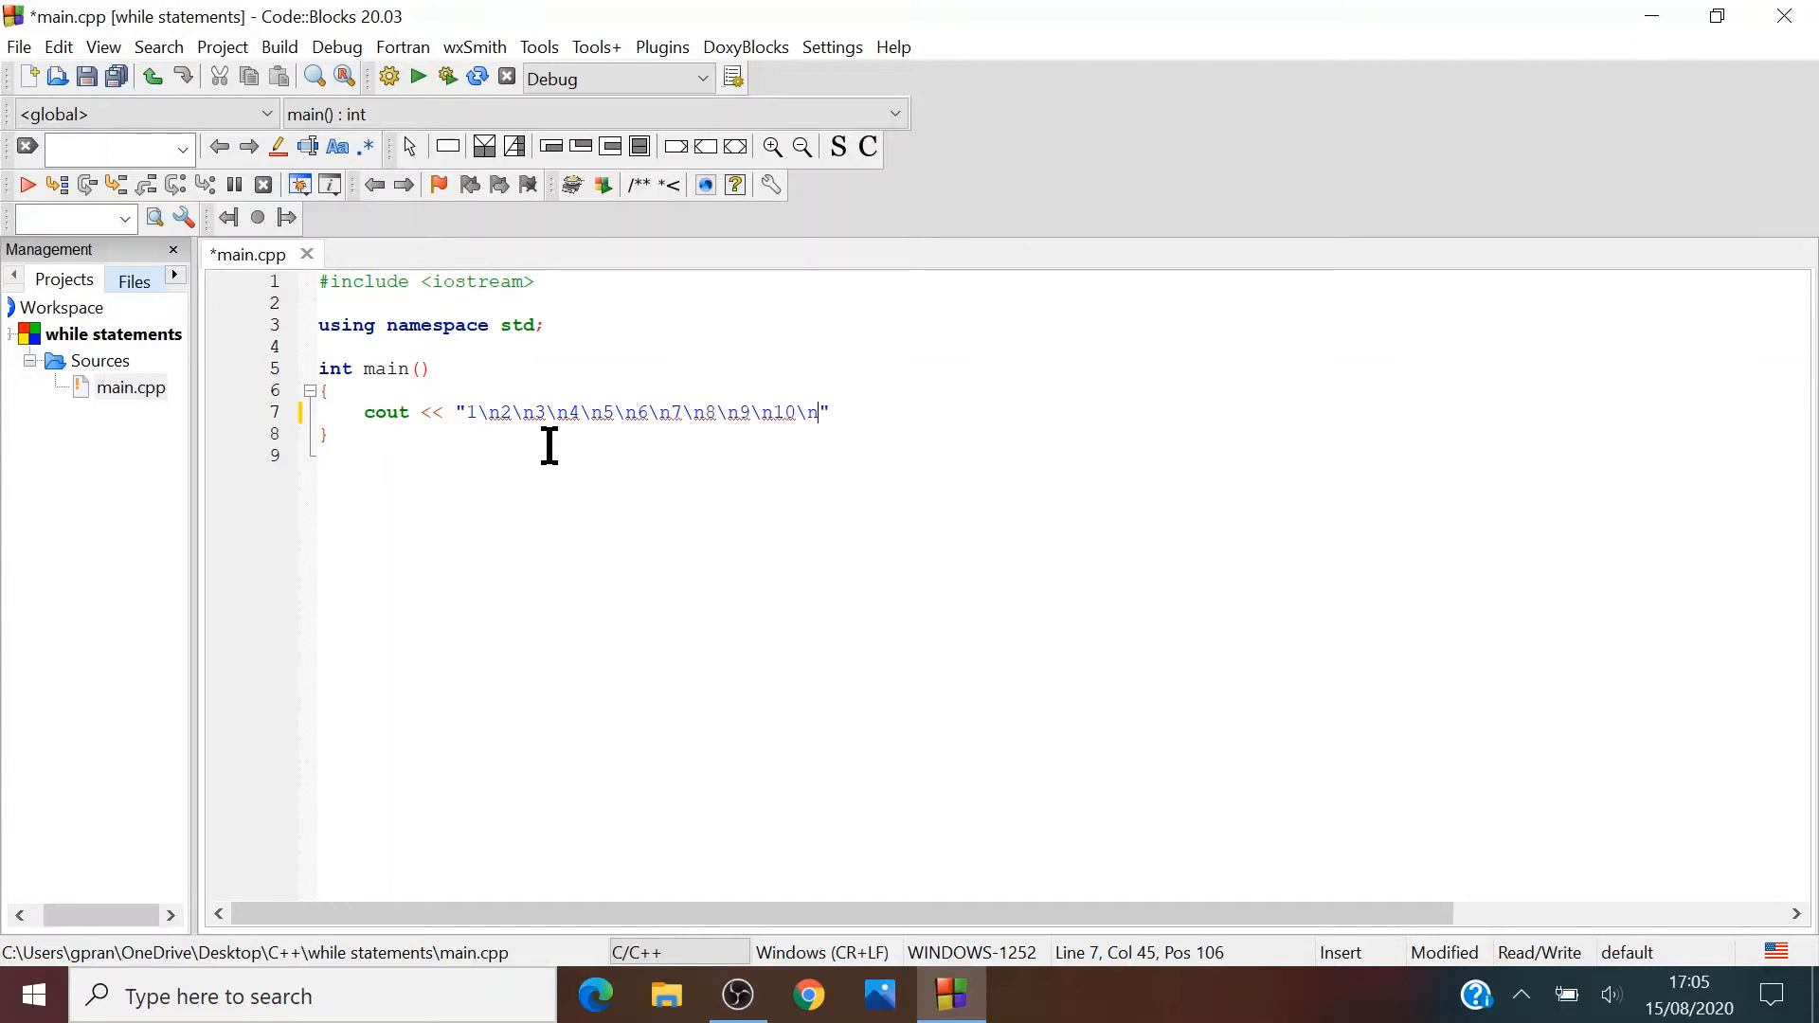
pyautogui.write(';')
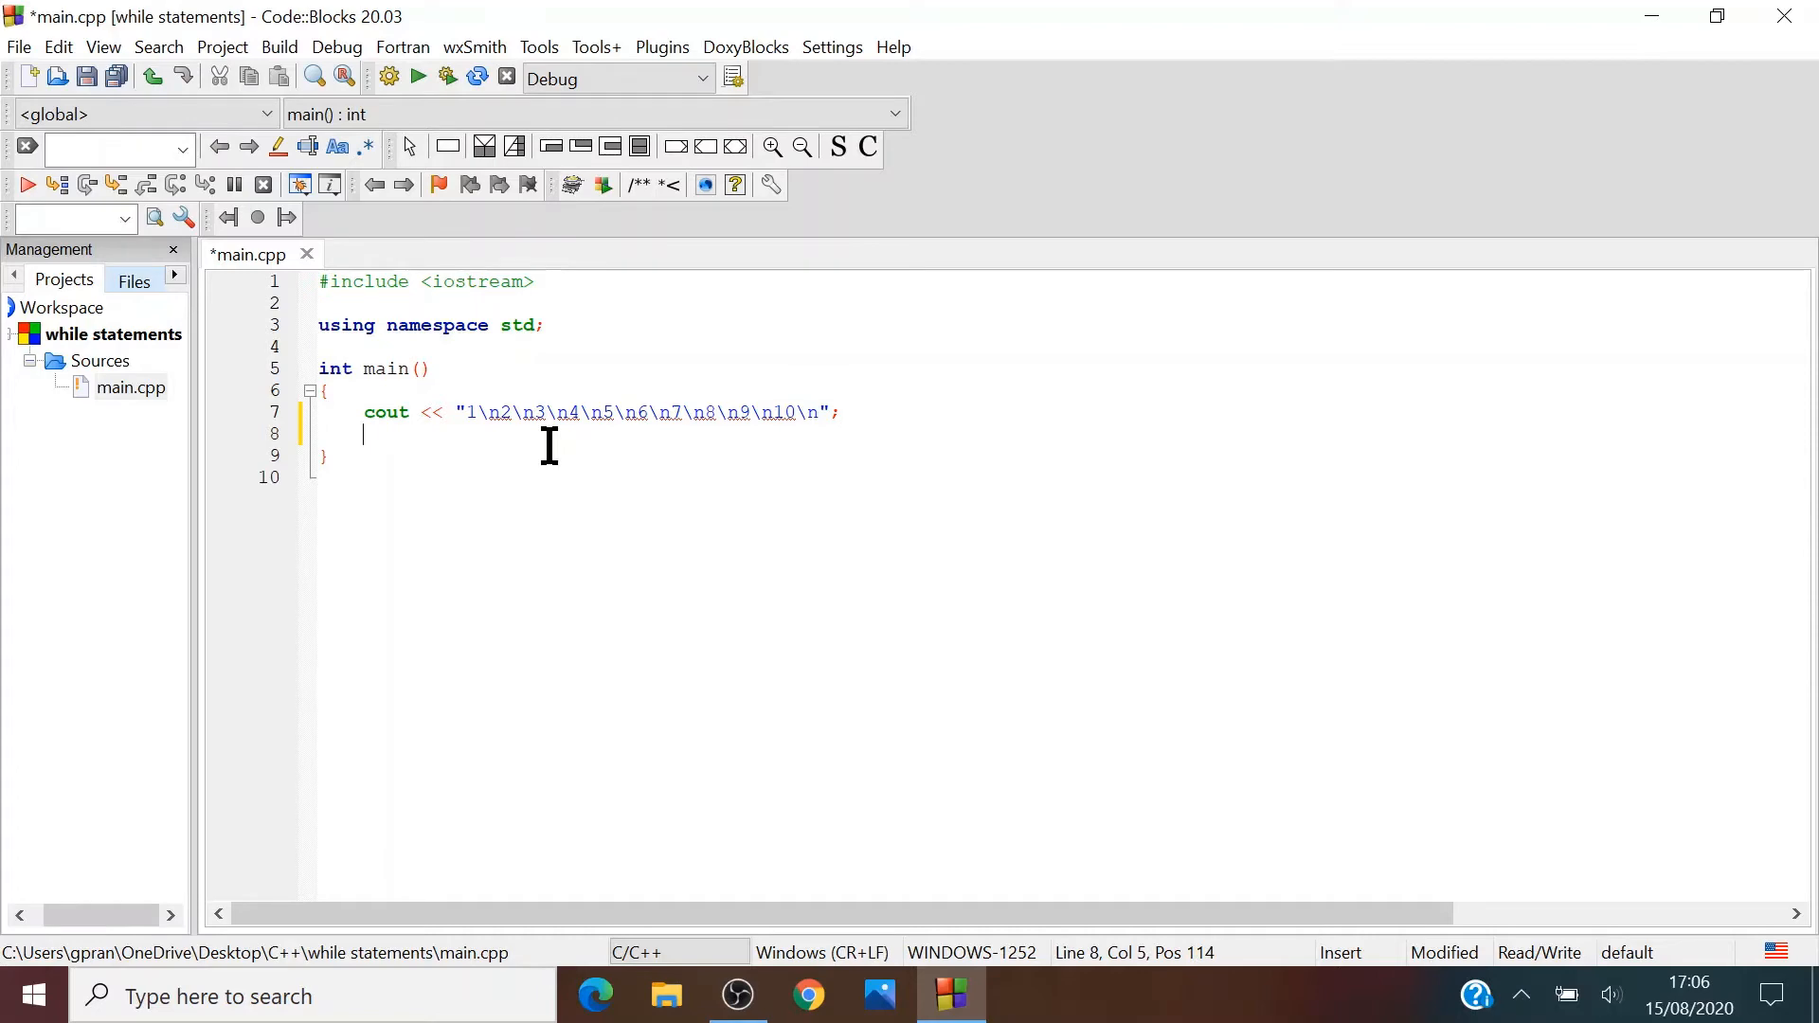
pyautogui.write('ret')
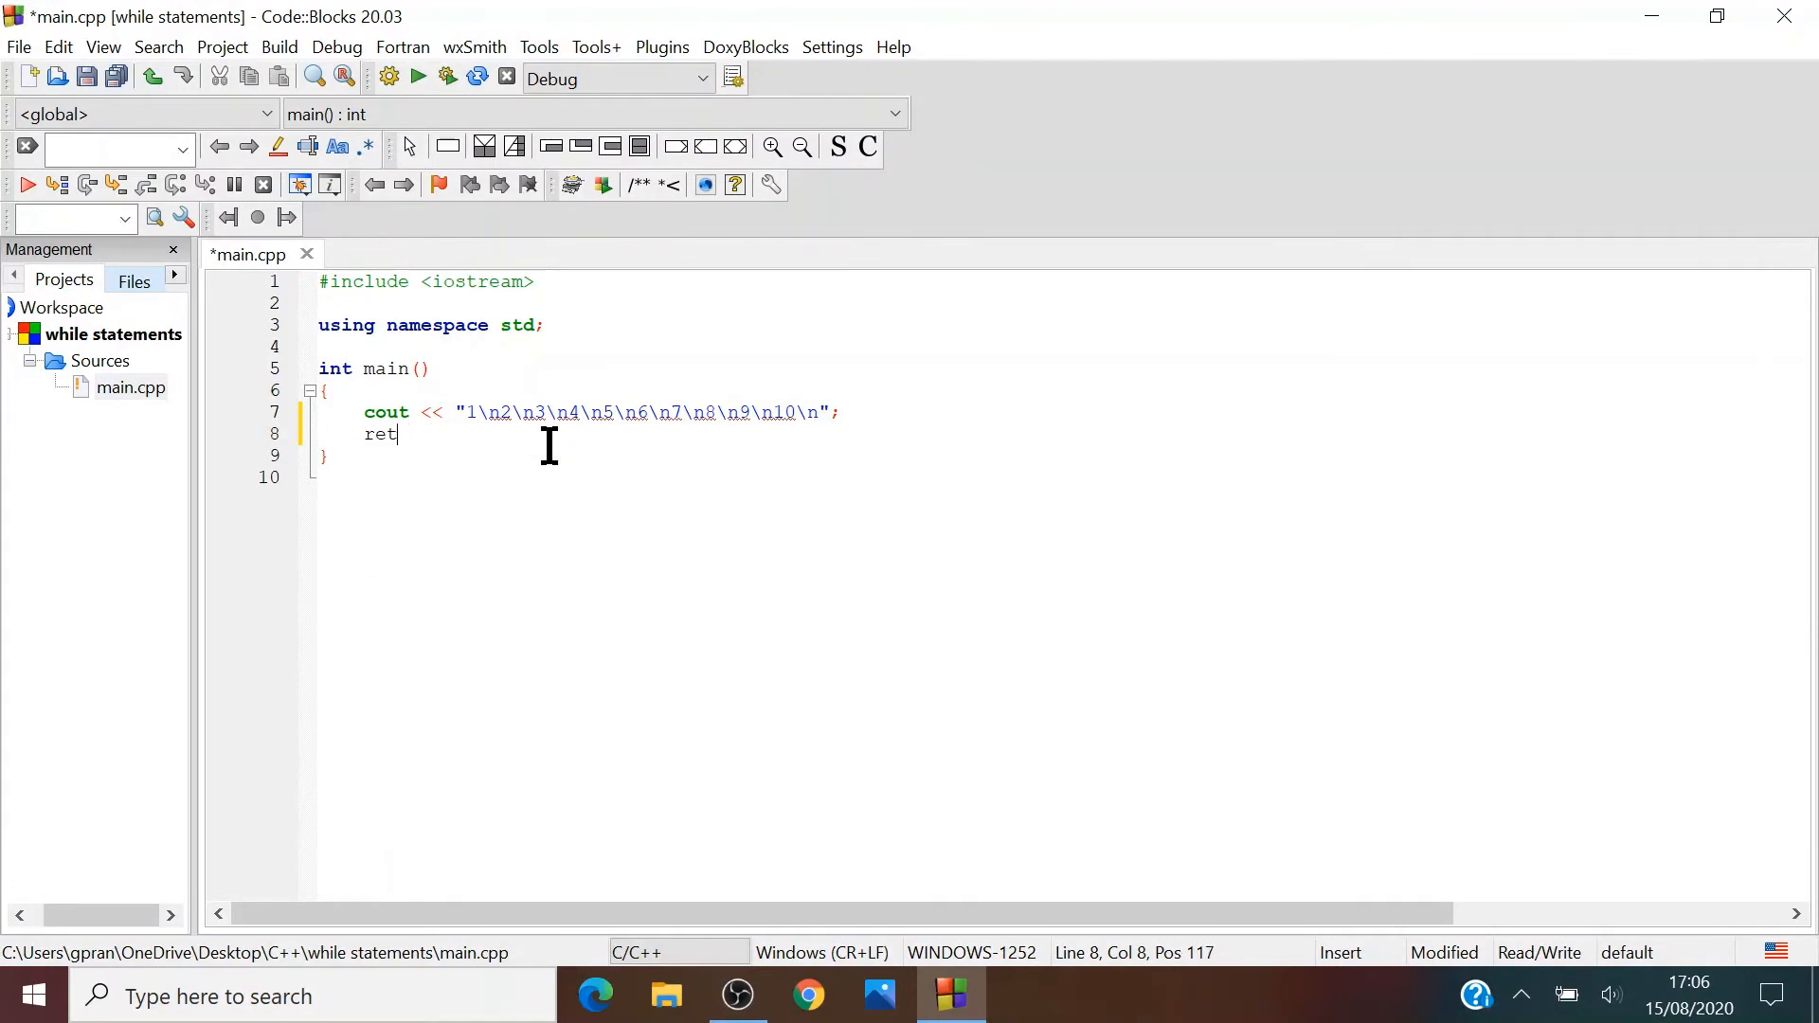
pyautogui.write('urn 0;')
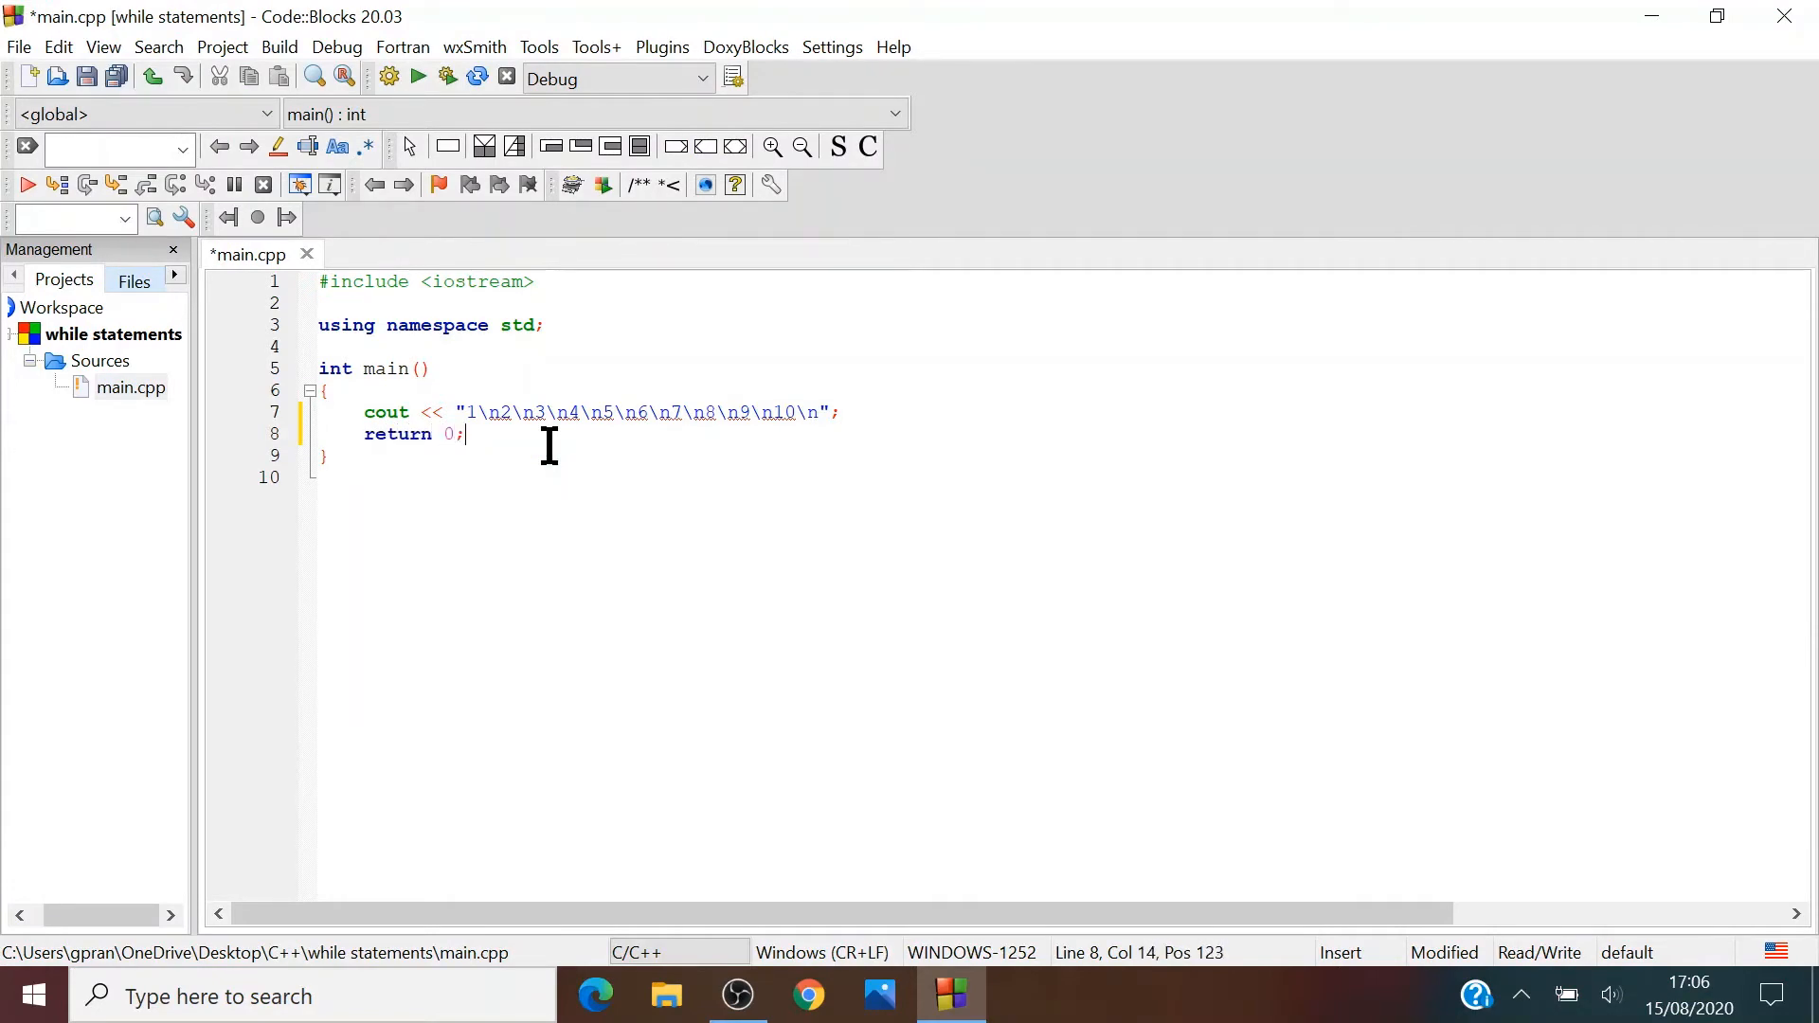
pyautogui.moveTo(446, 77)
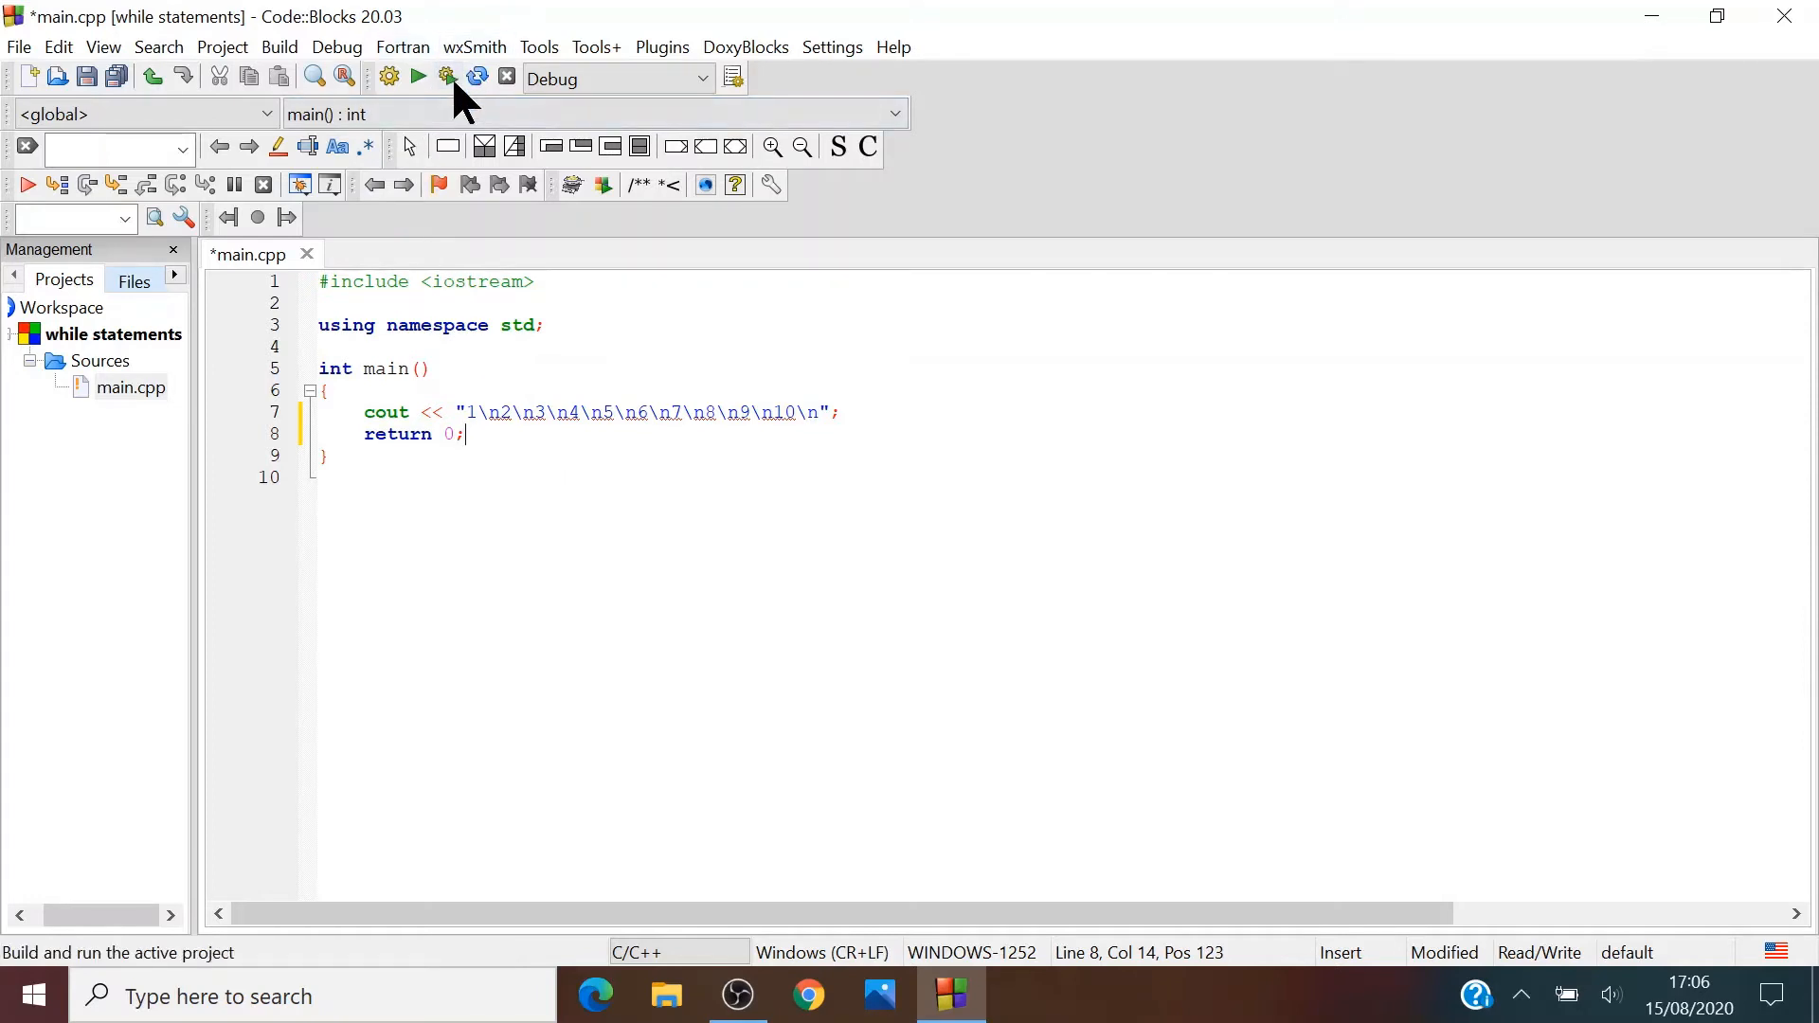
# Build and run the hardcoded-output program, then return to editing main.cpp
pyautogui.click(418, 77)
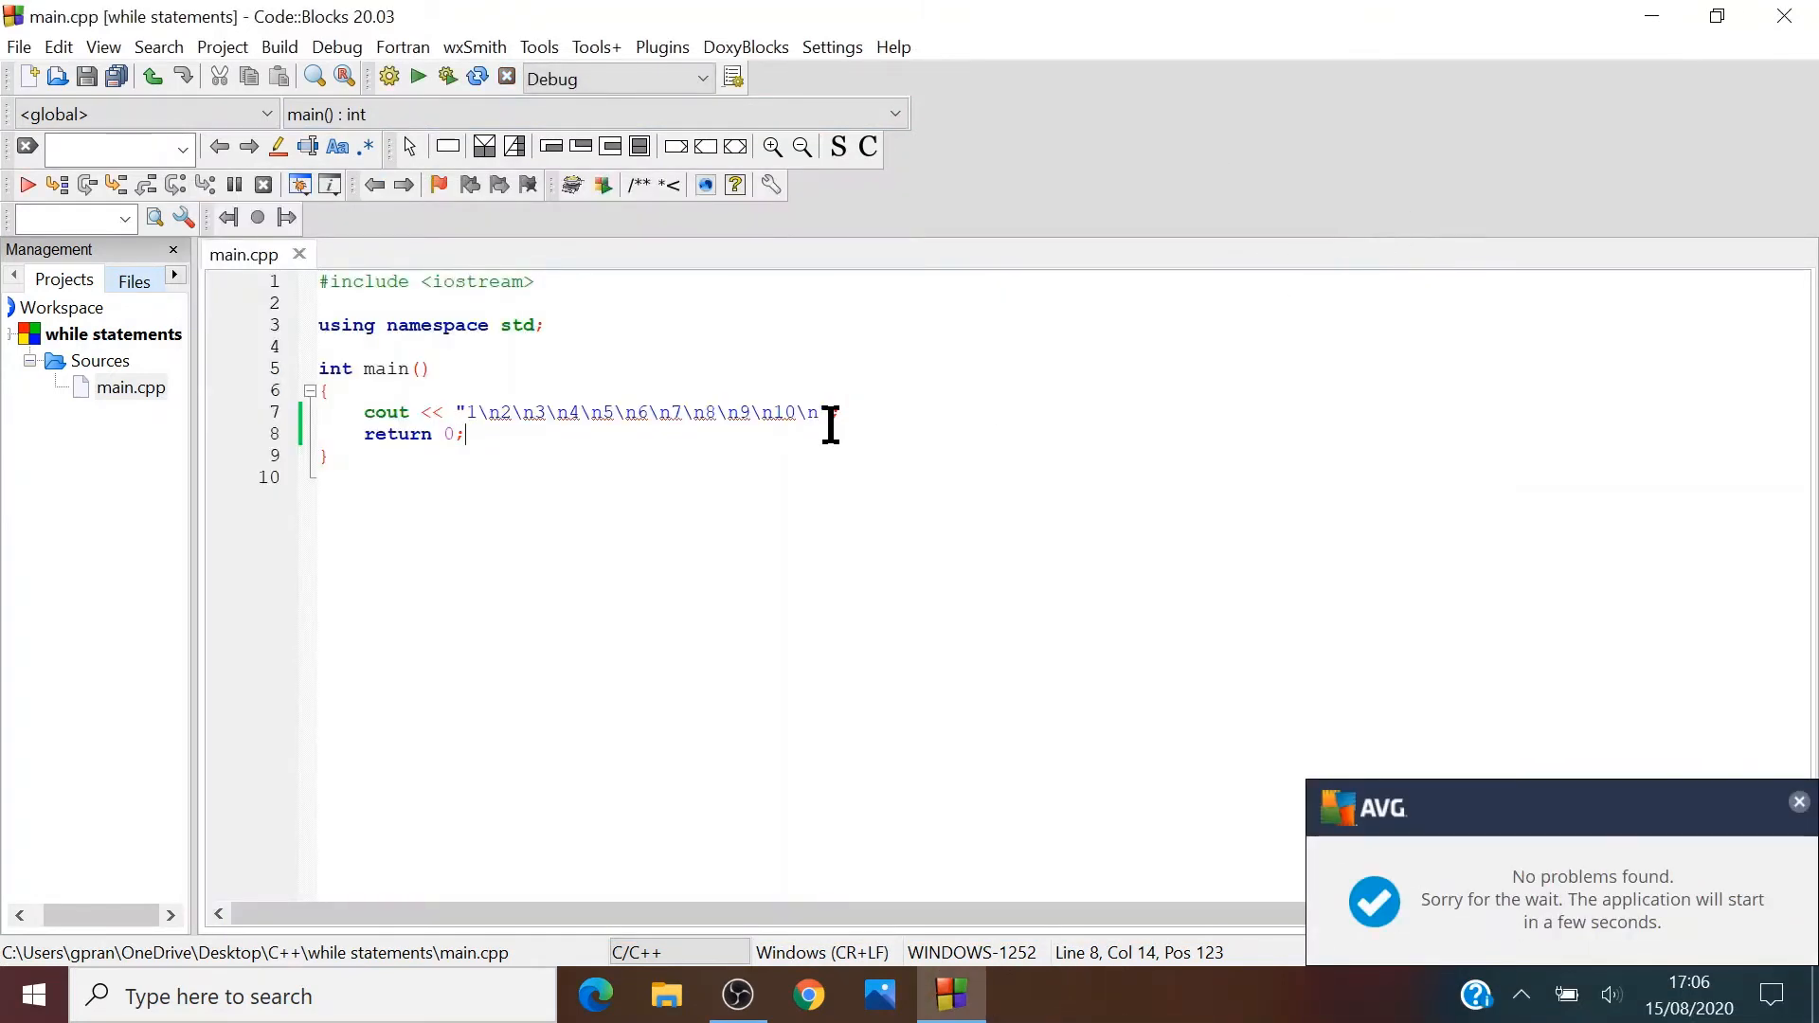
pyautogui.write('";')
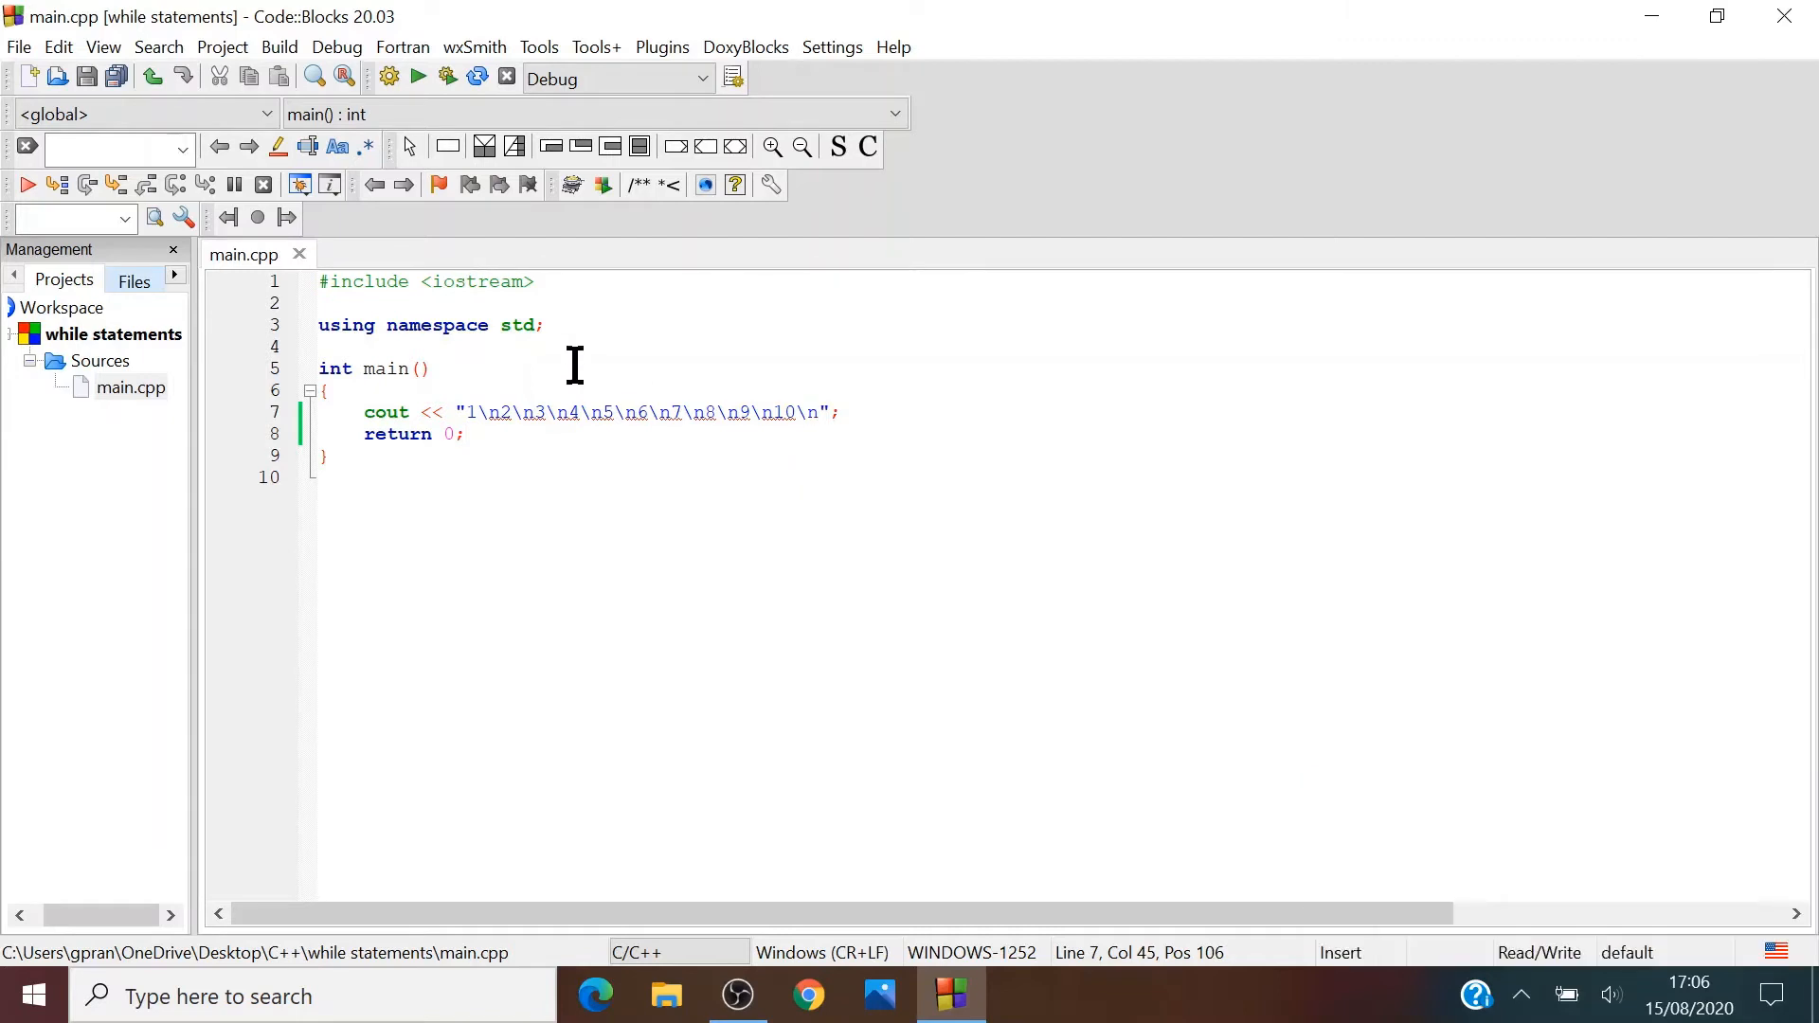
pyautogui.click(476, 412)
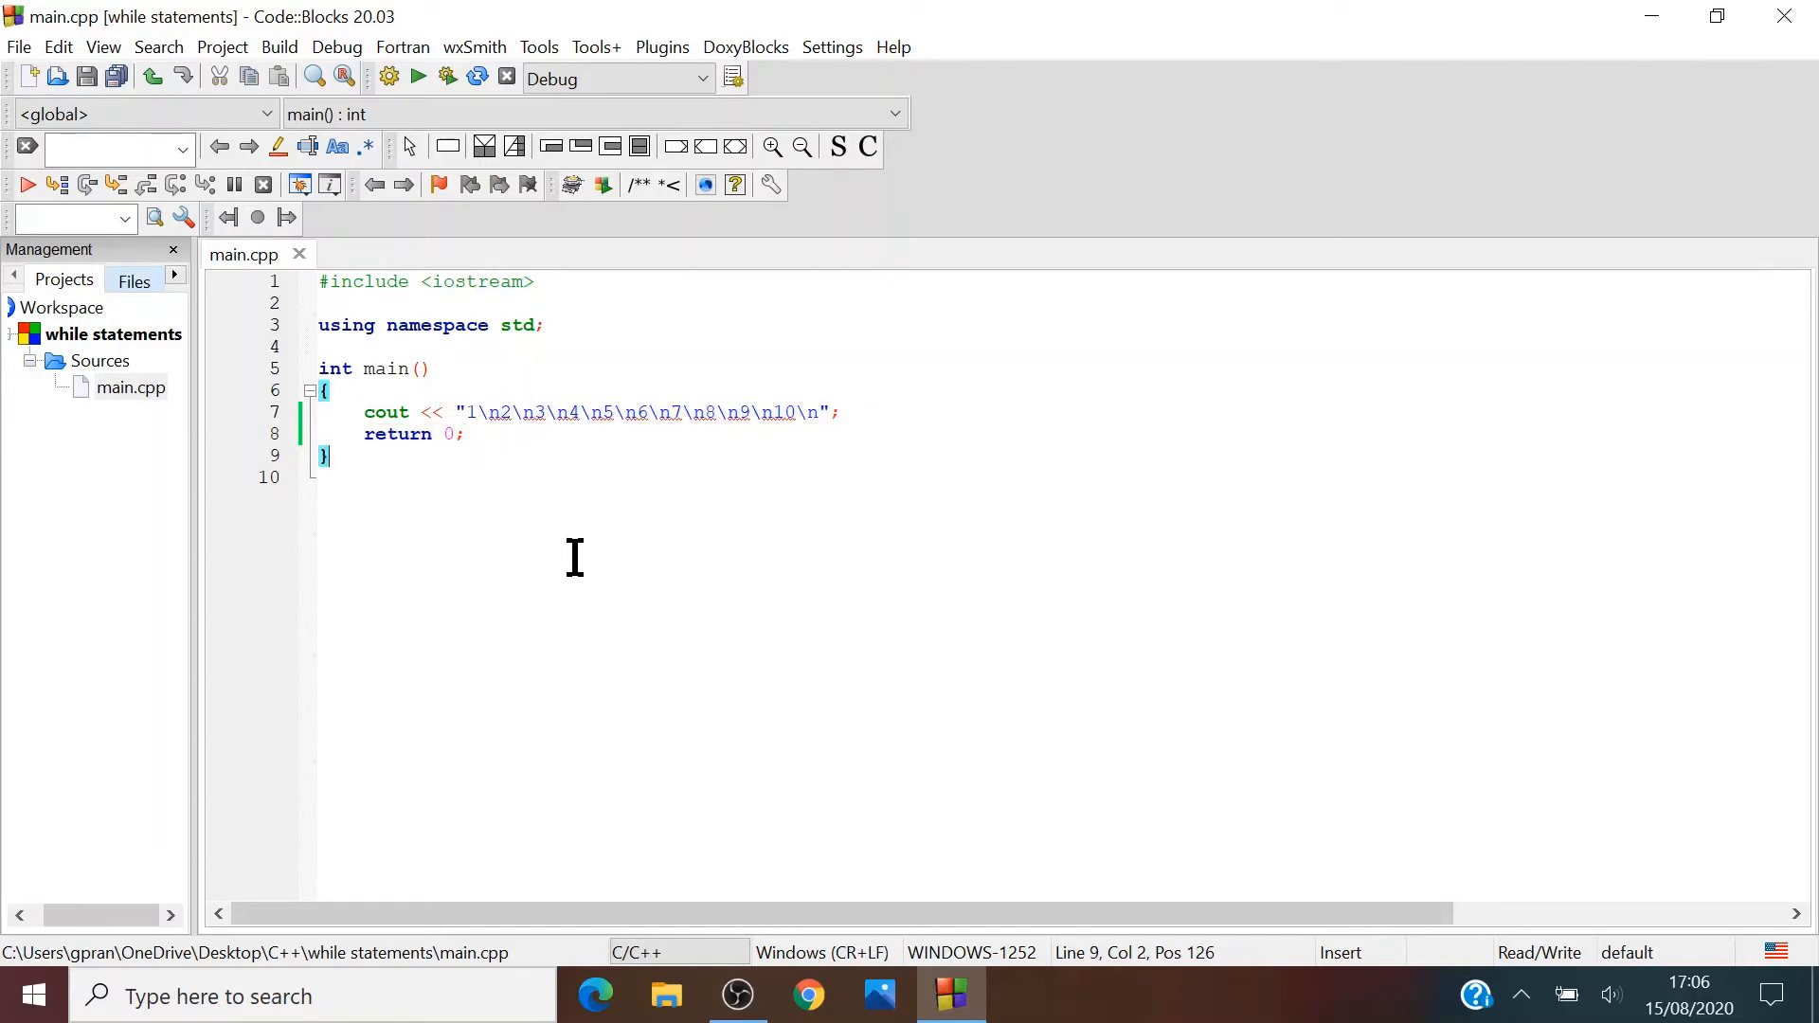
pyautogui.moveTo(636, 627)
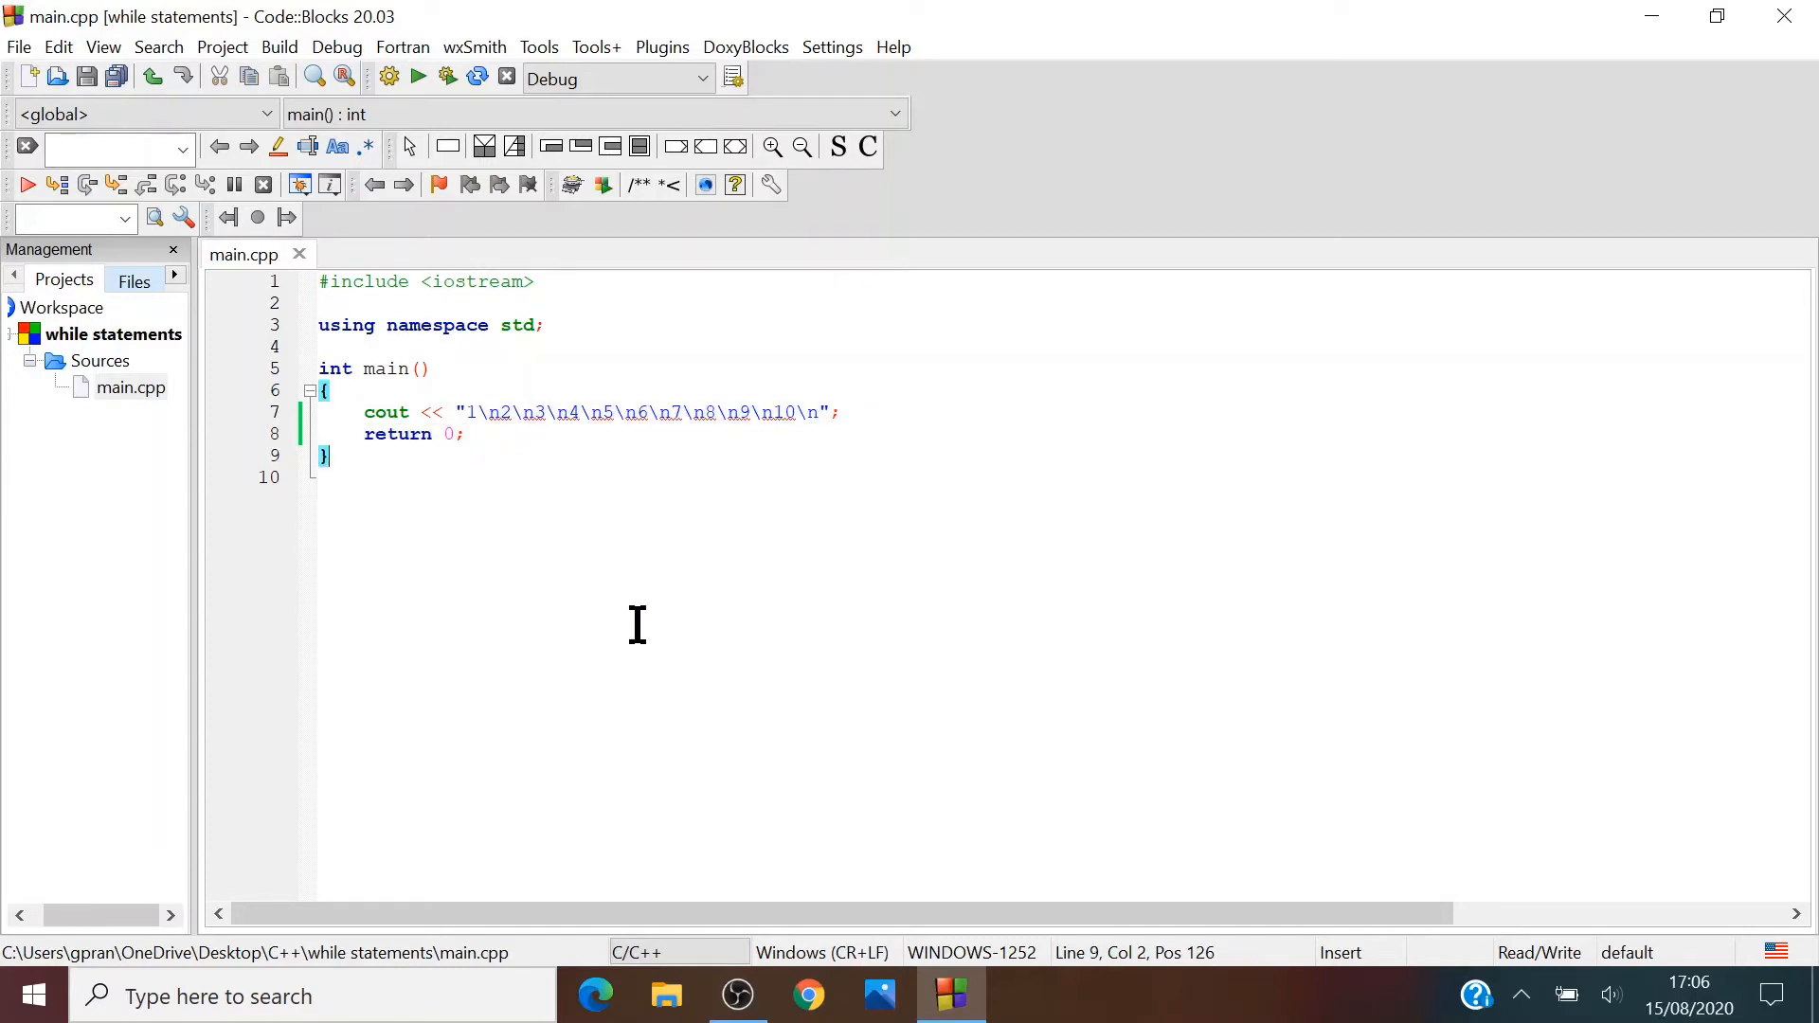
pyautogui.moveTo(541, 285)
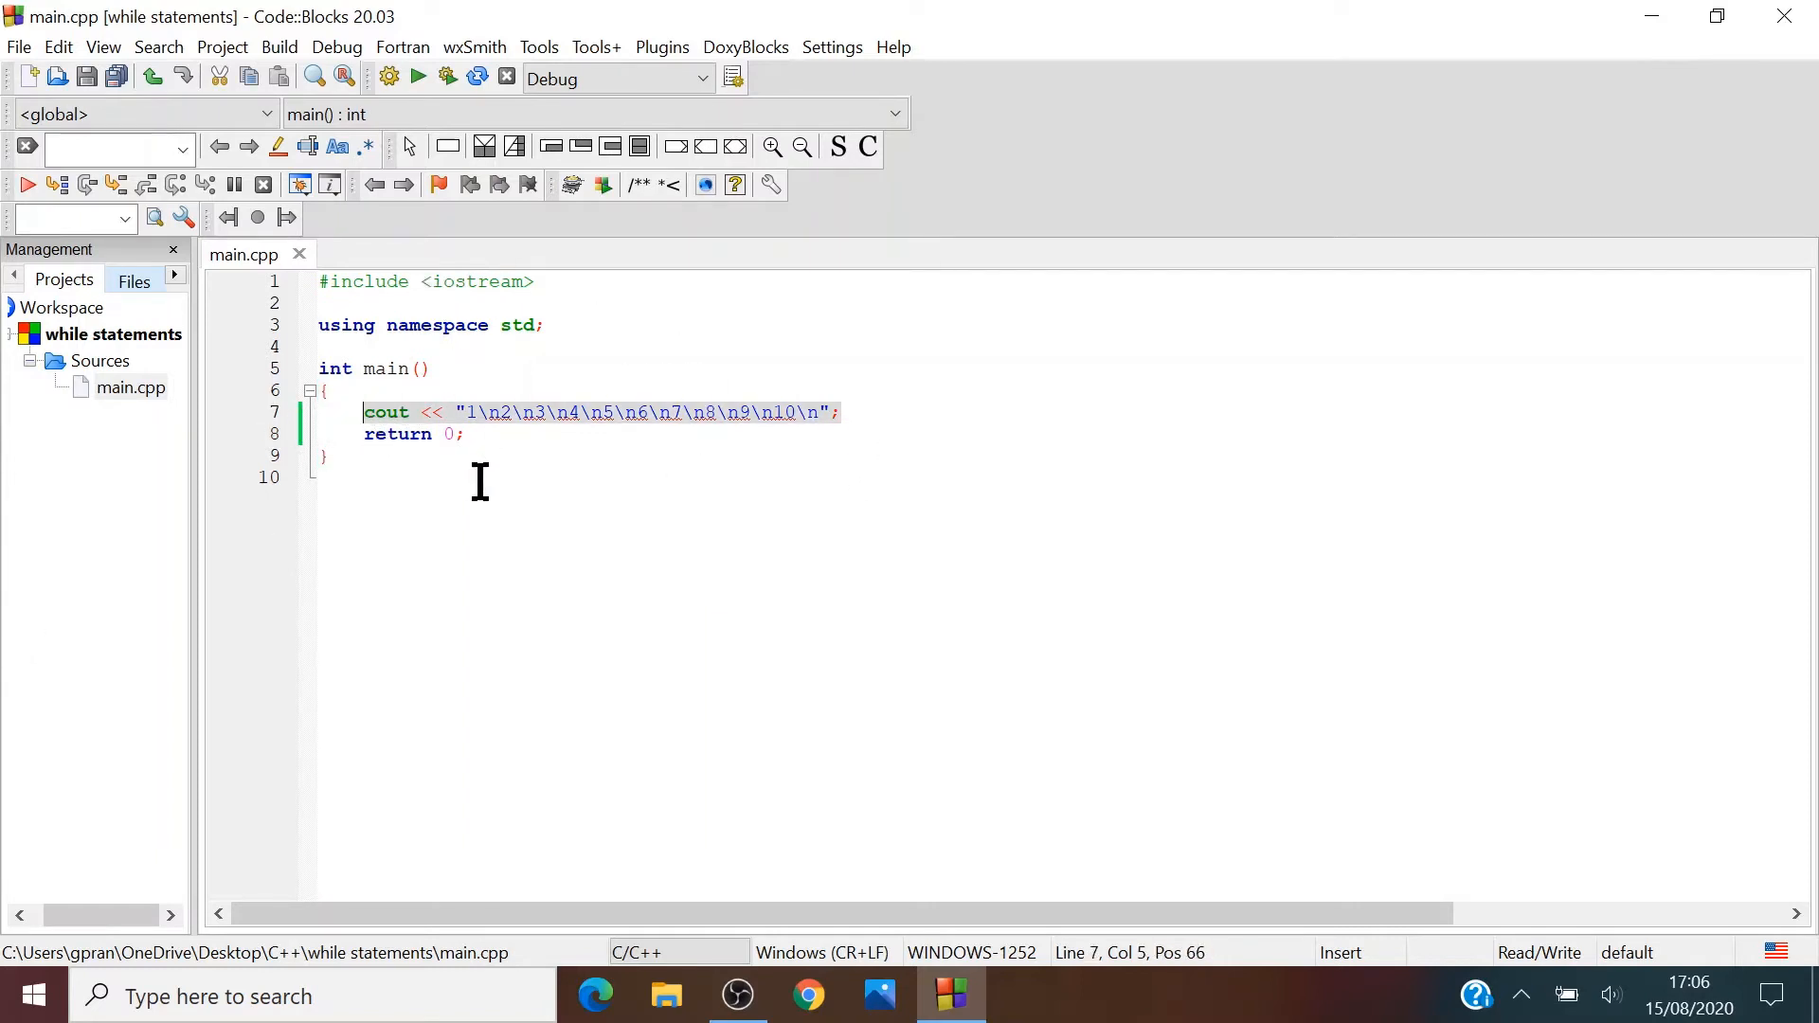
# Replace the hardcoded output with a declaration int number = 1
pyautogui.press('Delete')
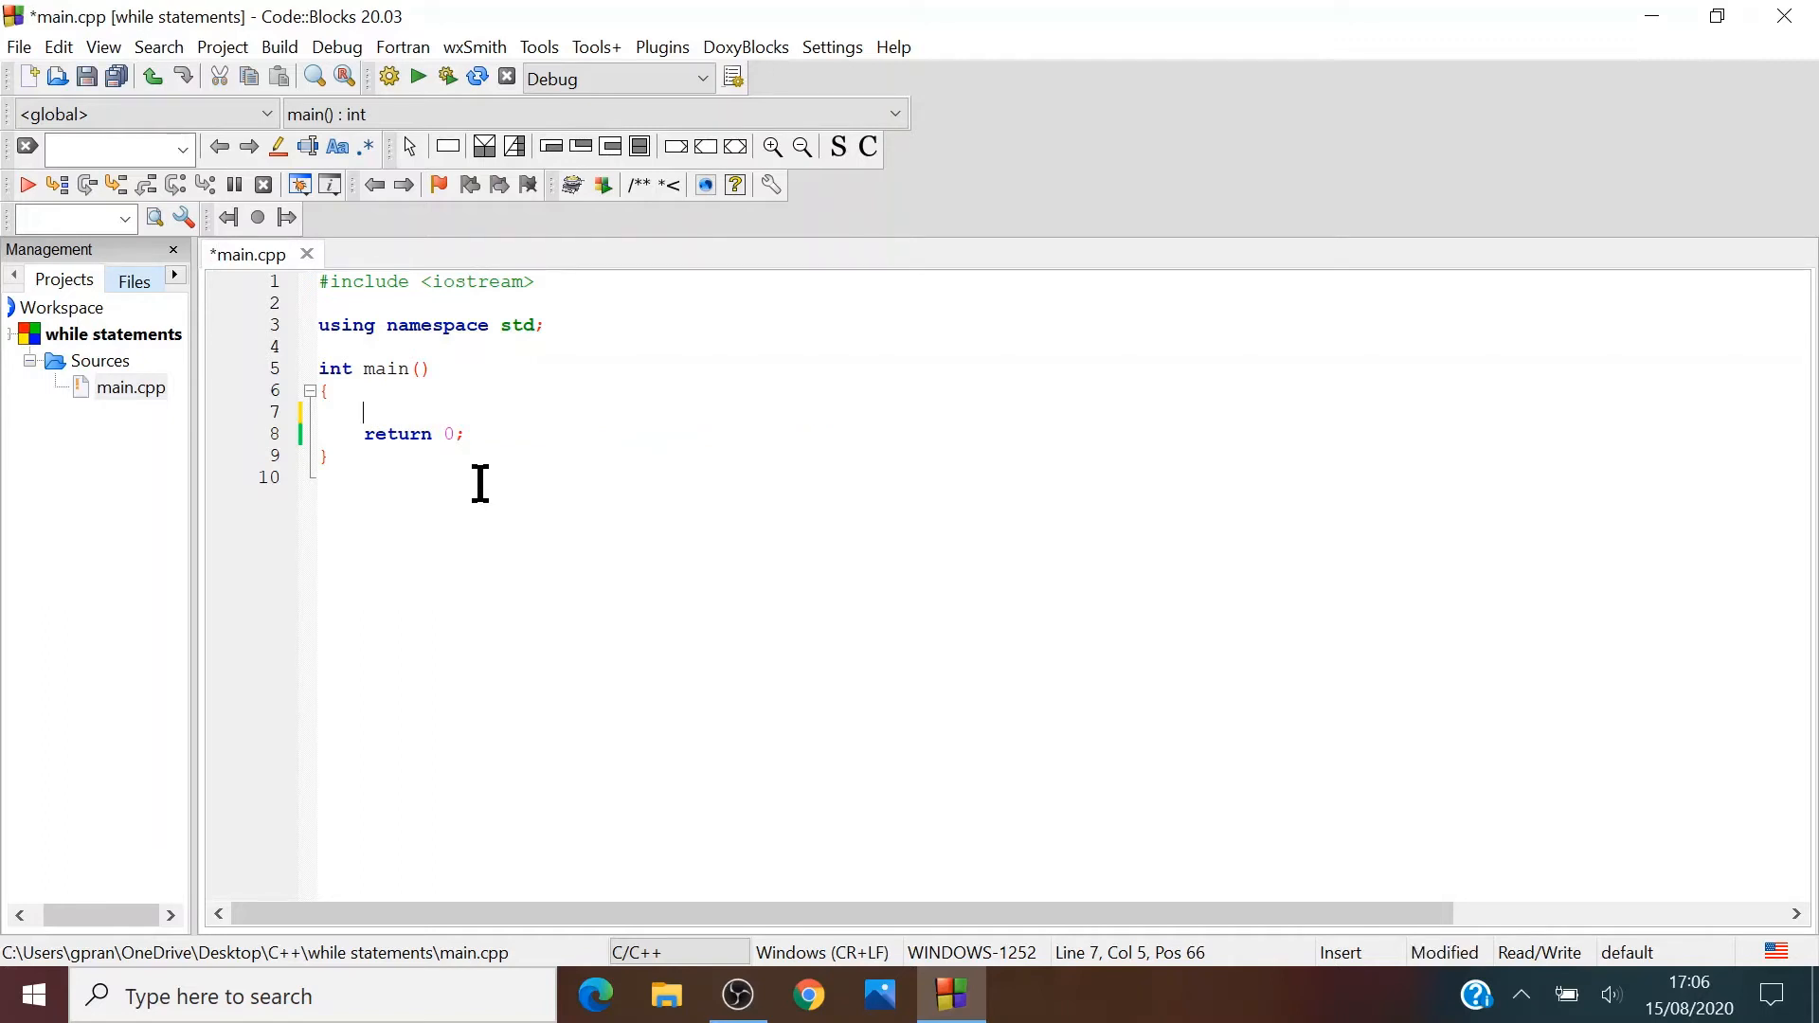
pyautogui.write('int')
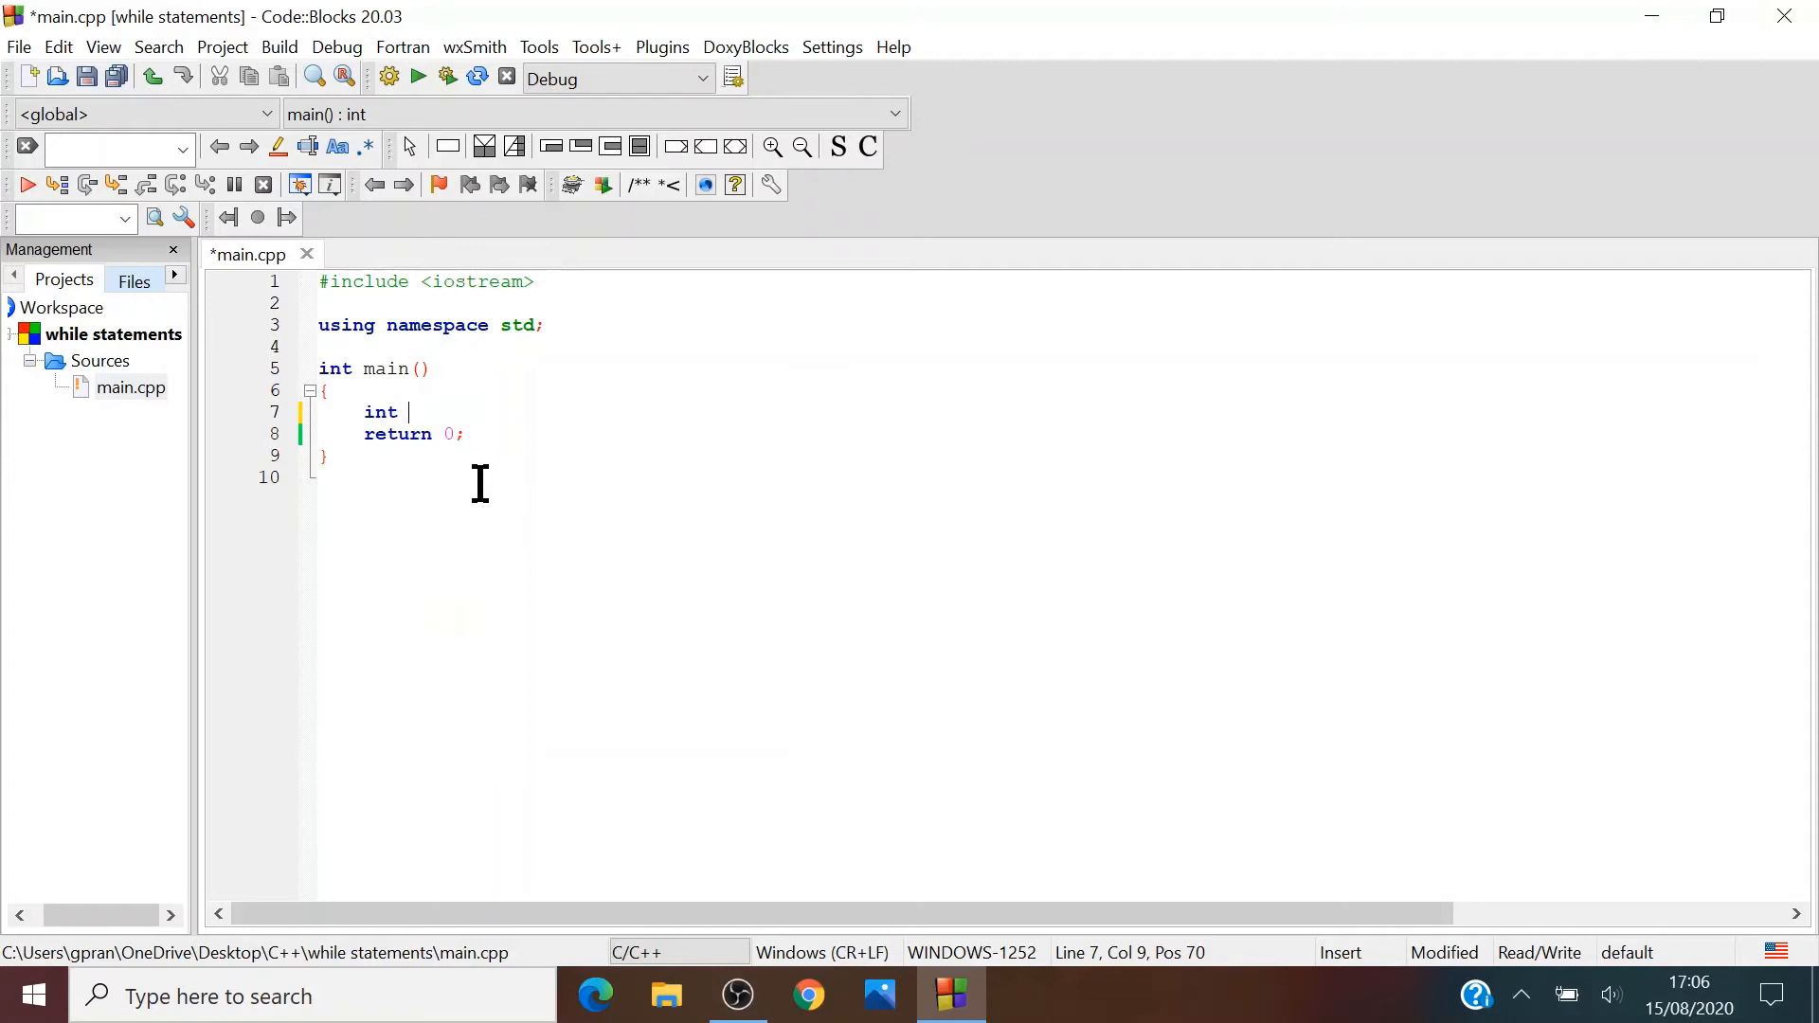
pyautogui.write('nu')
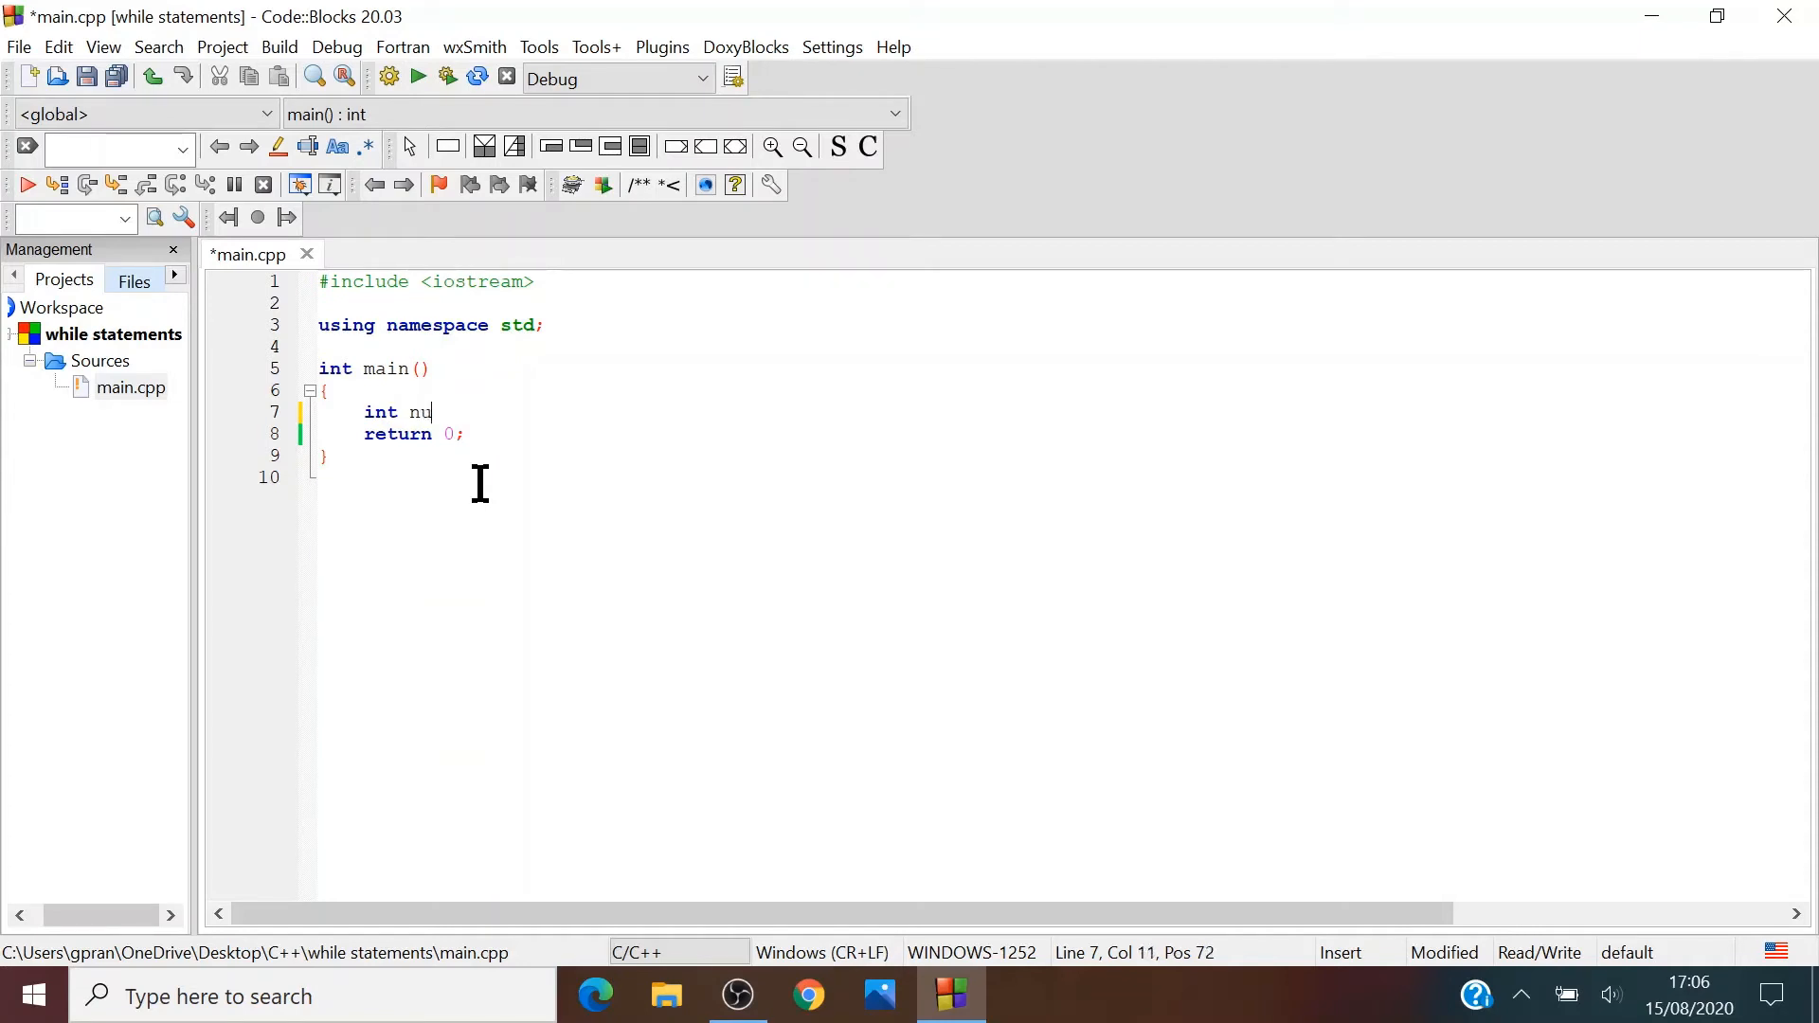
pyautogui.write('mber')
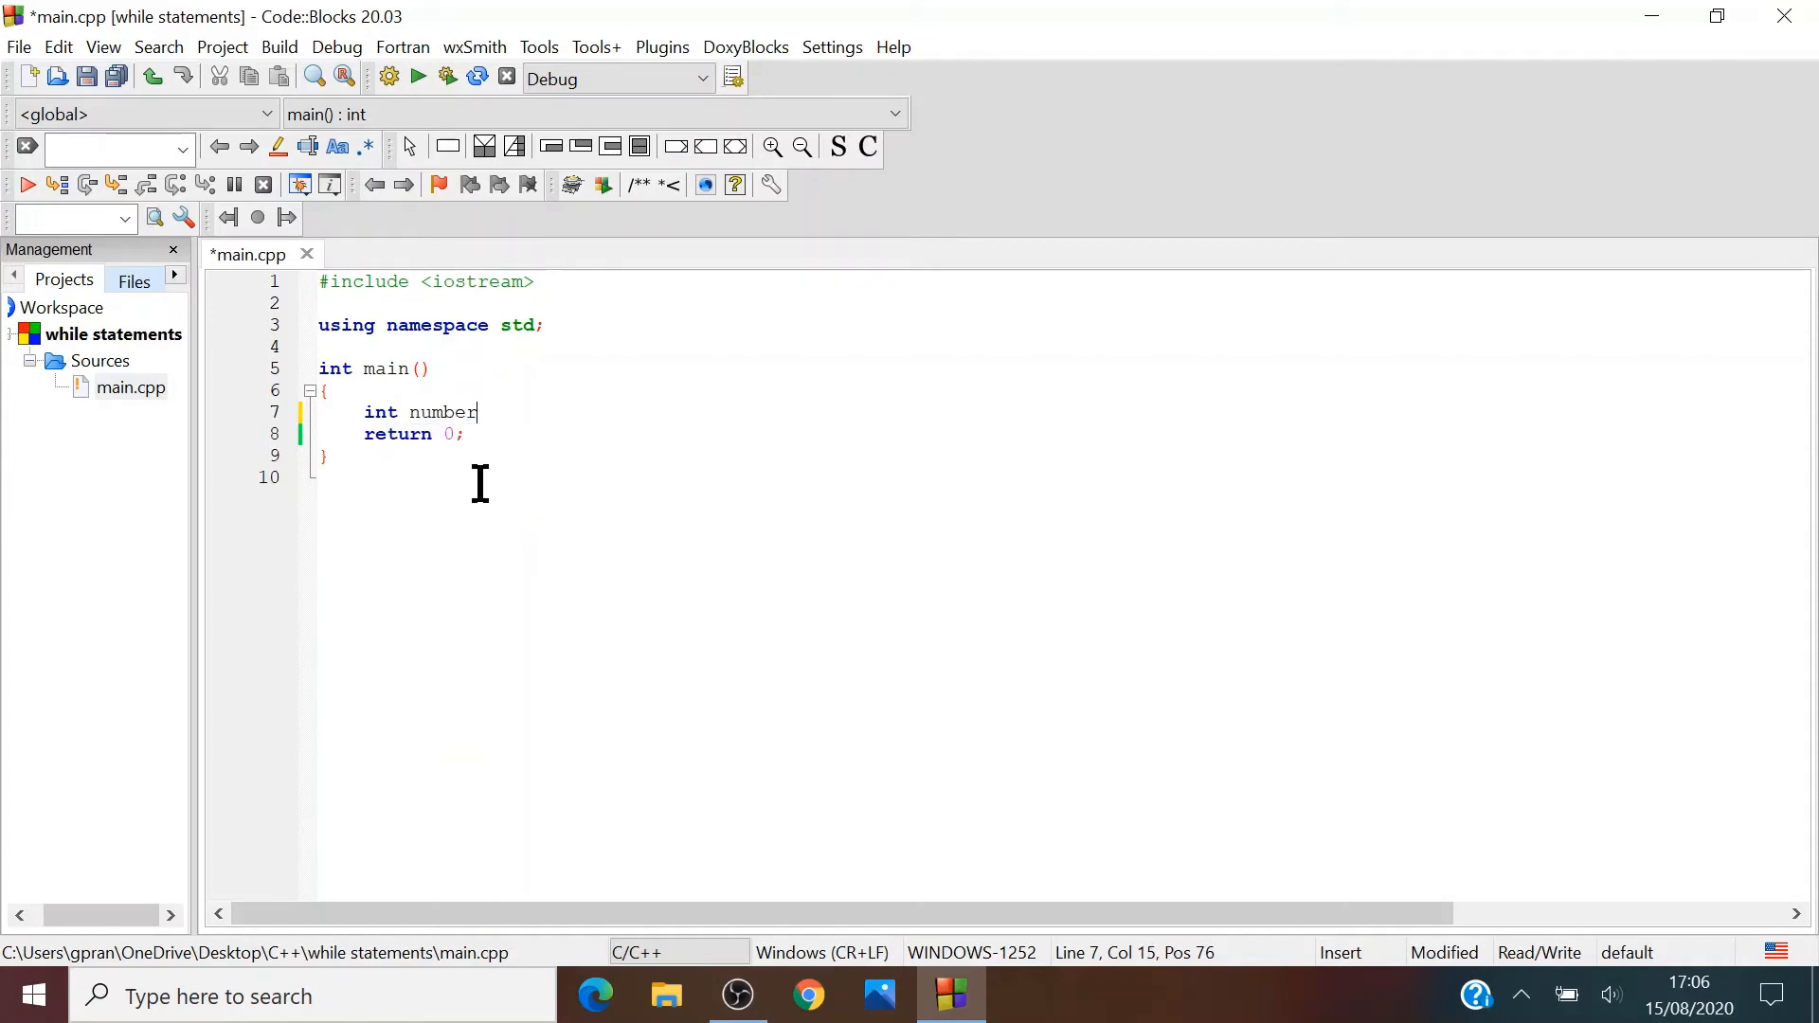
pyautogui.write(';')
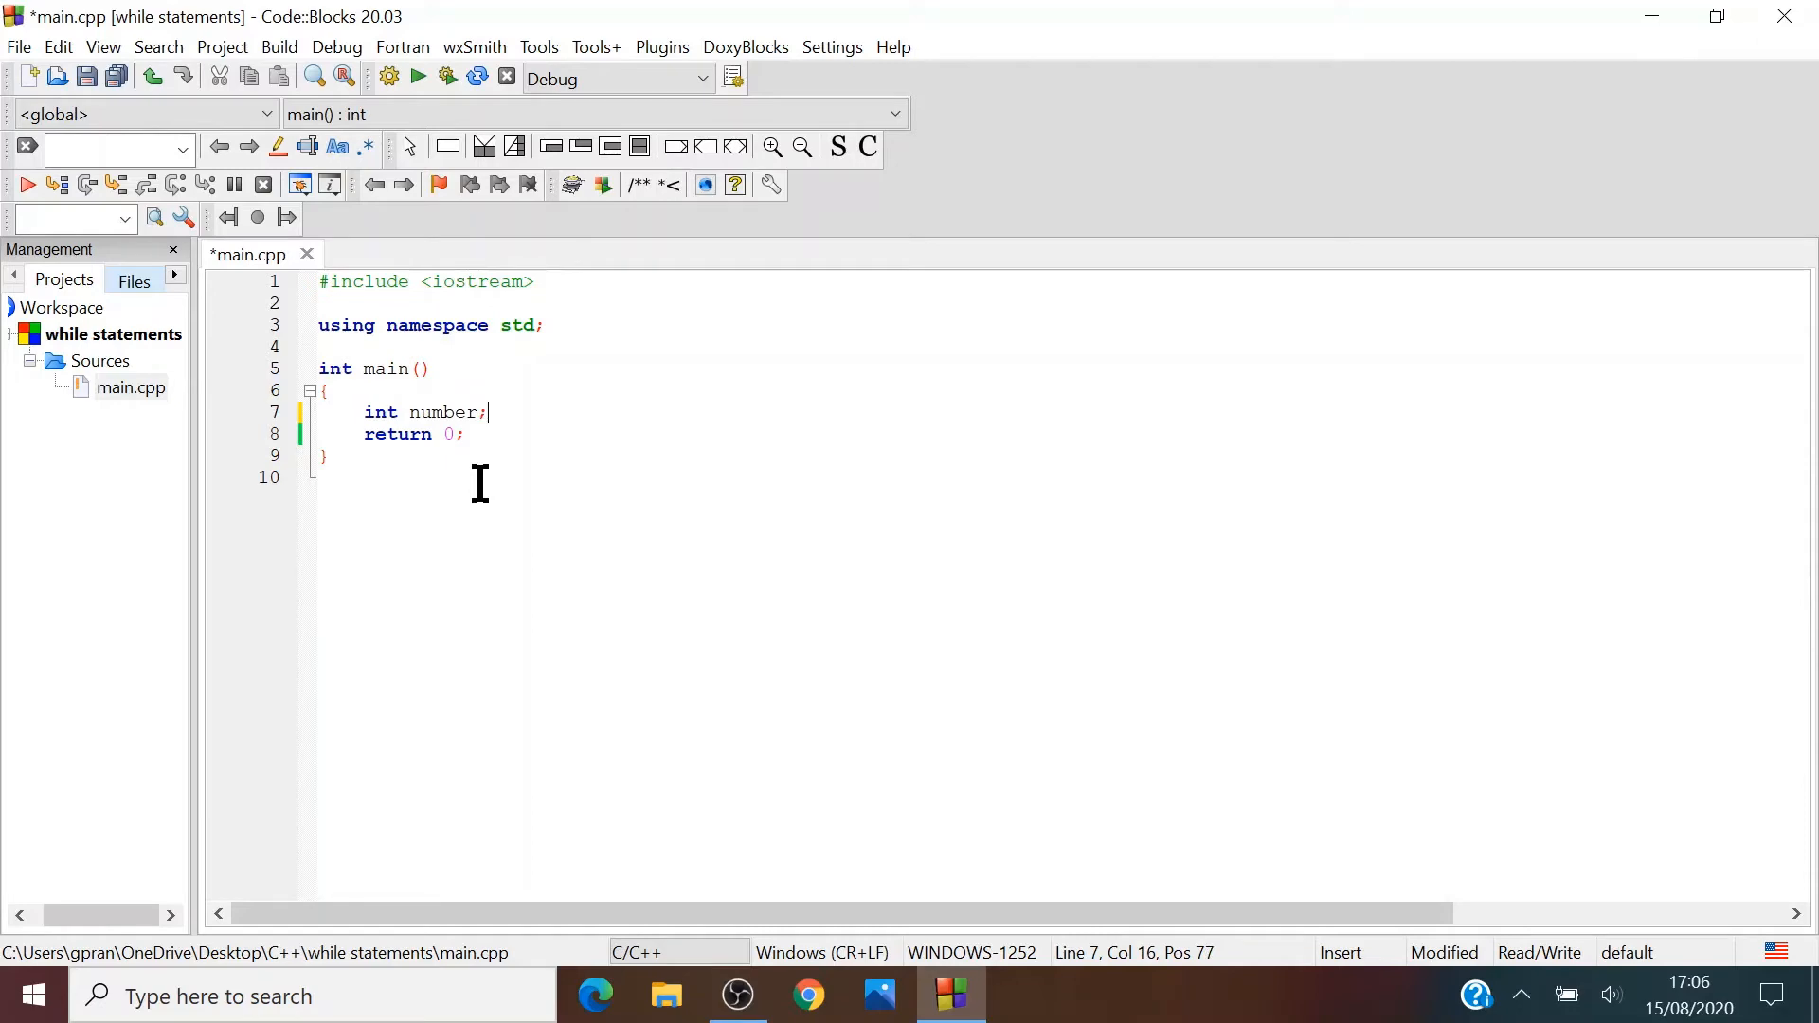
pyautogui.write('= 1')
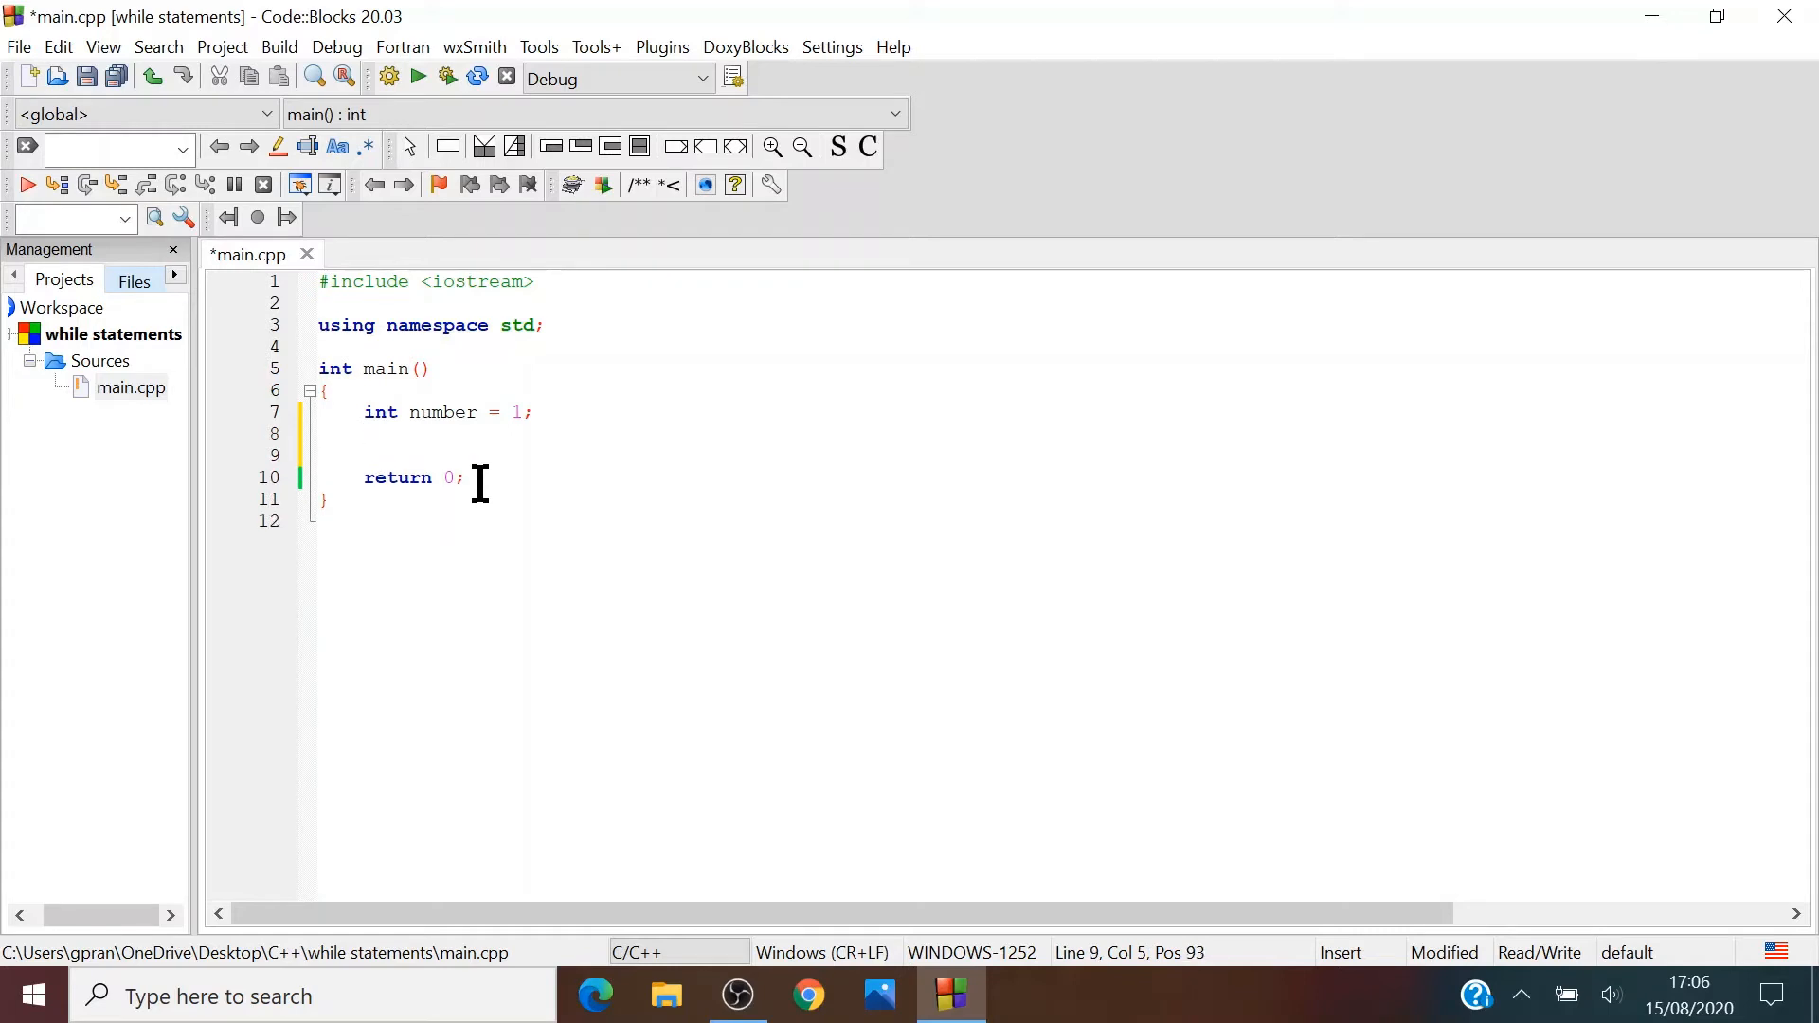
# Add while(number <= 10) with an opening brace and start a cout line inside
pyautogui.write('while(')
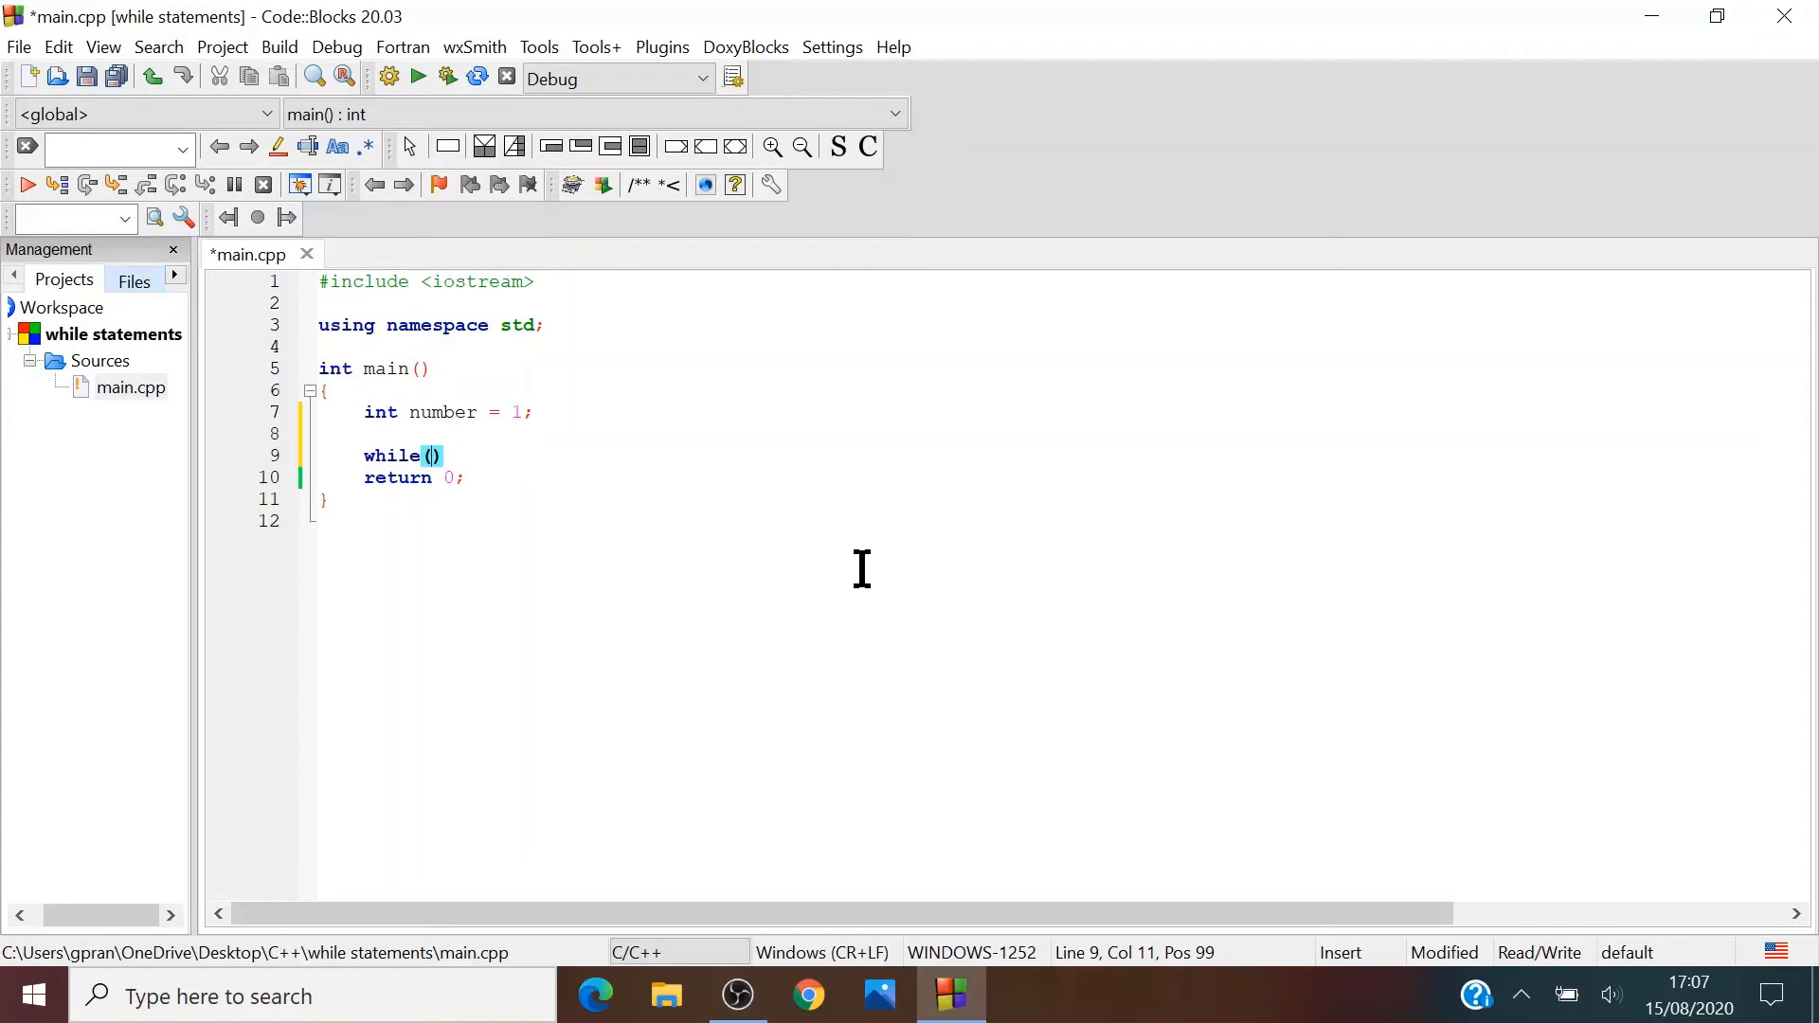
pyautogui.write('number <')
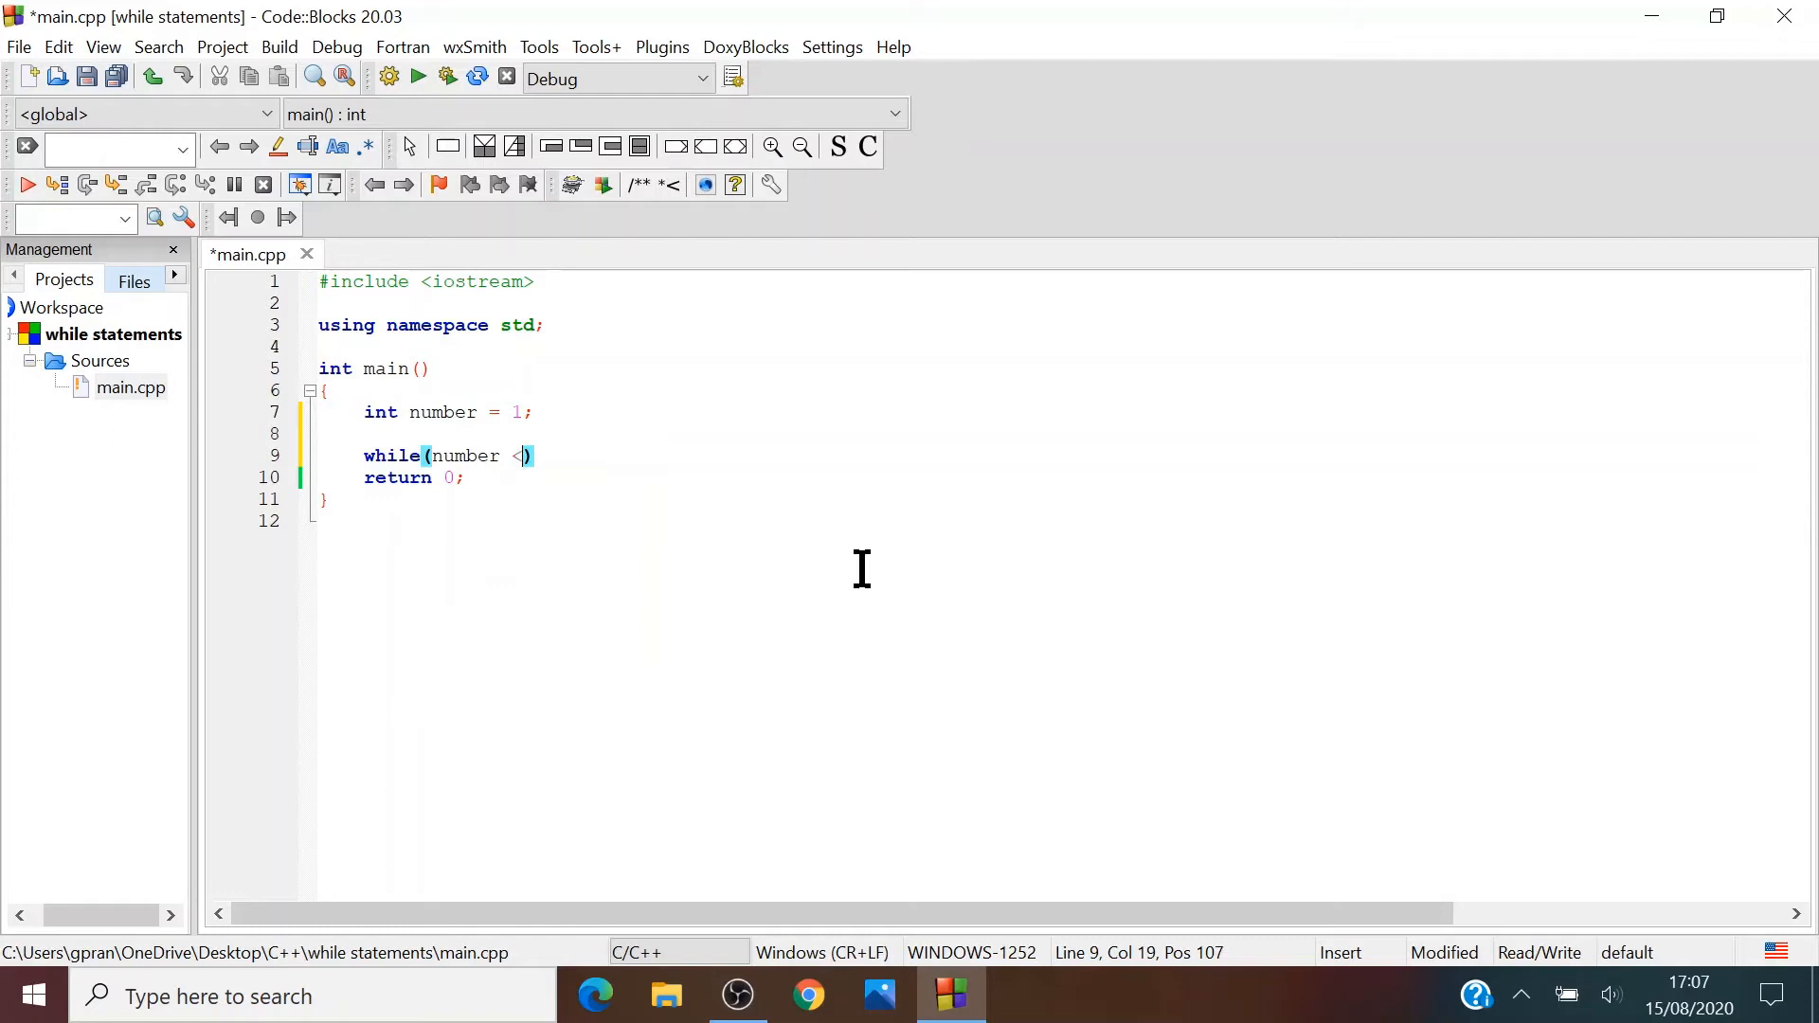
pyautogui.write('=')
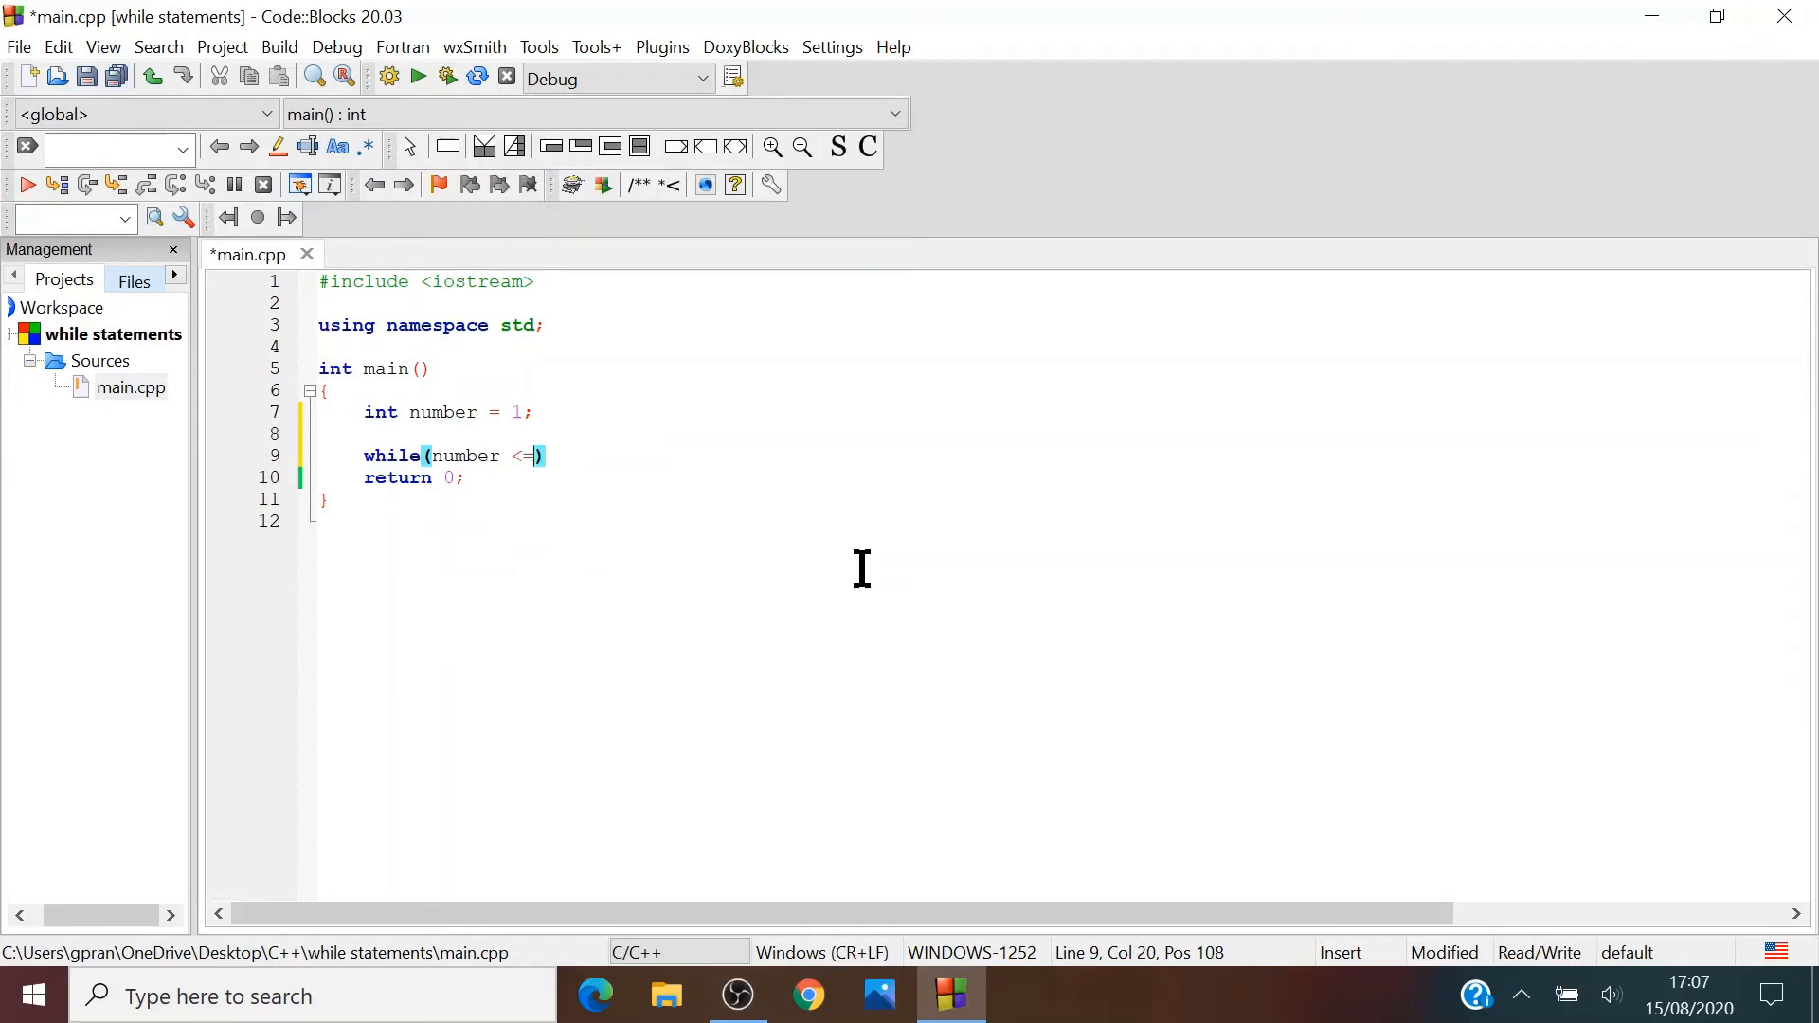
pyautogui.moveTo(753, 523)
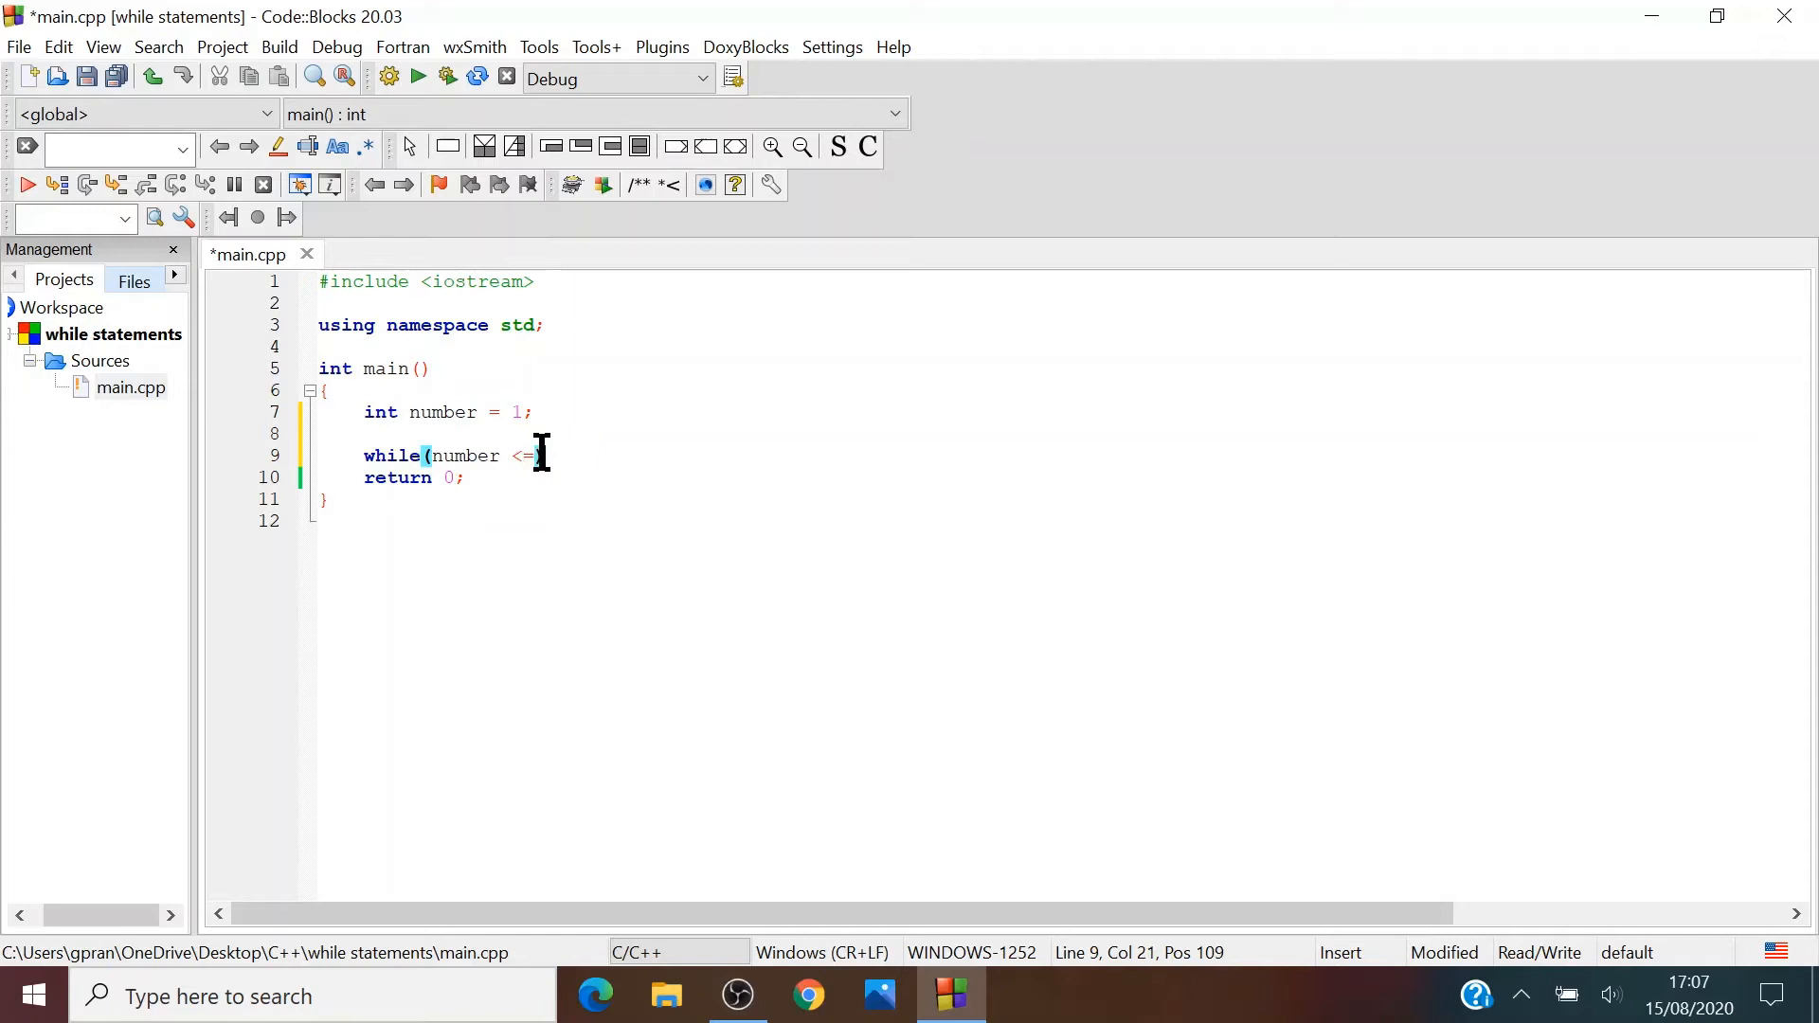
pyautogui.write(')')
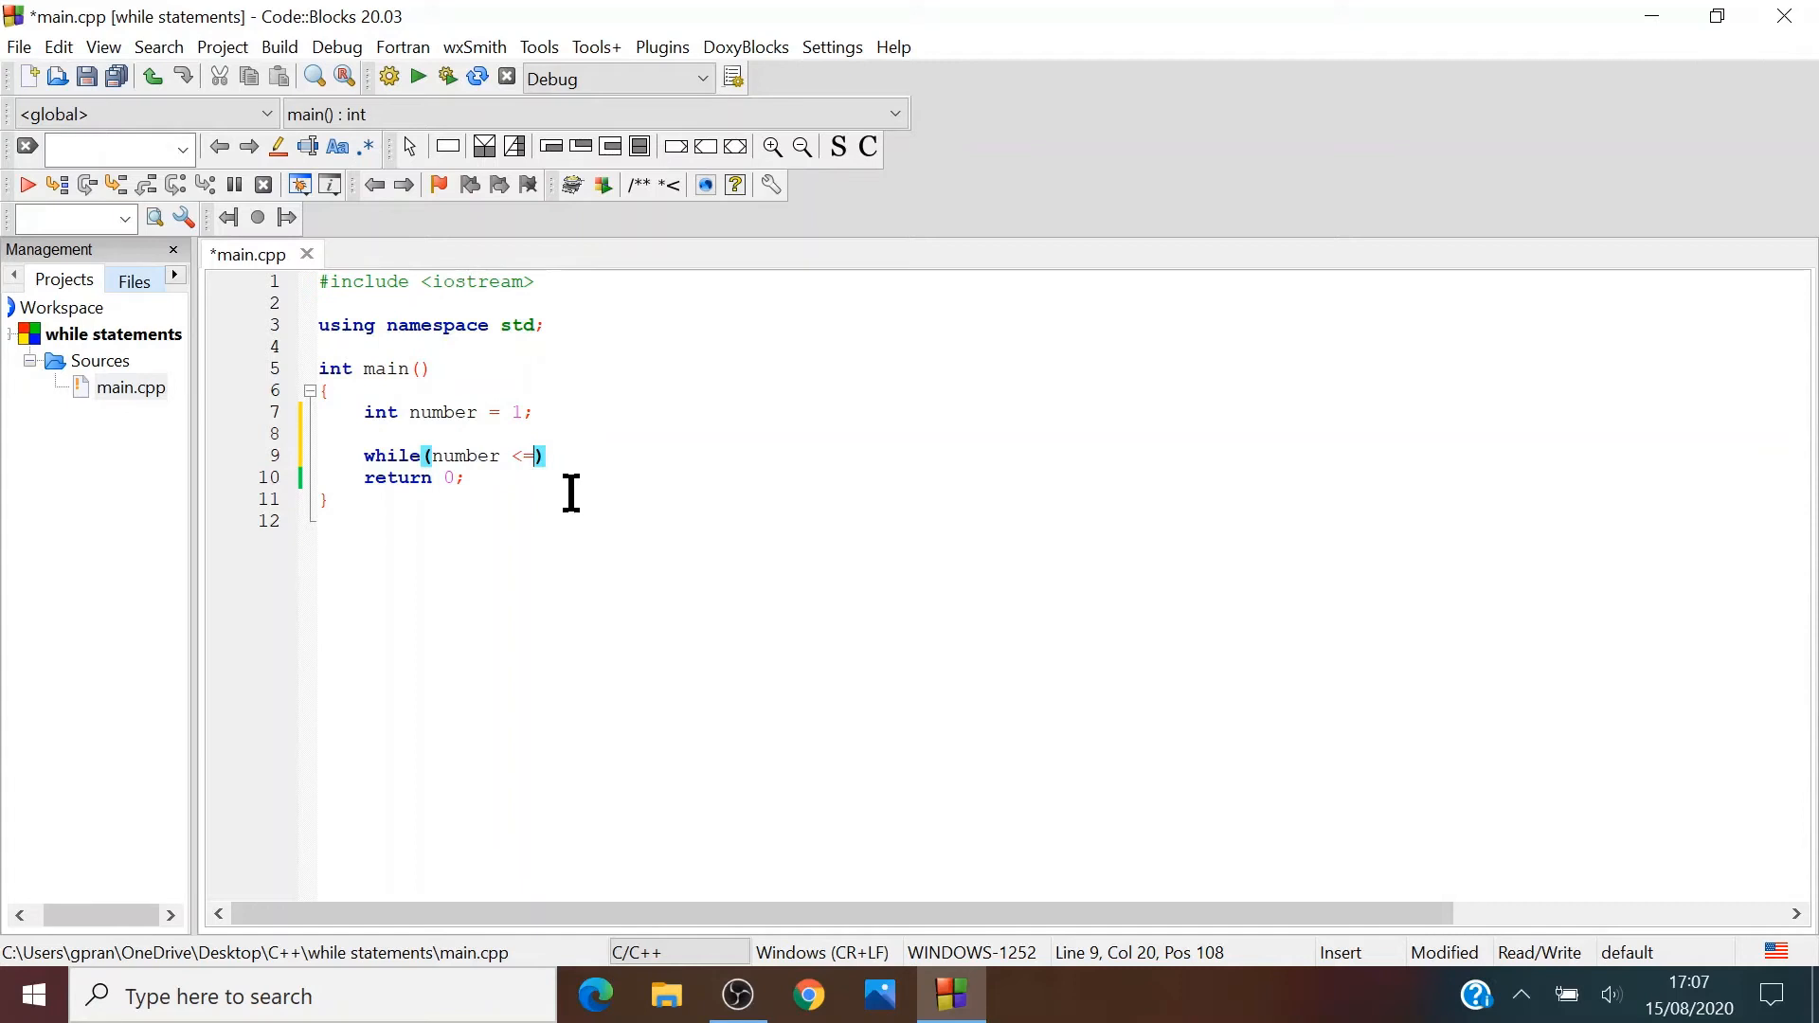
pyautogui.write('" "')
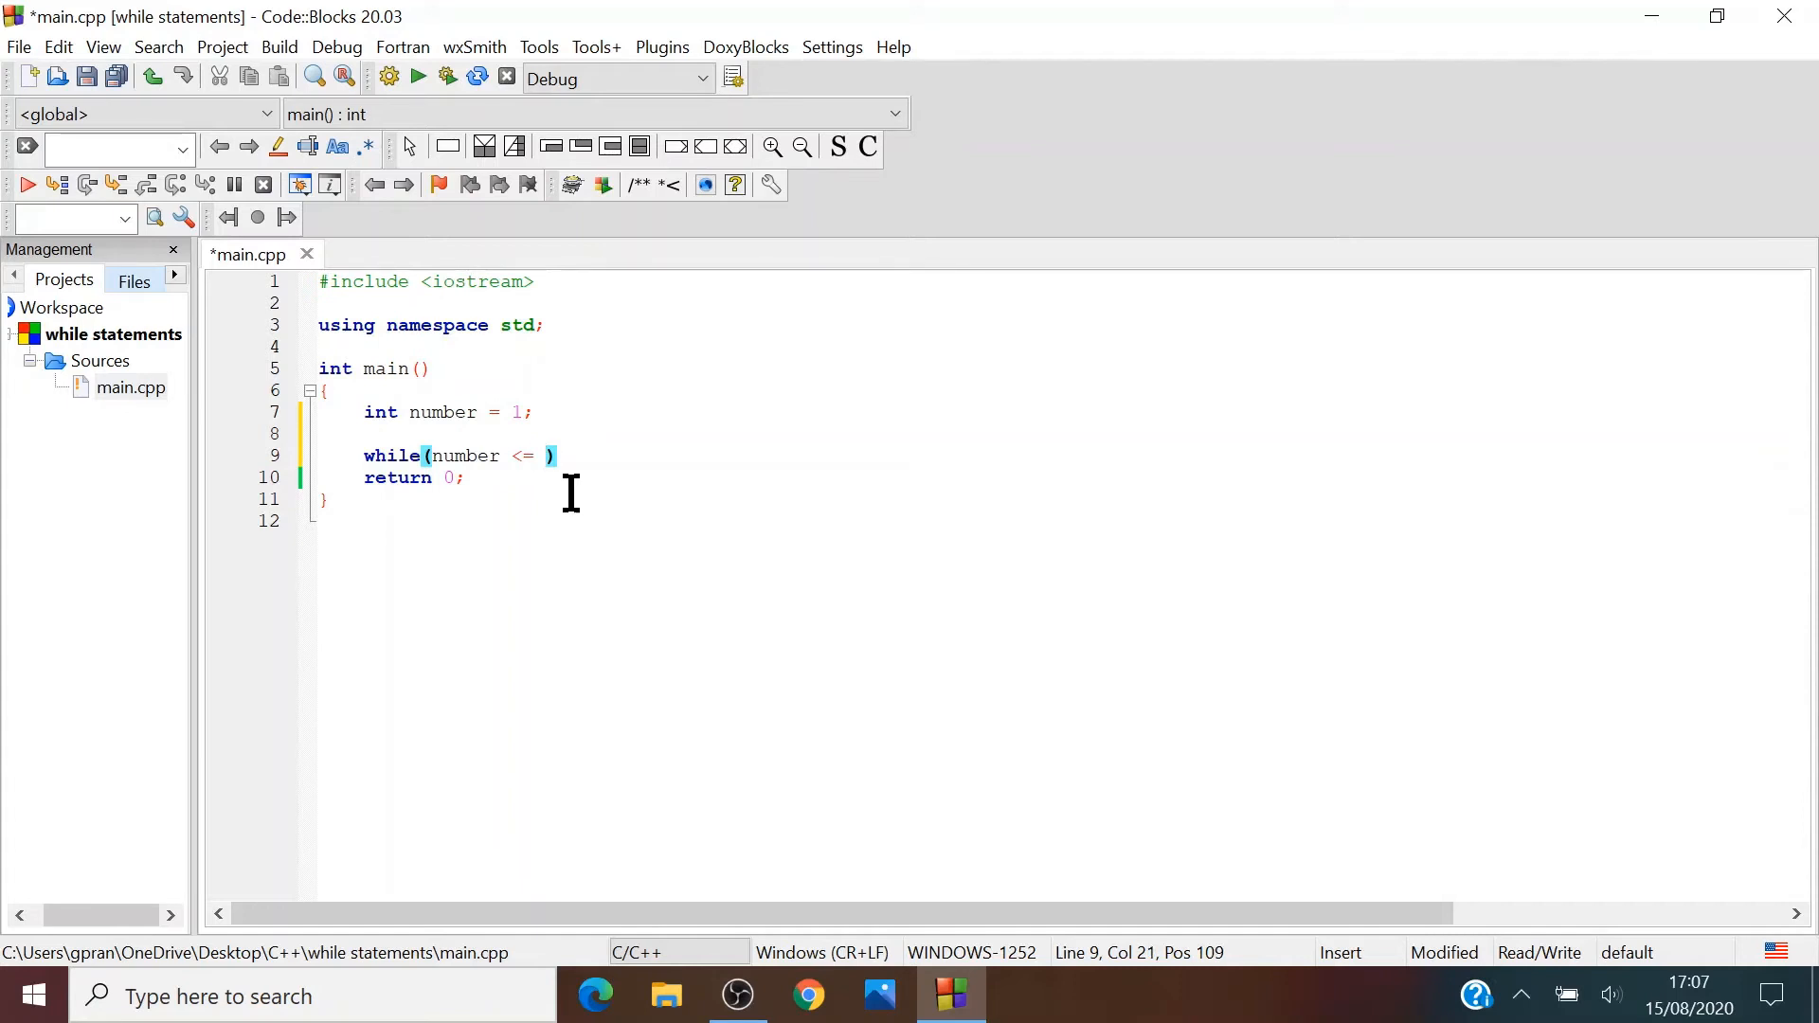
pyautogui.write('1-')
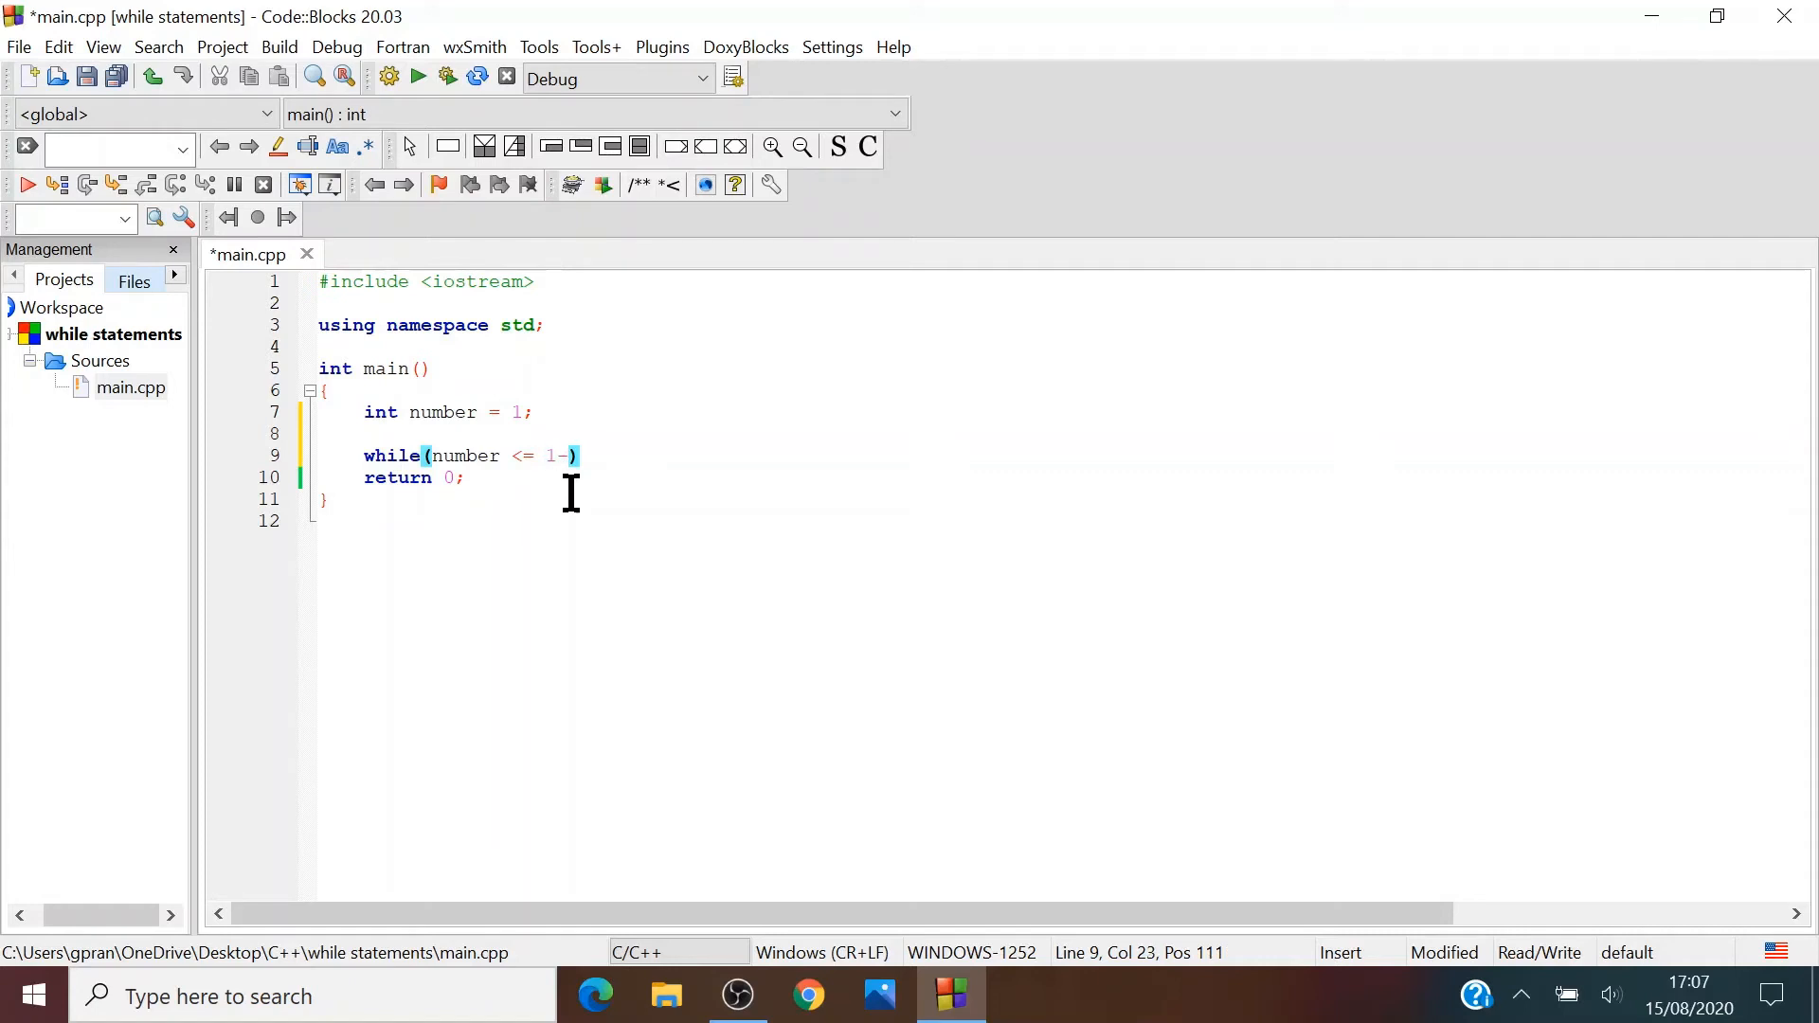
pyautogui.write('0')
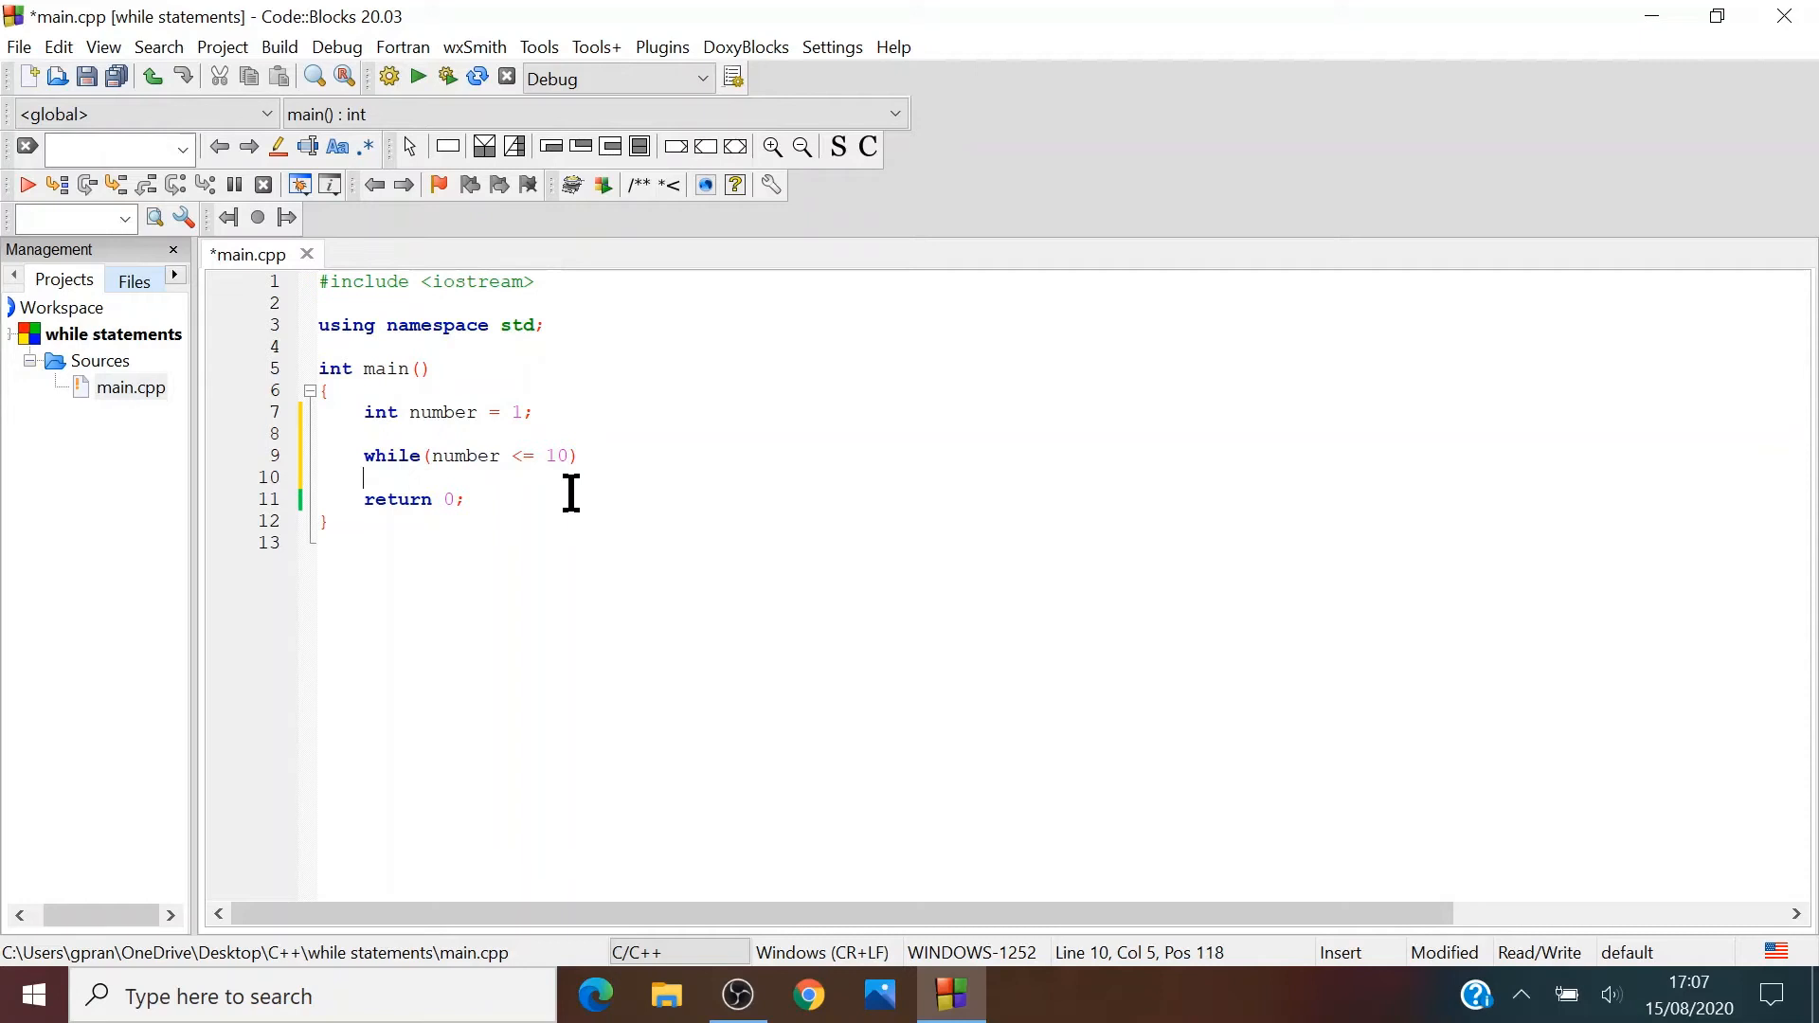
pyautogui.write('{')
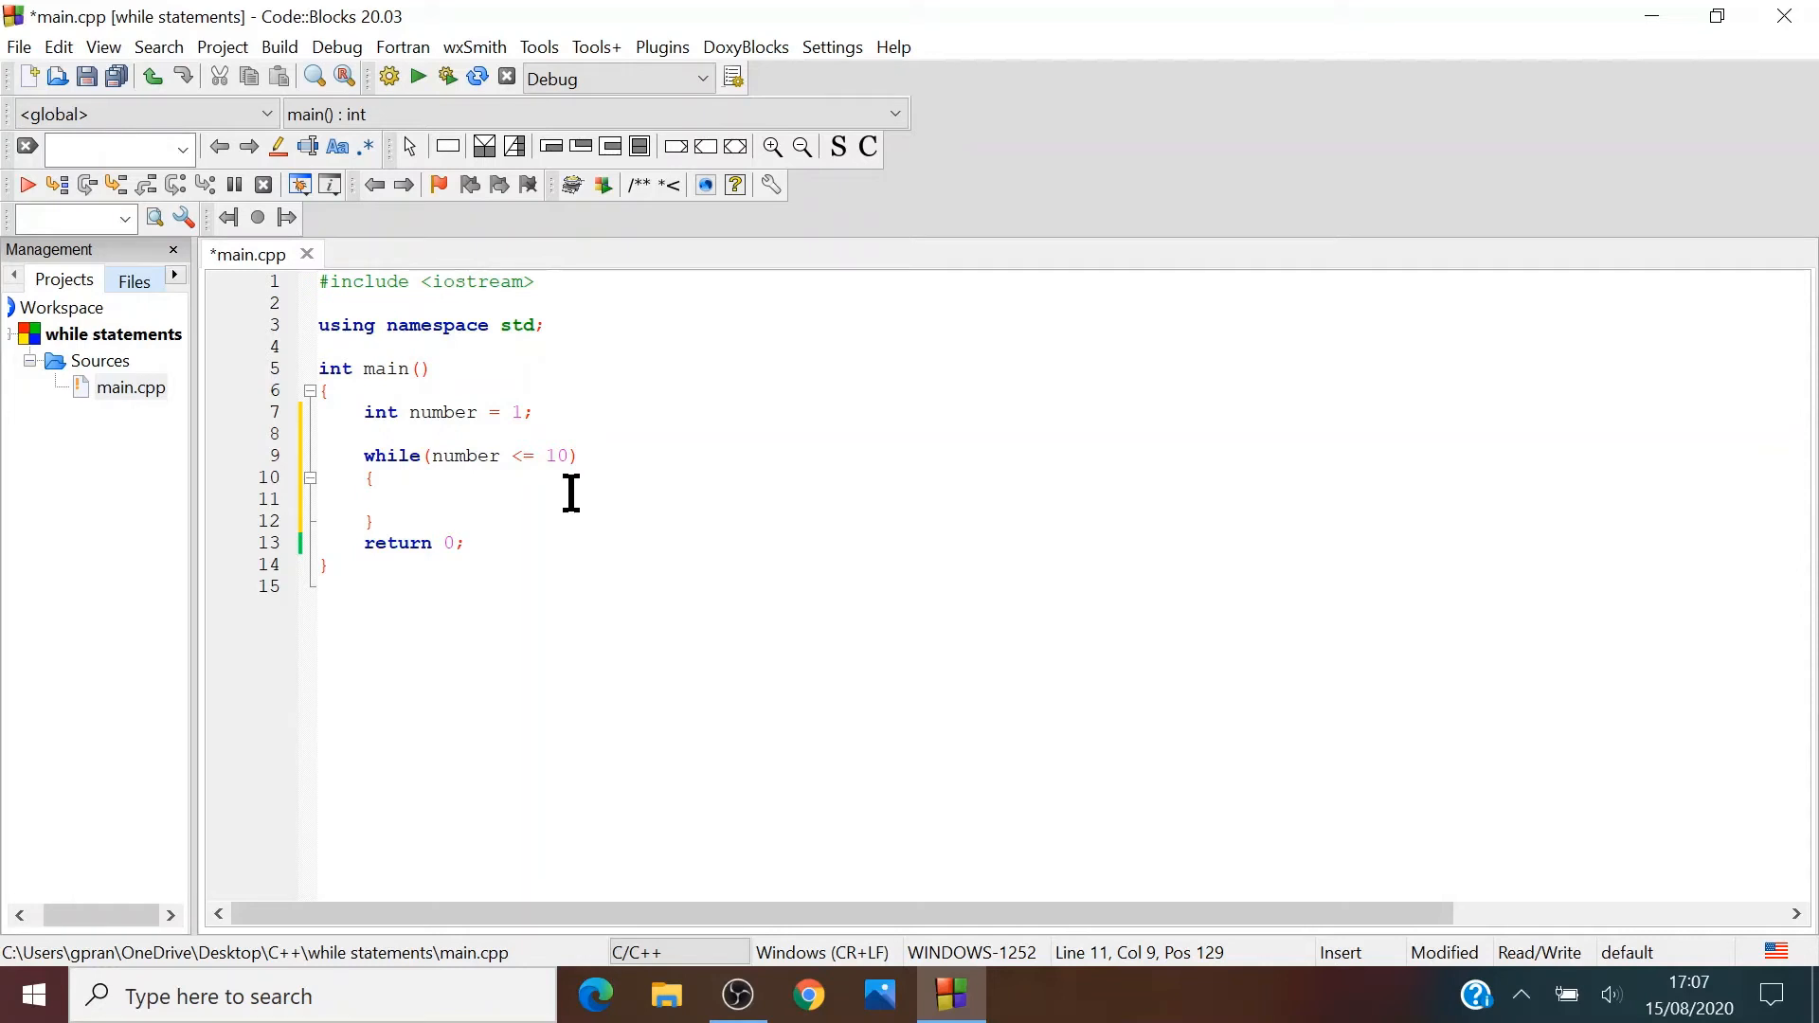
pyautogui.write('cout << n')
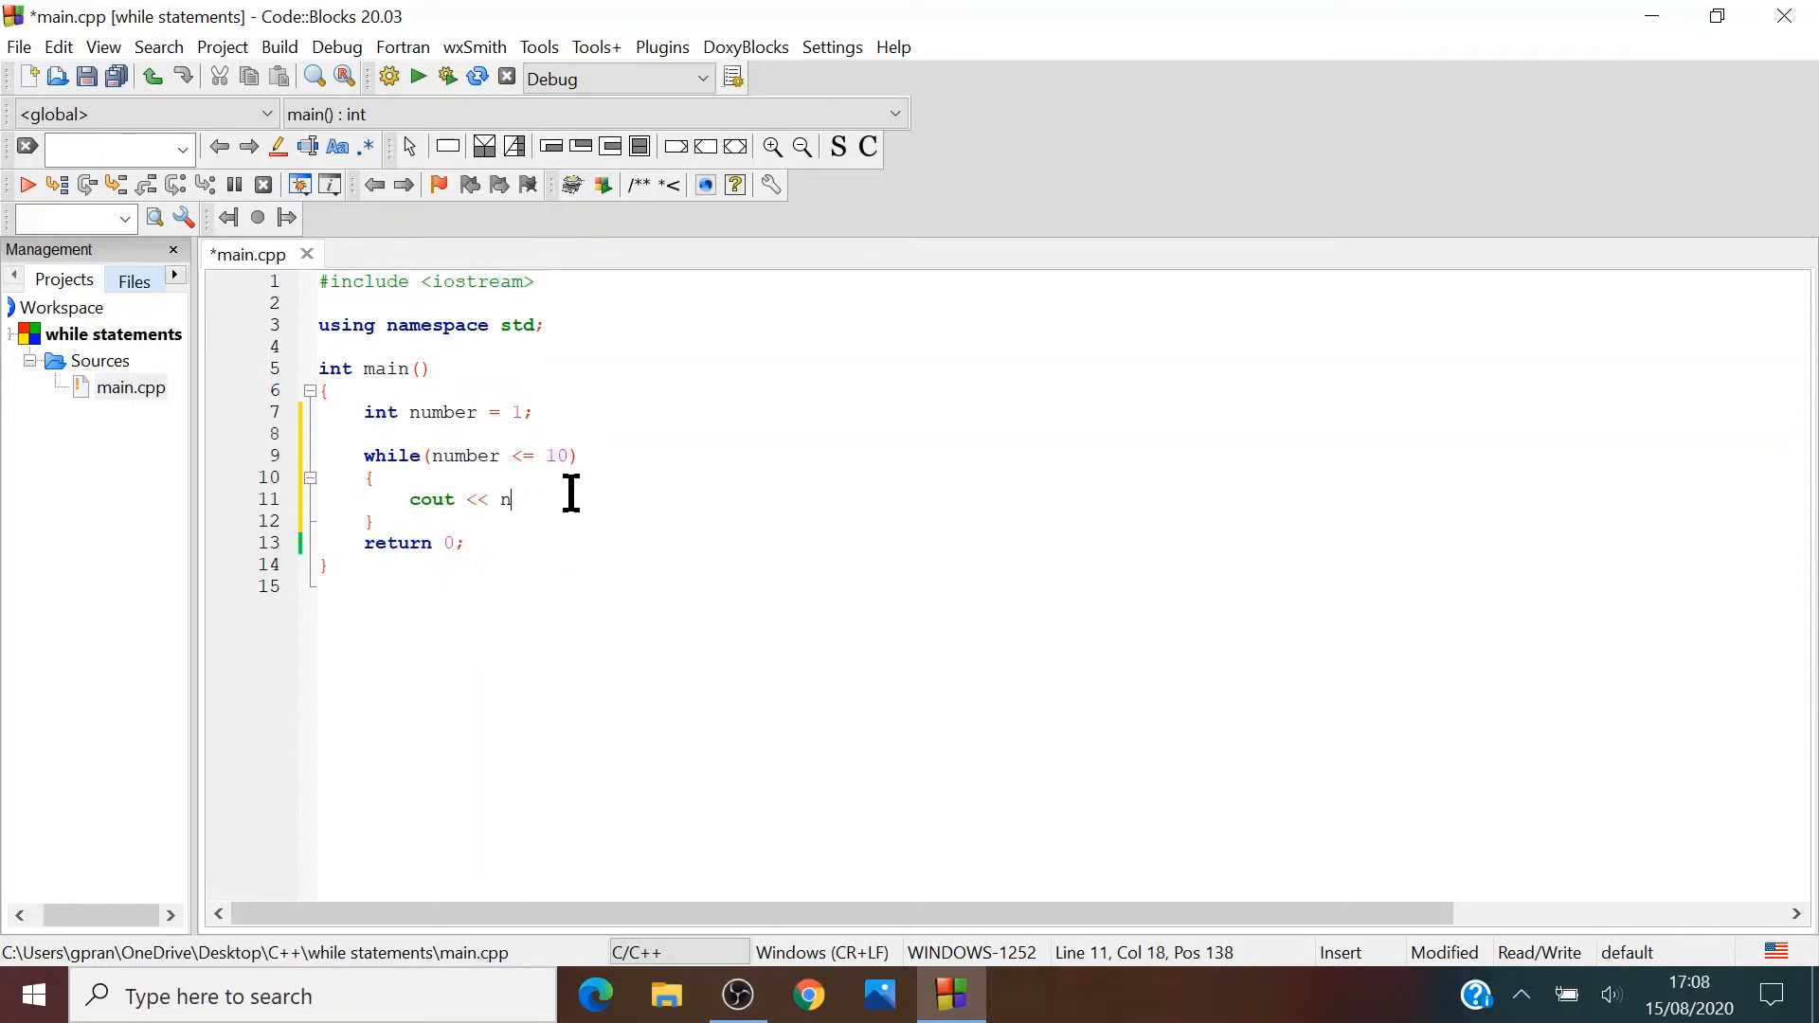
# Complete the loop body output as cout << number << endl
pyautogui.write('umber')
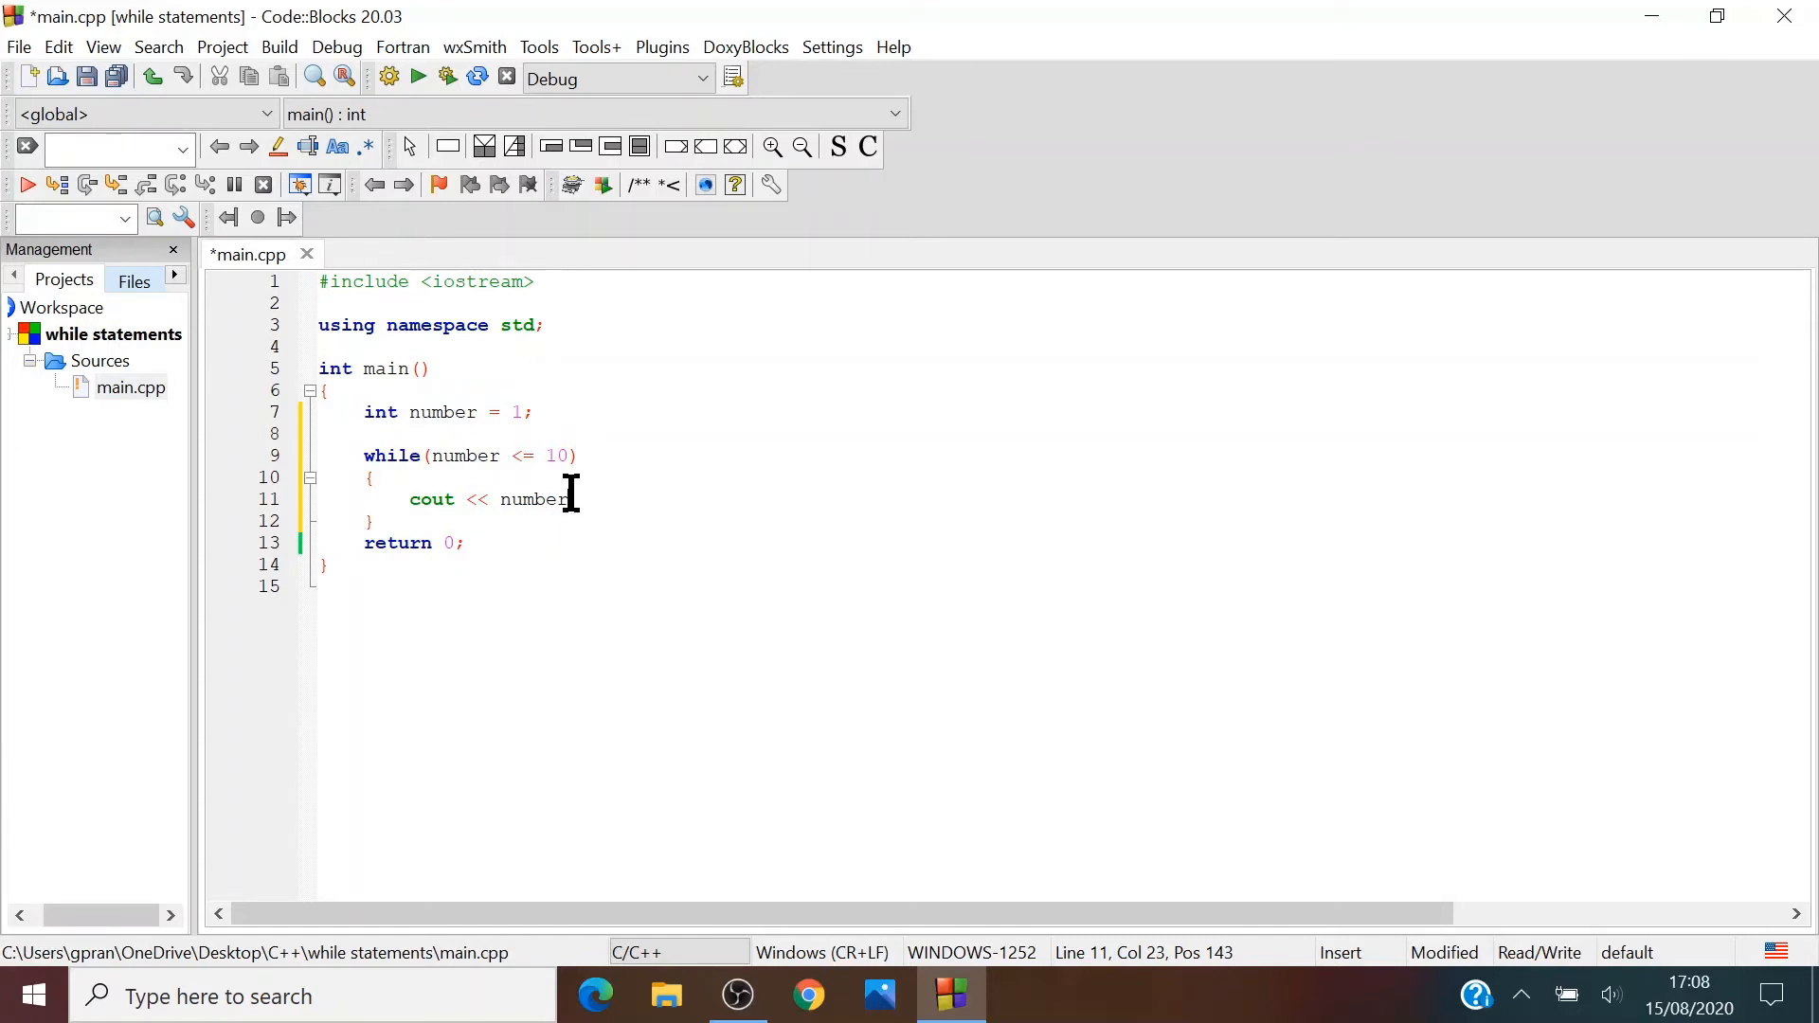
pyautogui.write('>>')
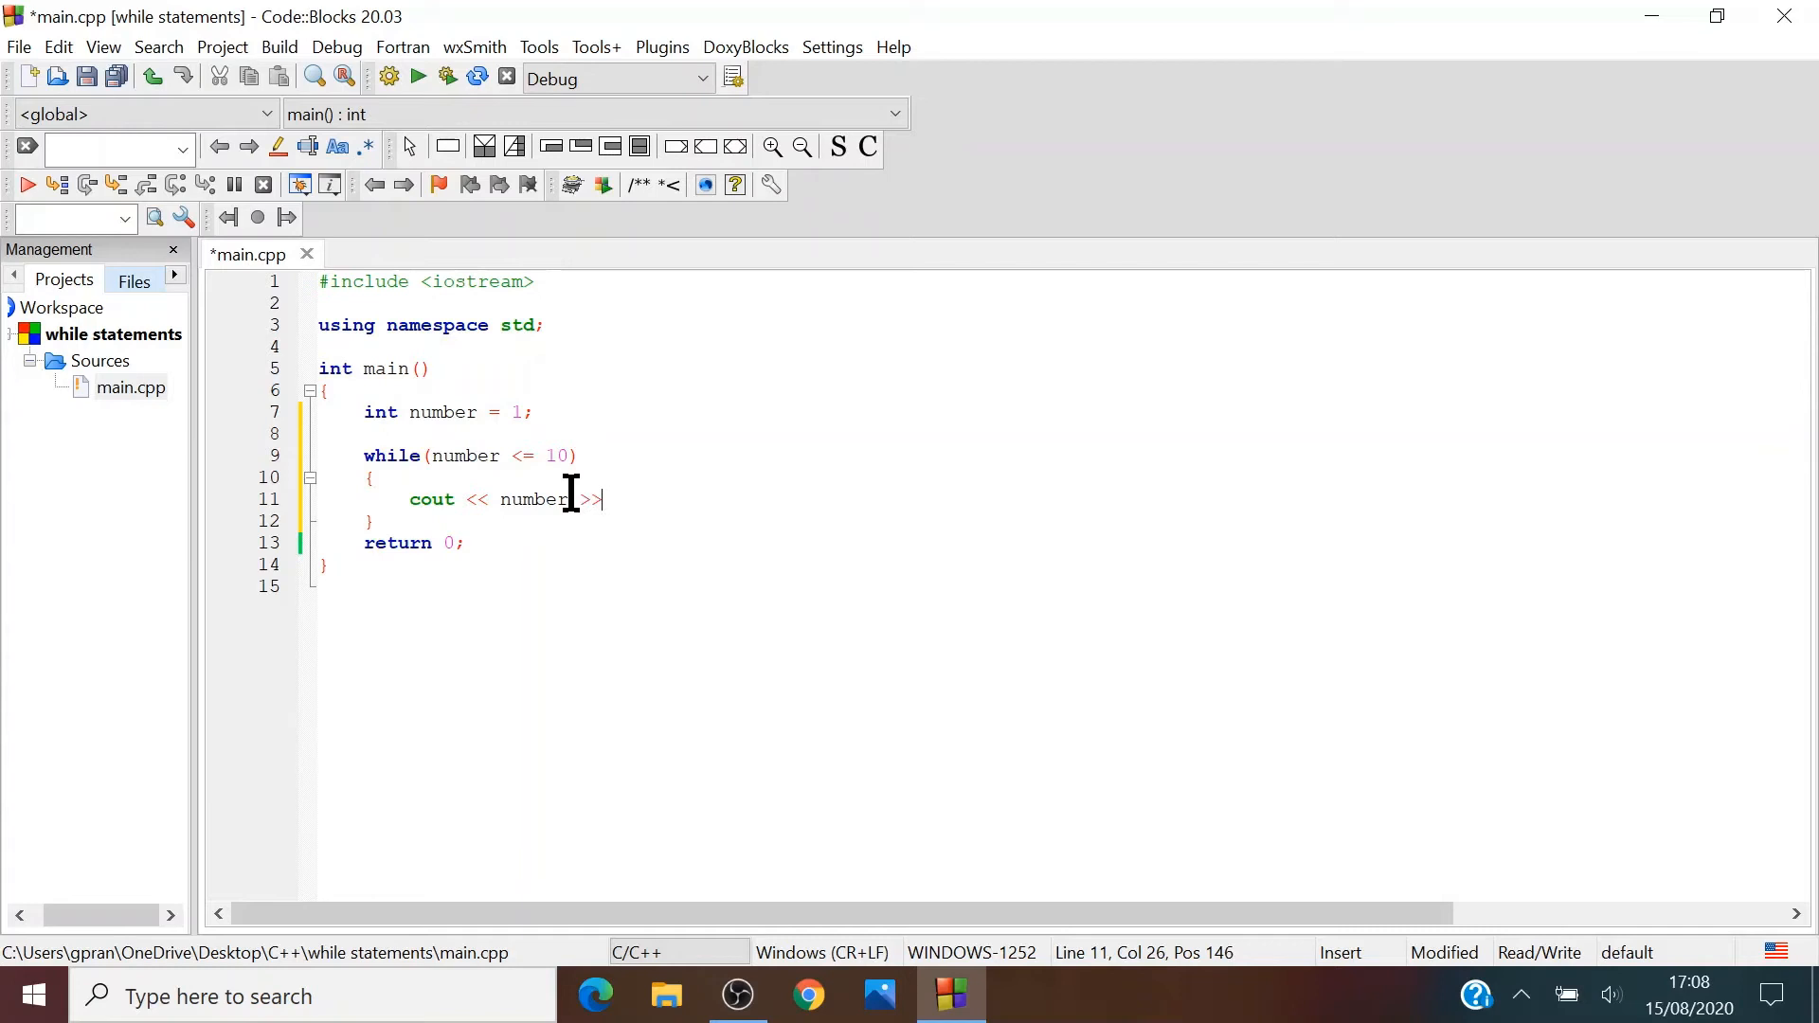
pyautogui.write('<< endl;')
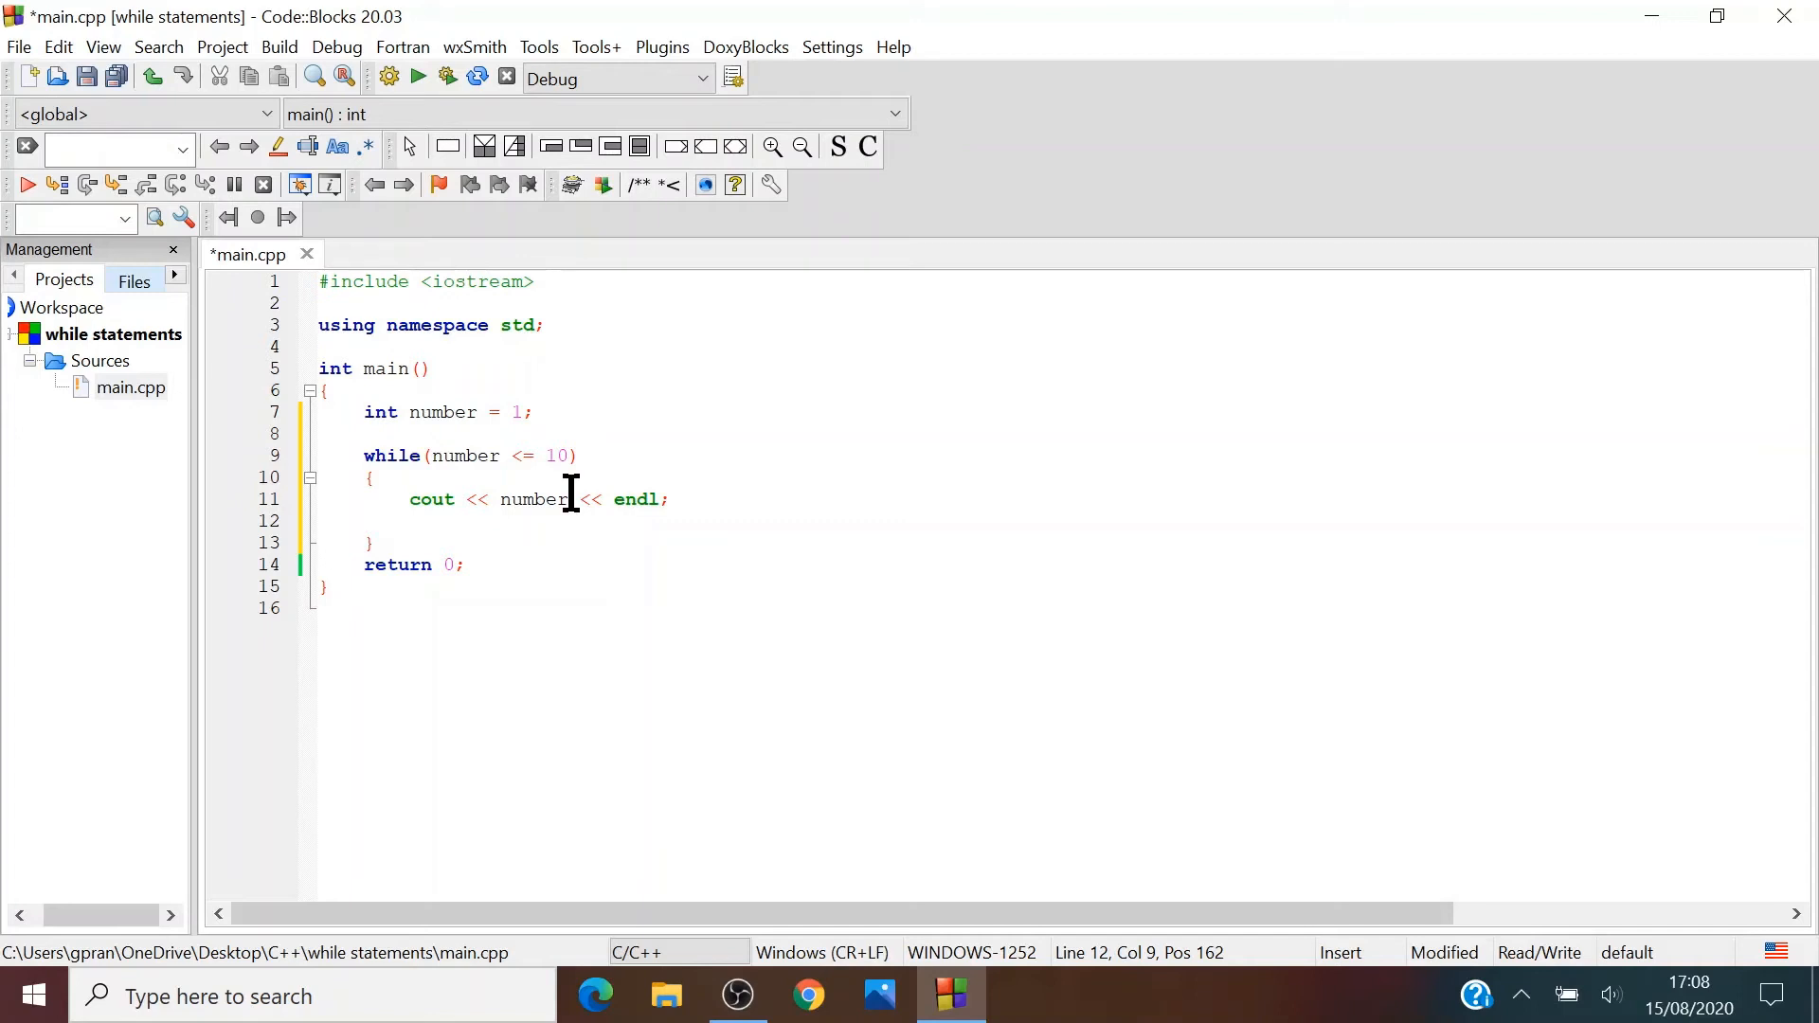
pyautogui.moveTo(429, 412)
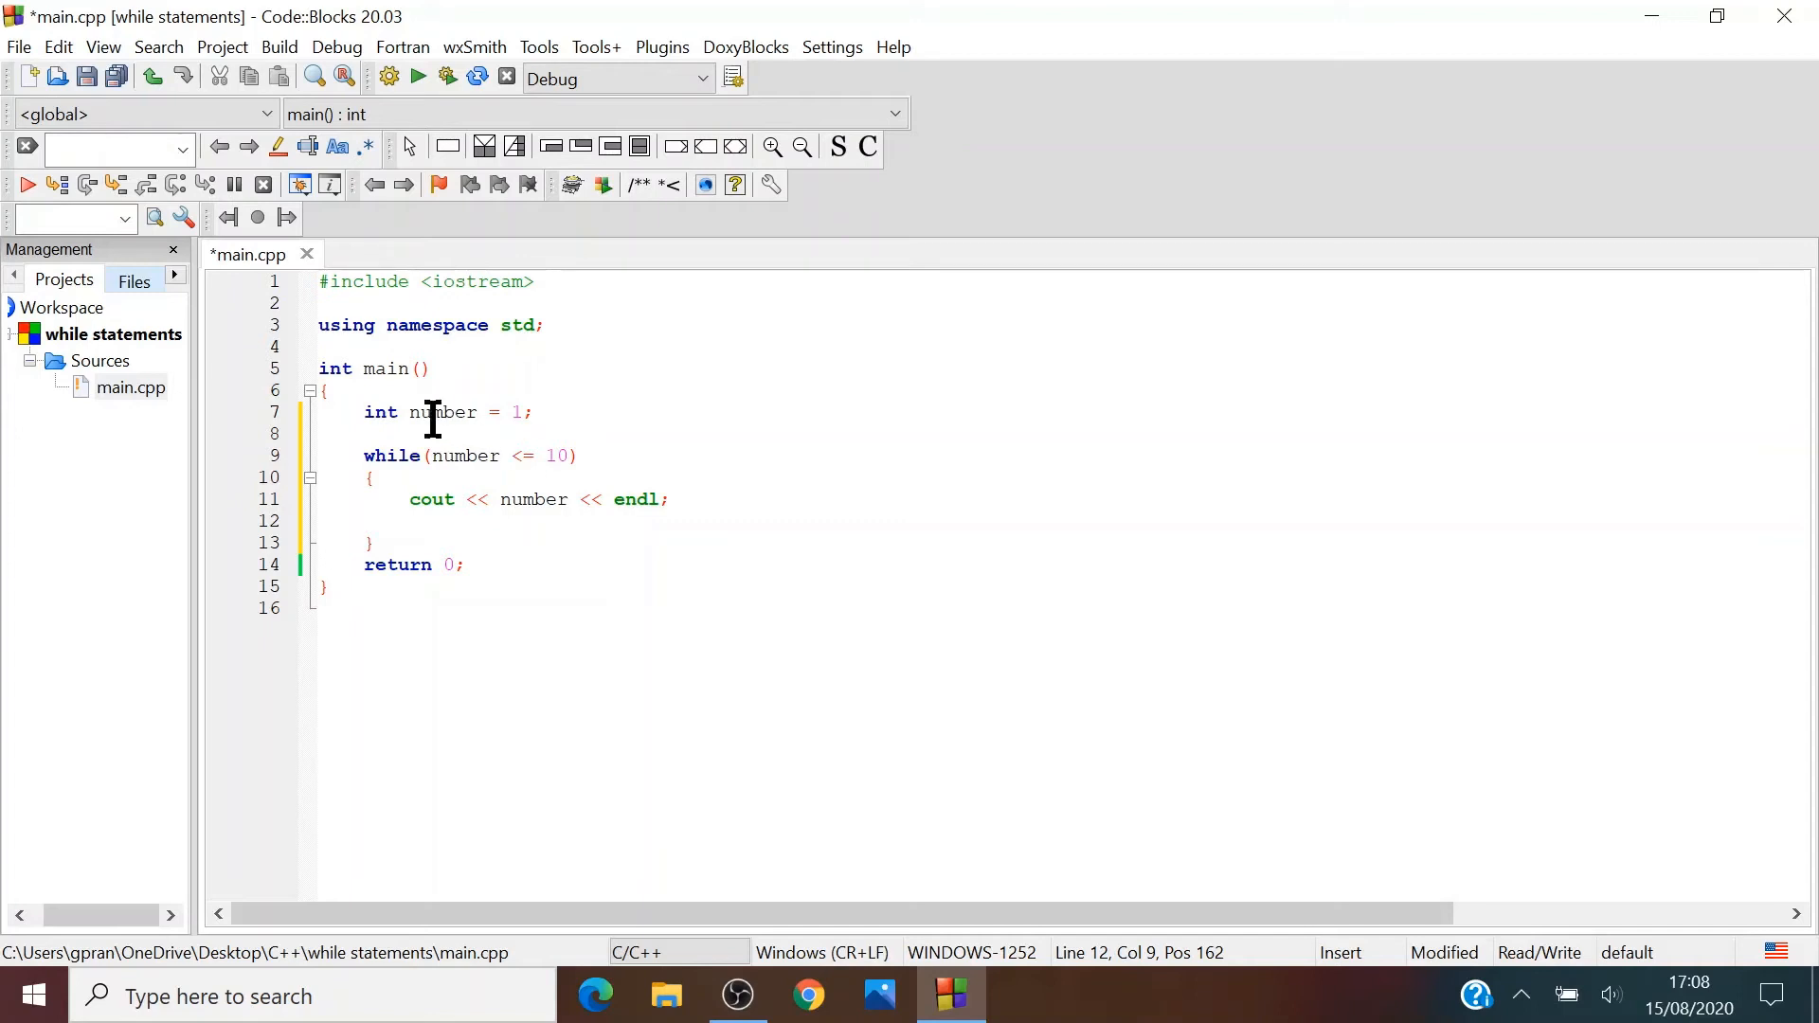
# Type number = number + 1 on the line below the output statement
pyautogui.write('nu')
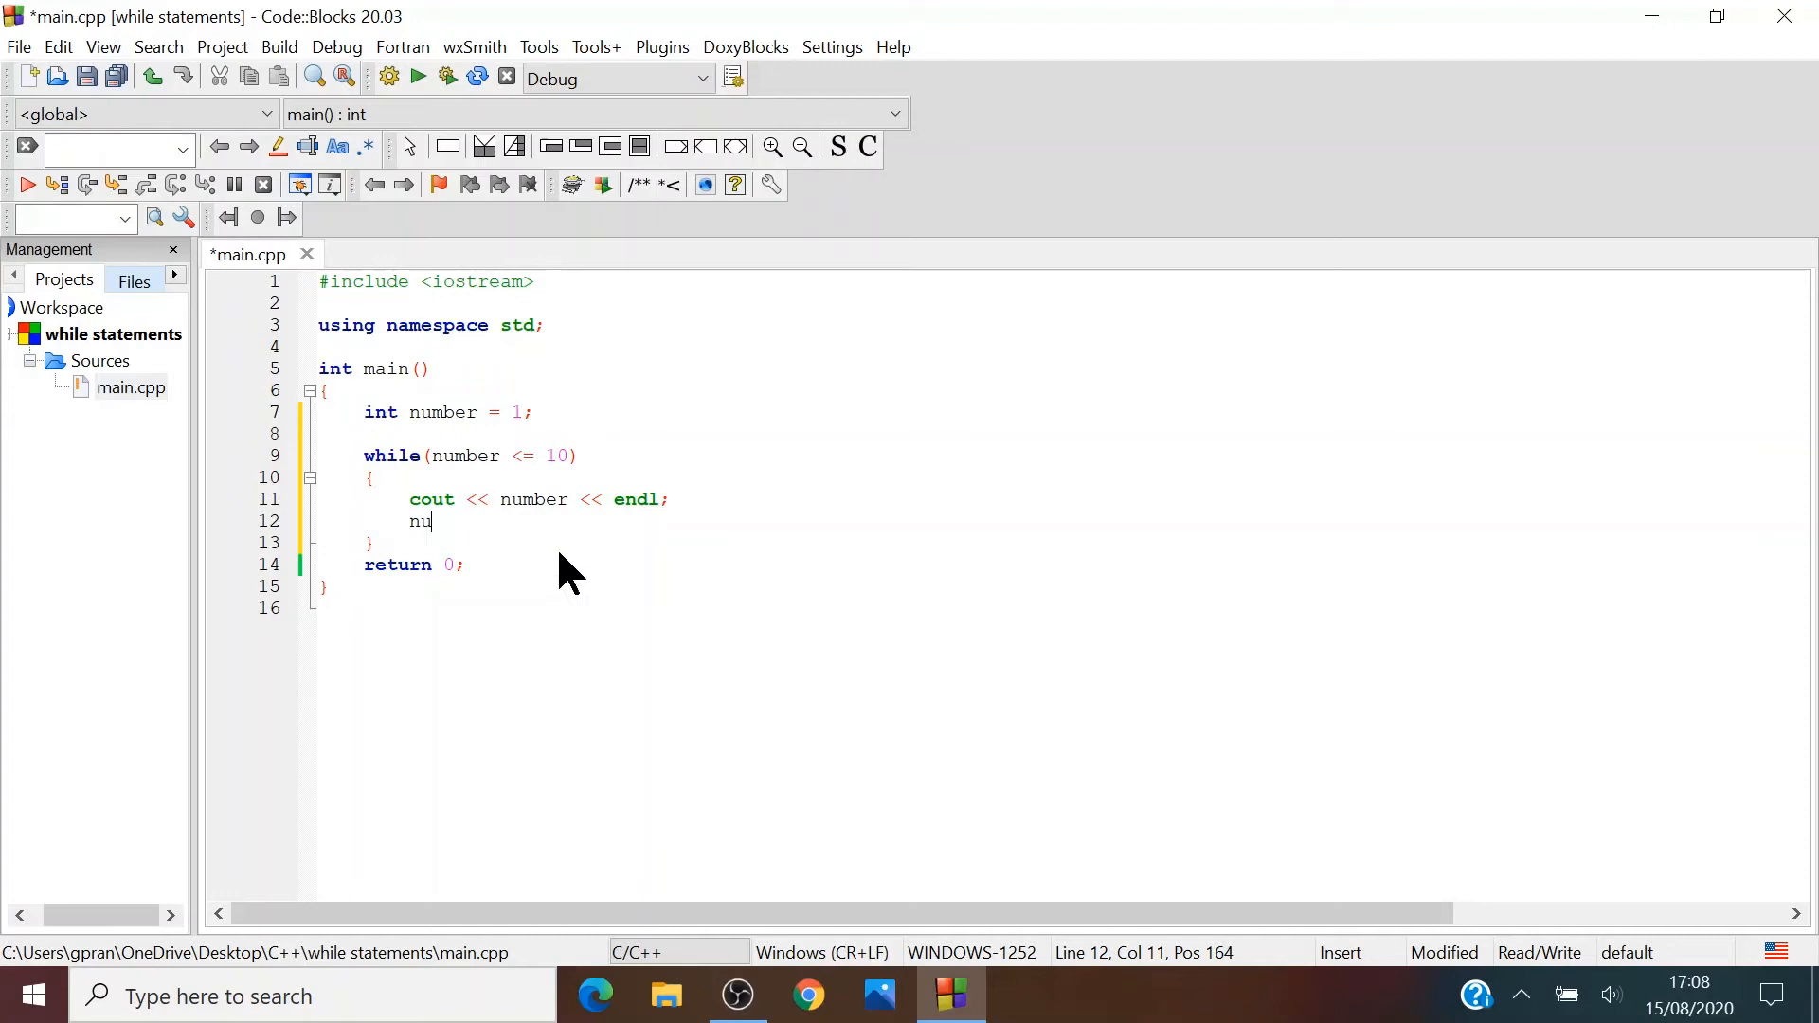
pyautogui.write('mber =')
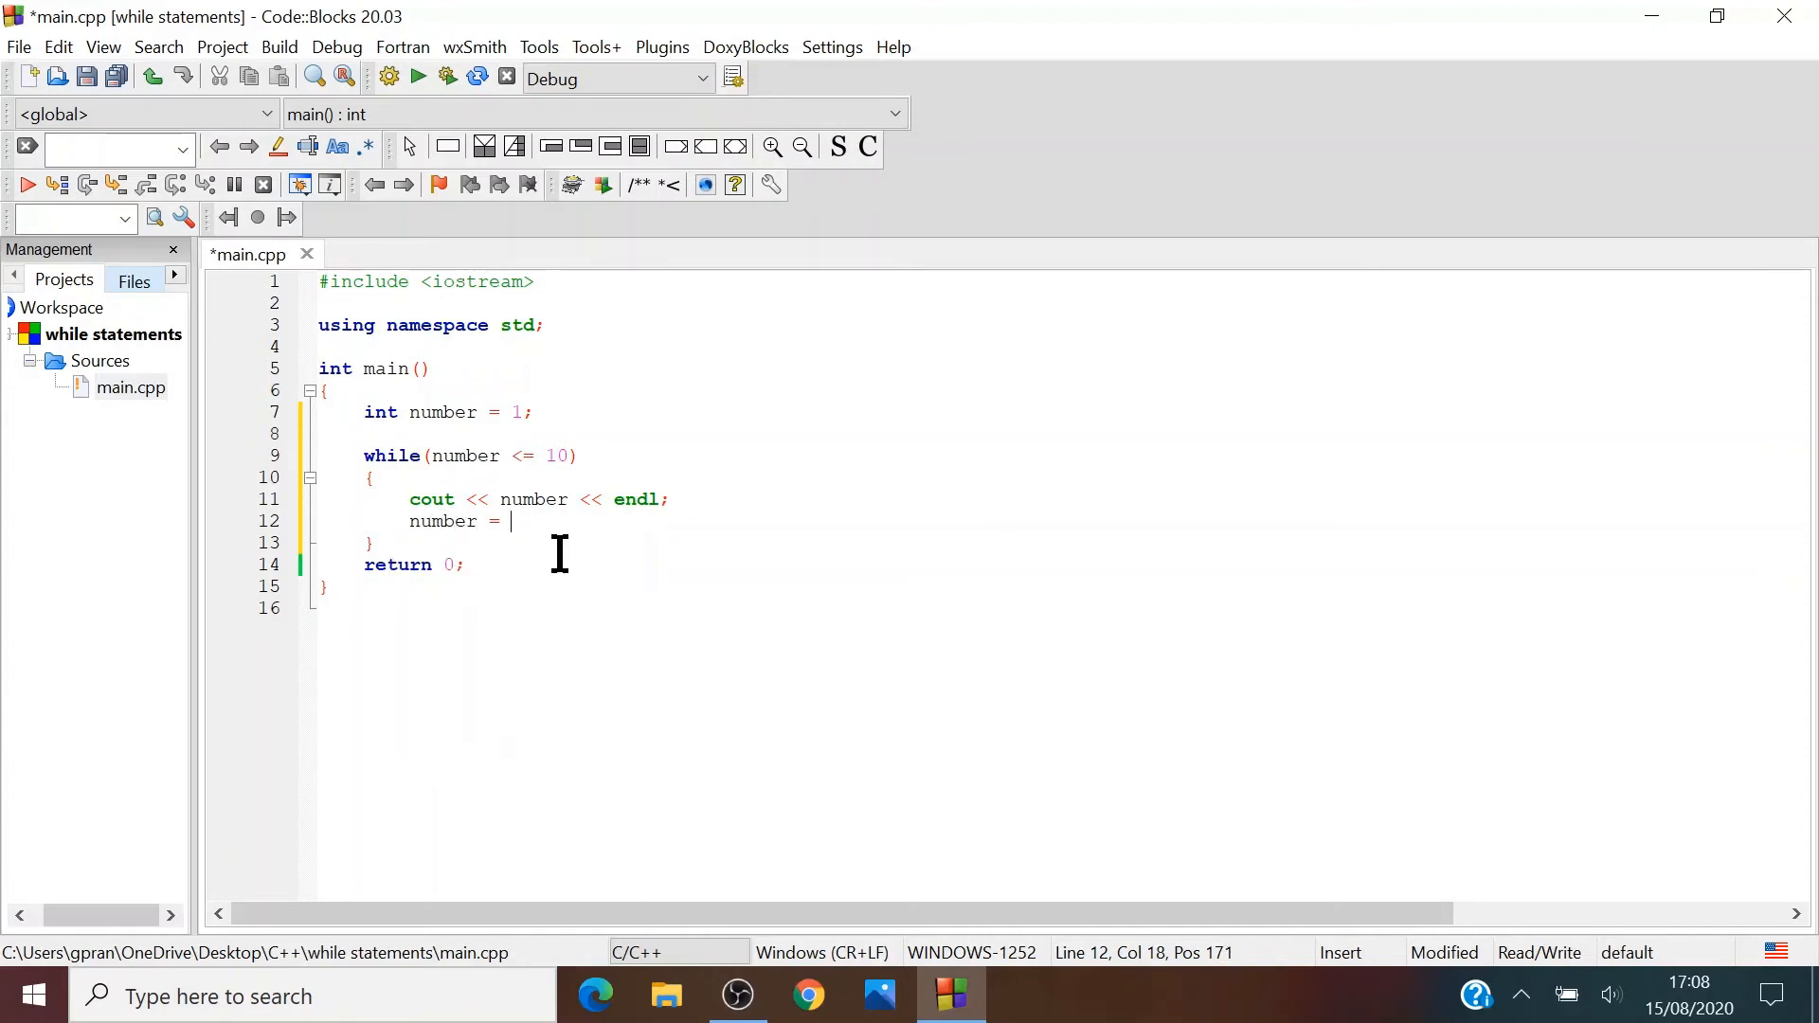
pyautogui.write('numbe')
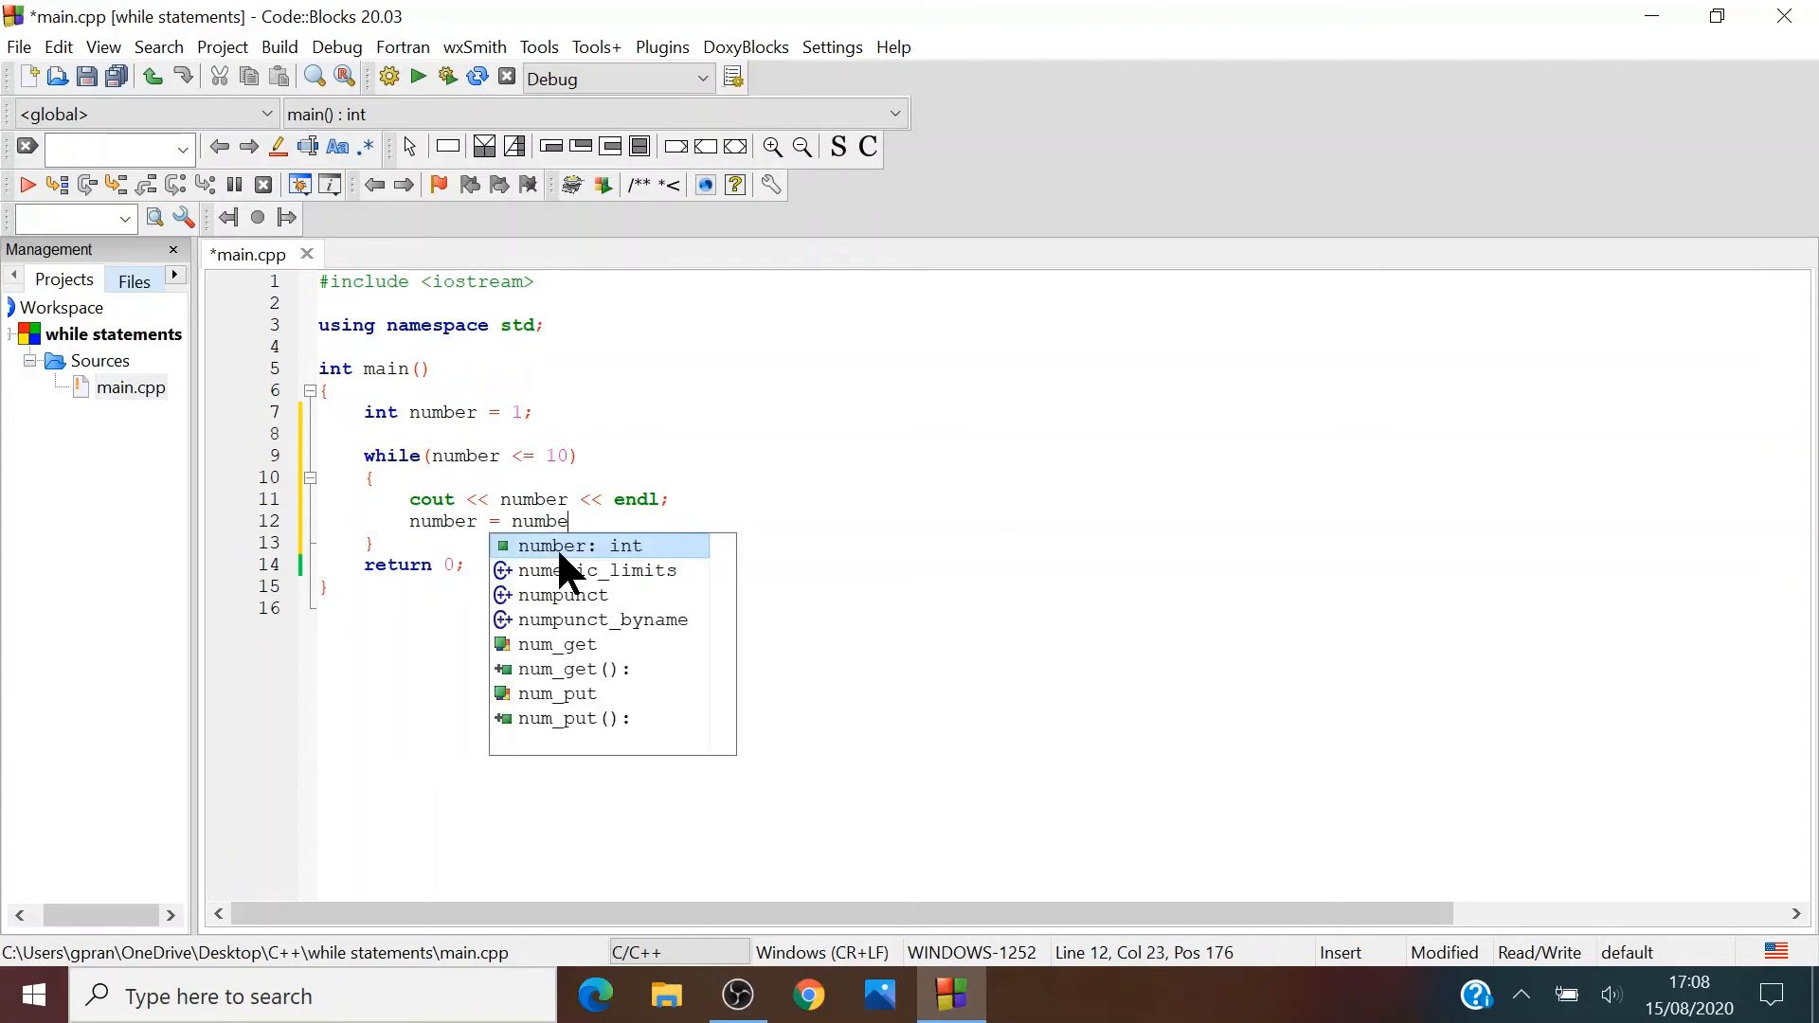
pyautogui.write('+')
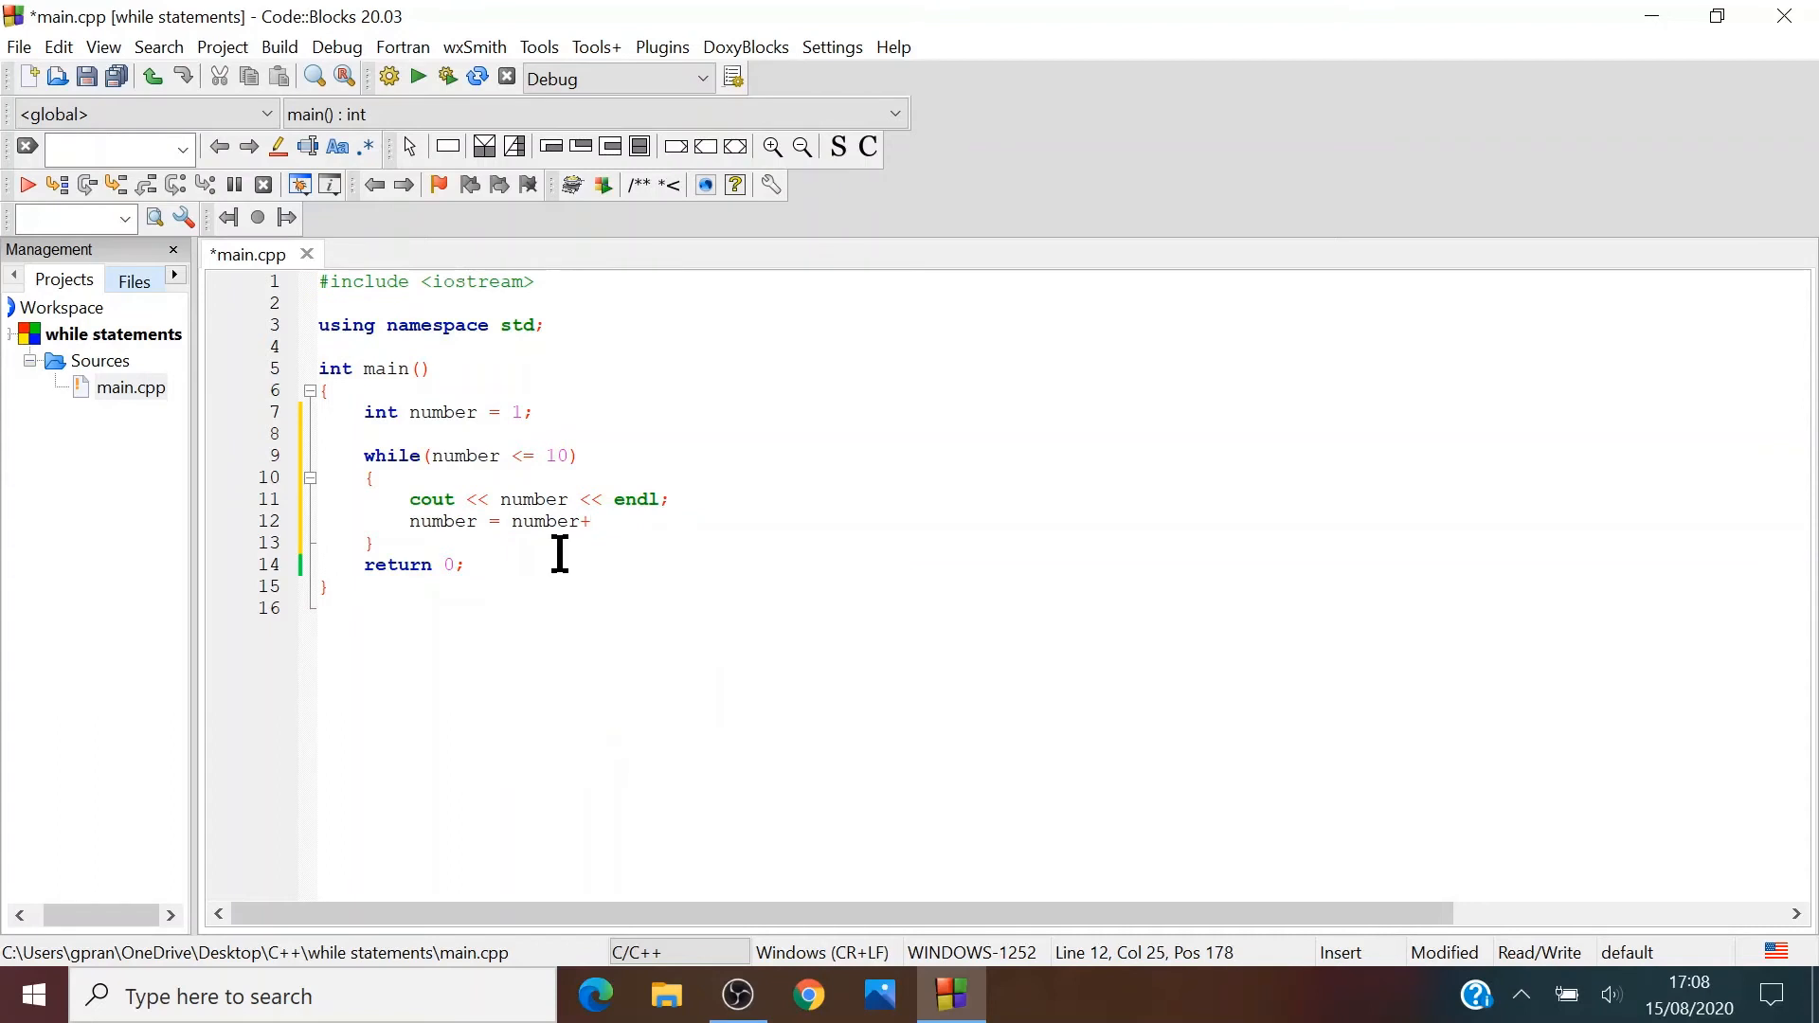
pyautogui.write('" "')
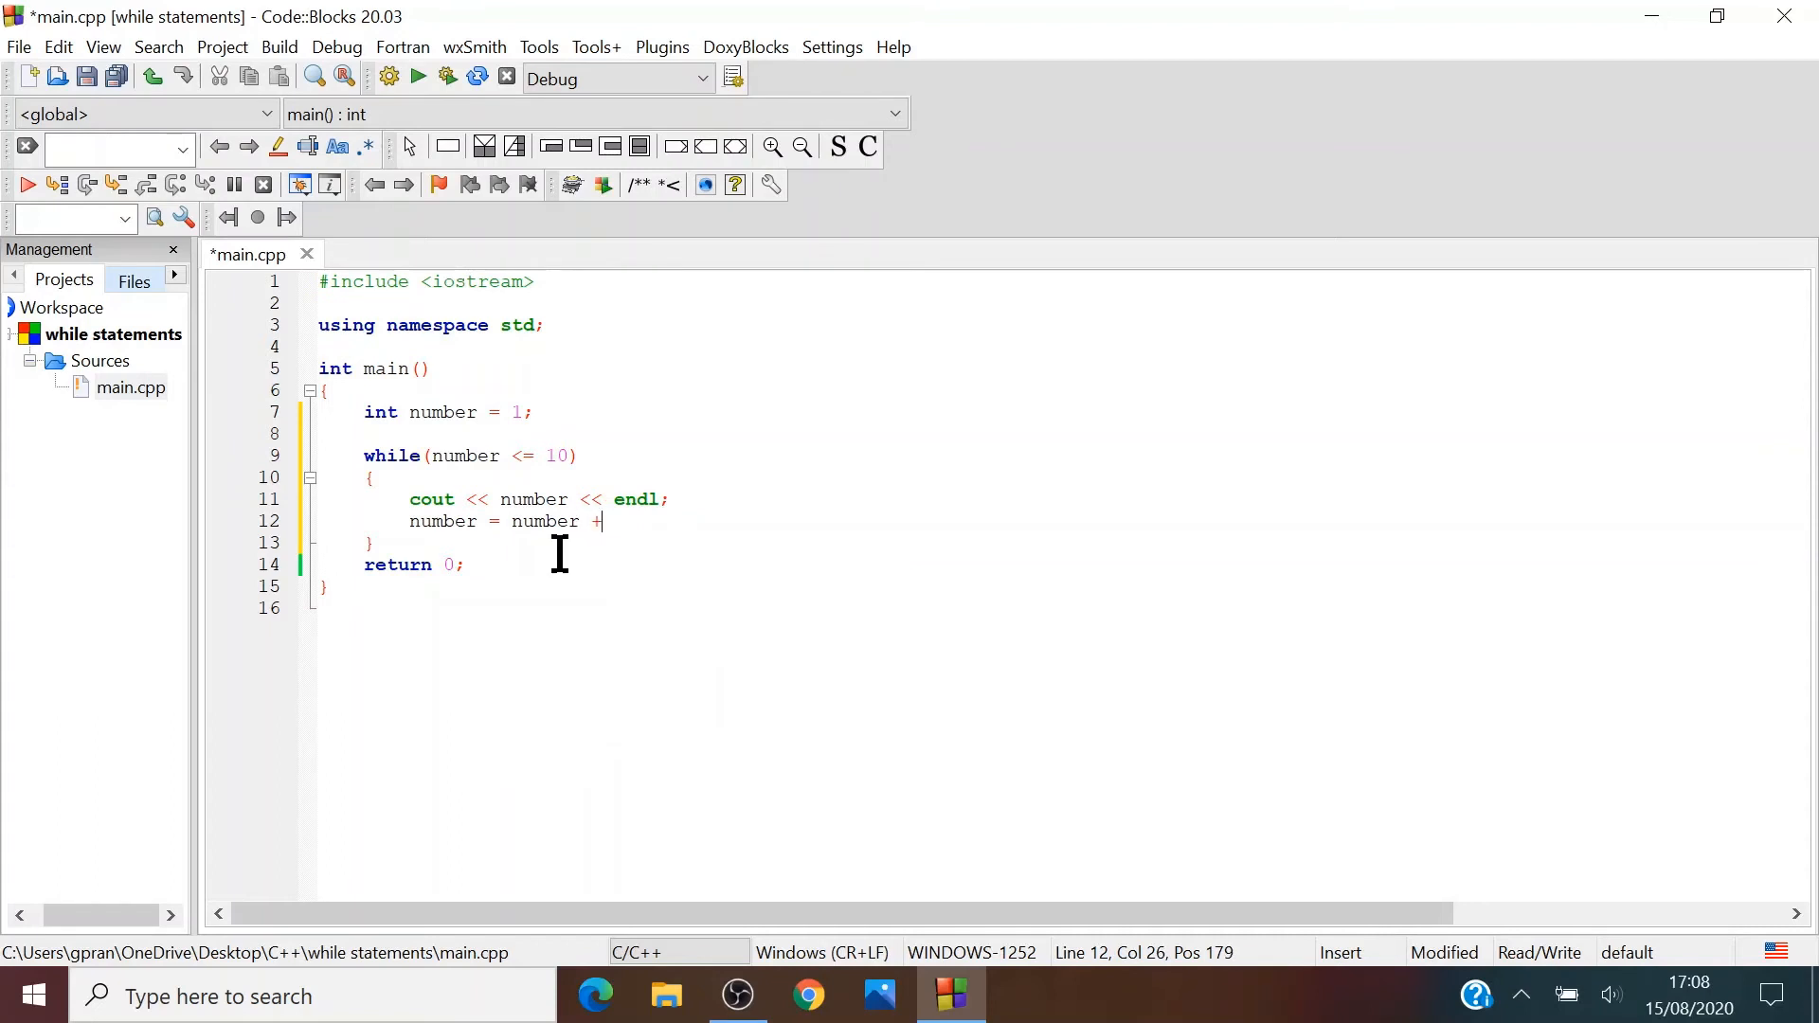
pyautogui.write('1')
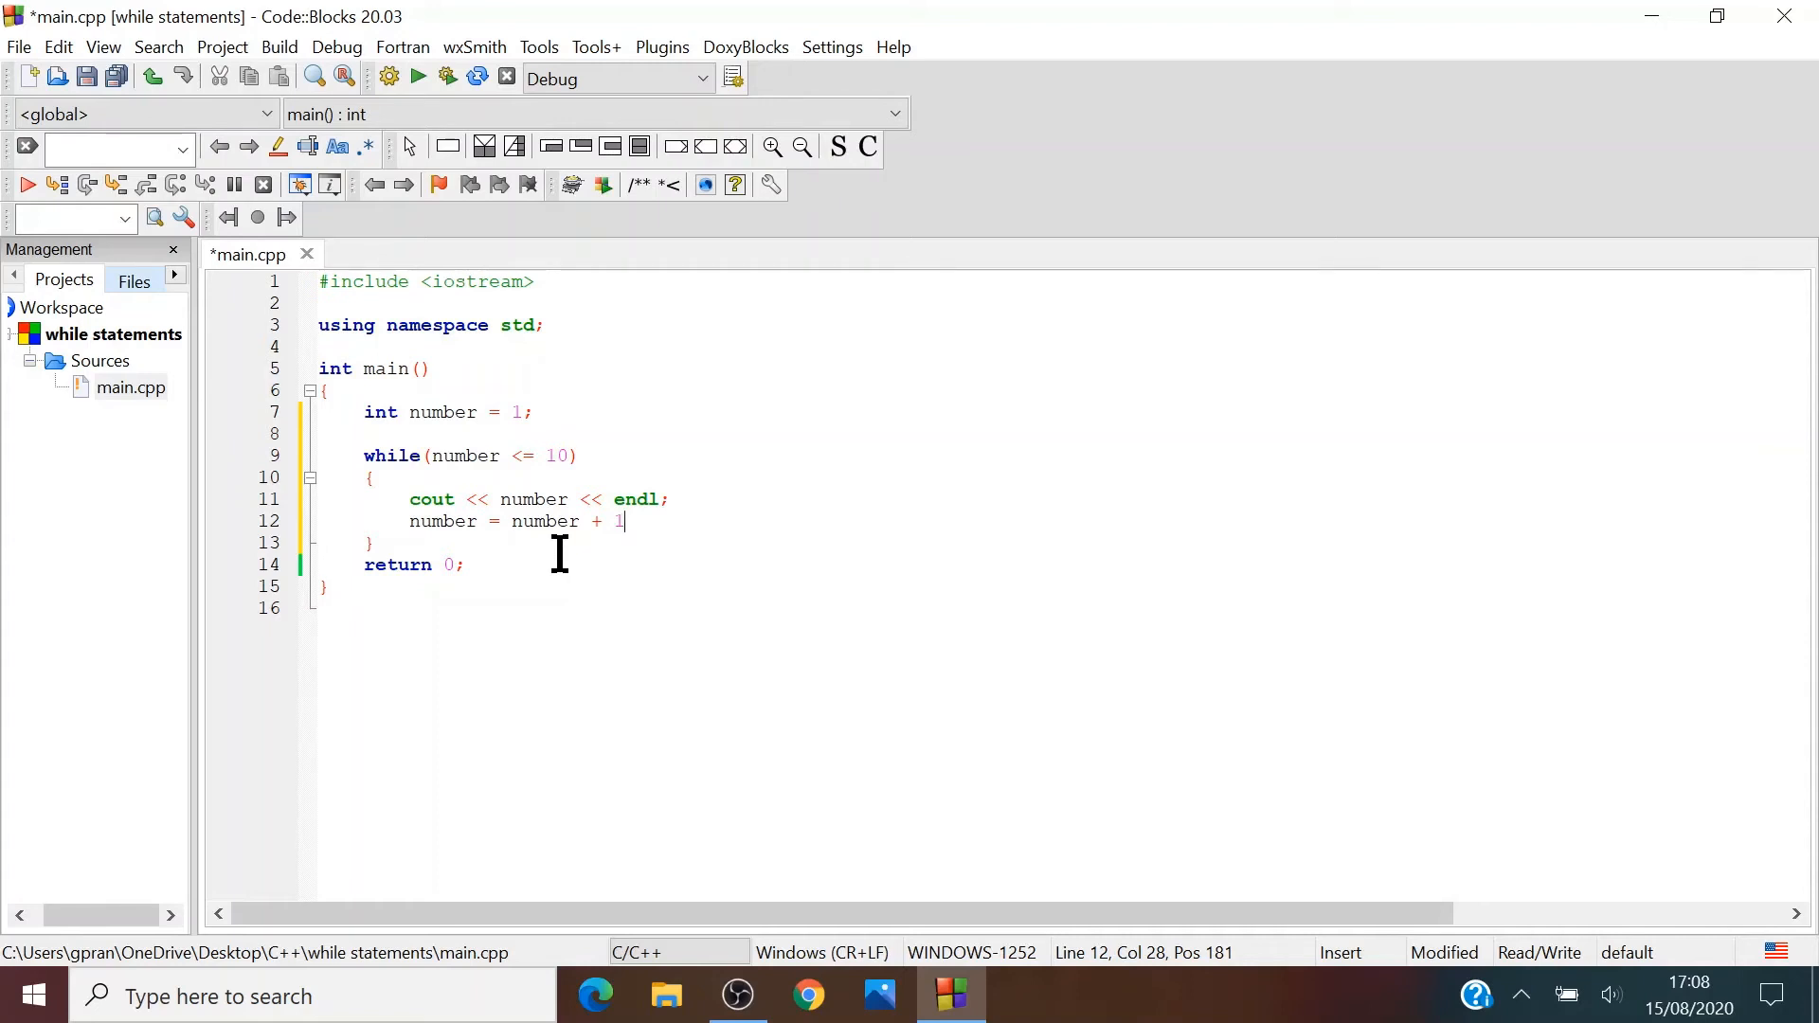
pyautogui.moveTo(406, 521)
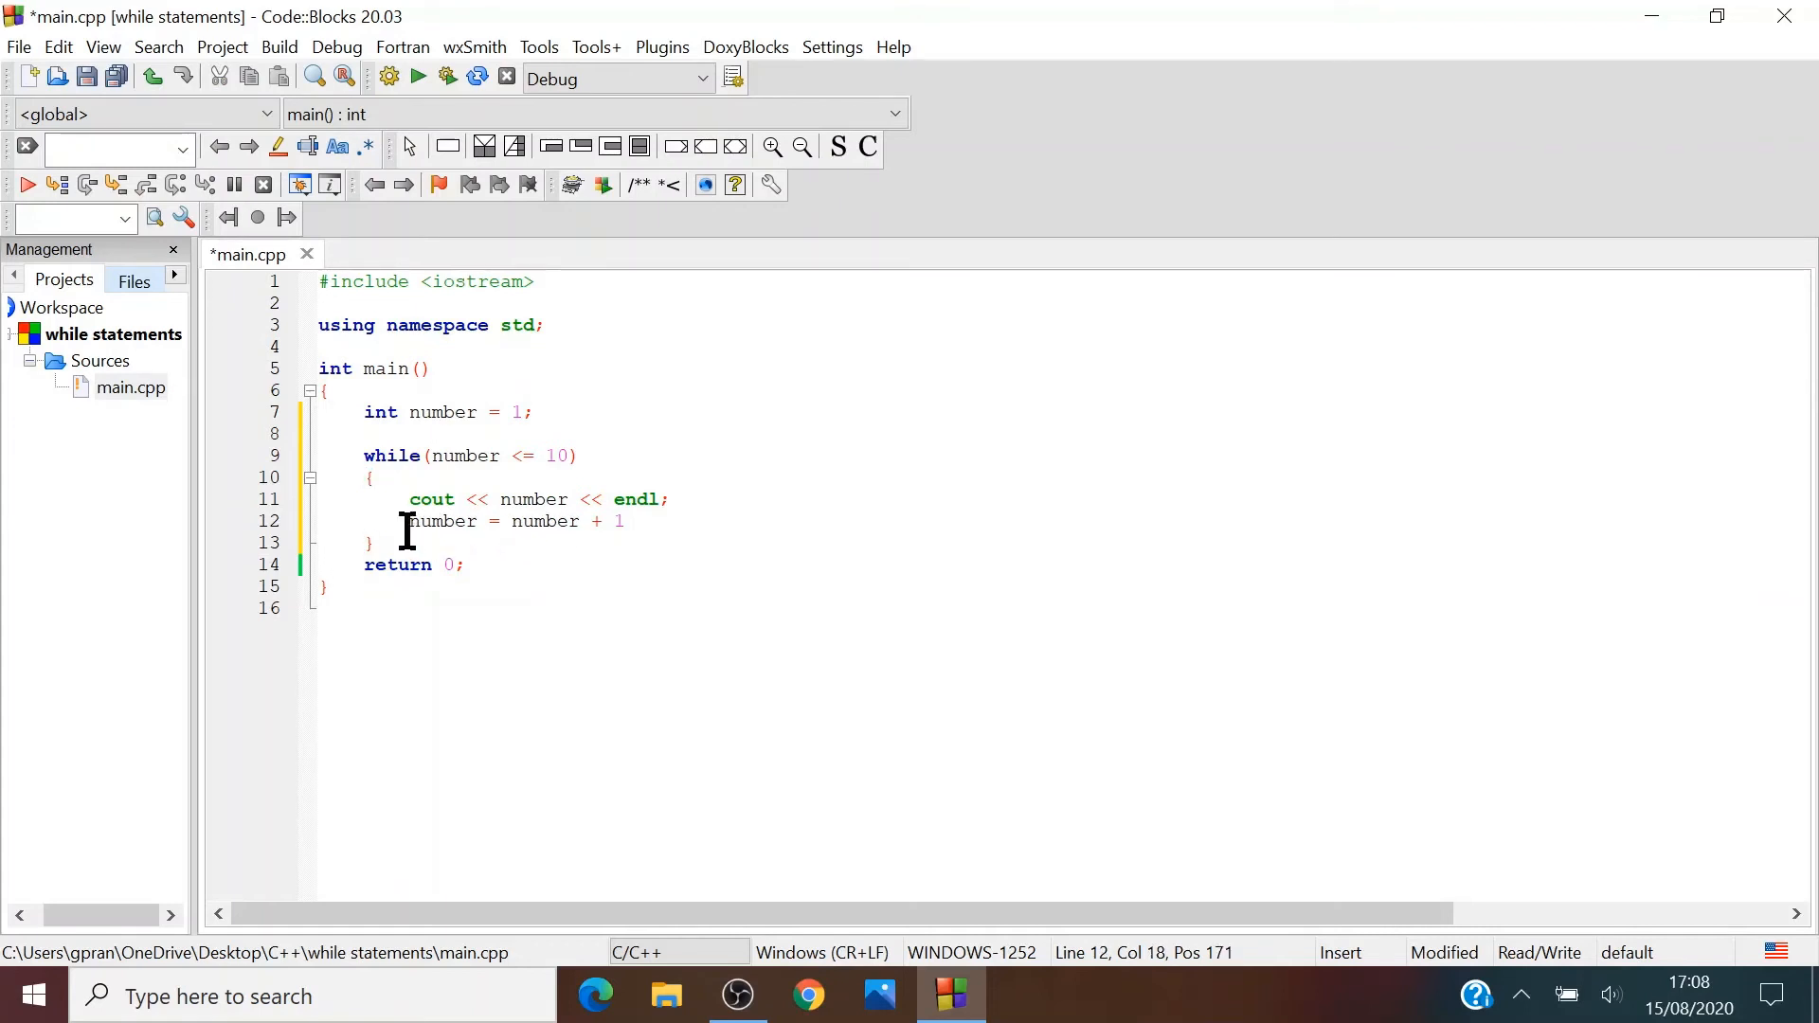
pyautogui.moveTo(436, 521)
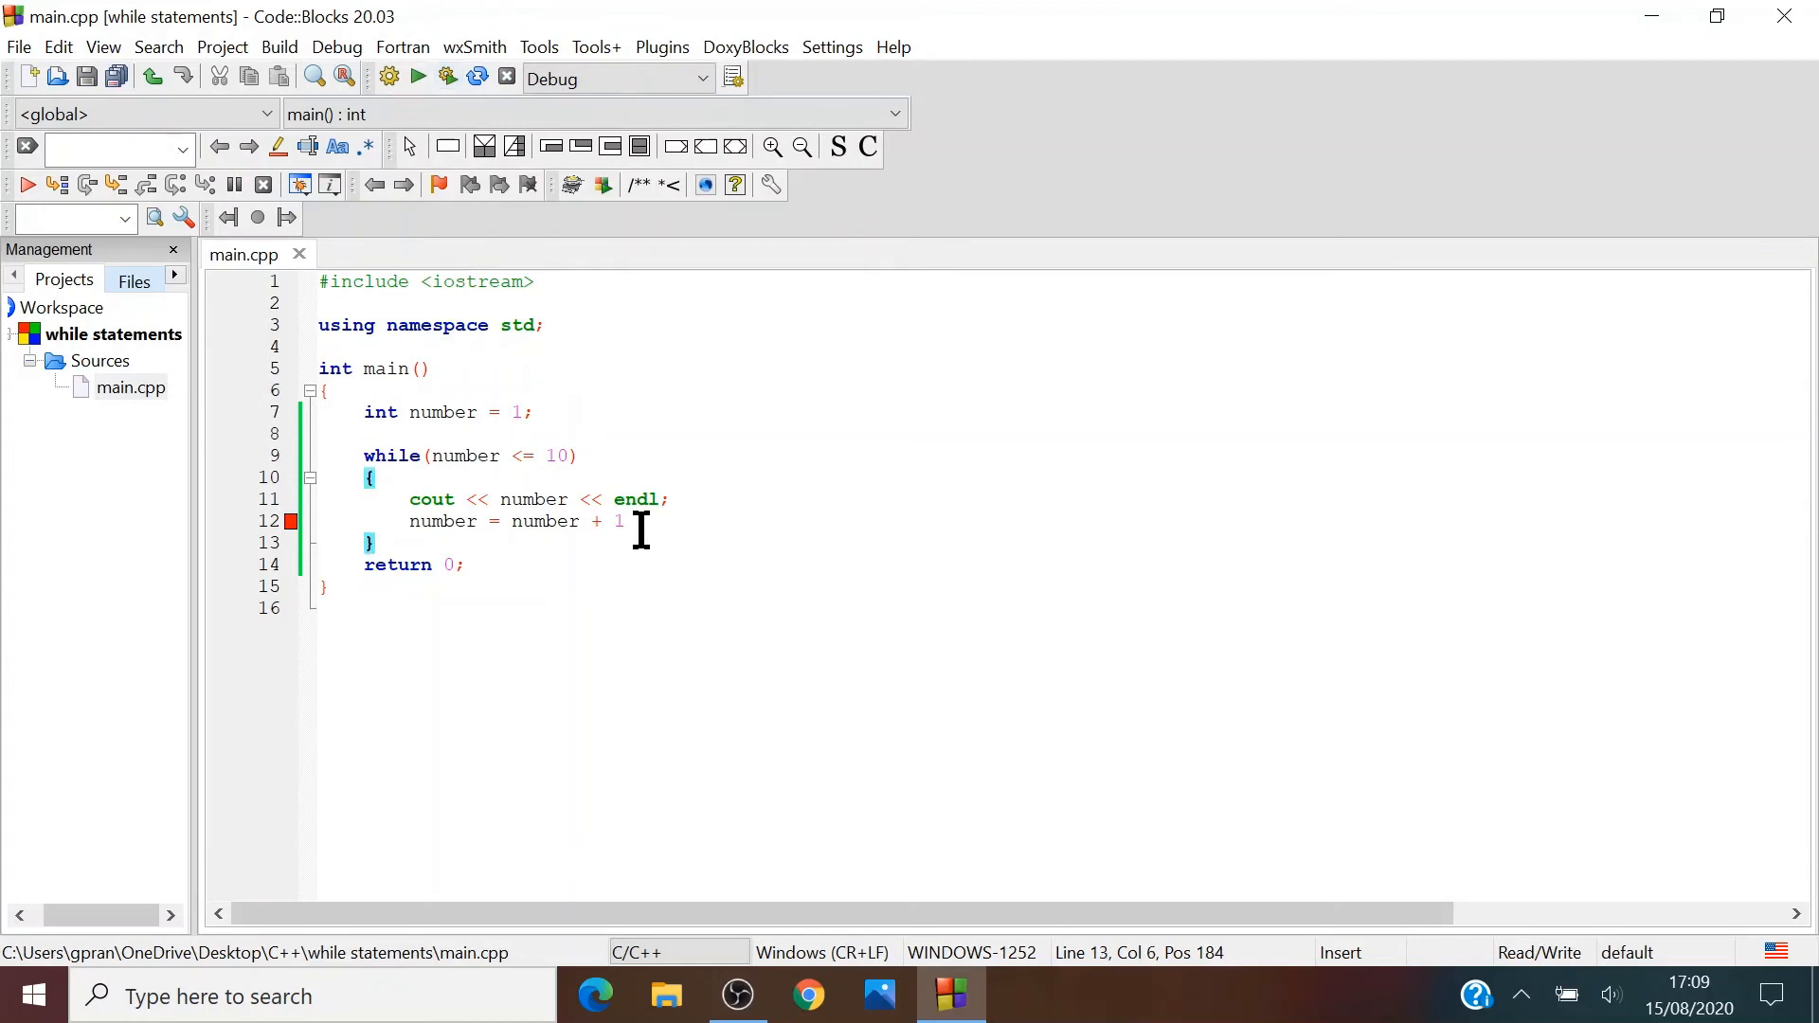
# End the increment with a semicolon and build and run the 100-limit program
pyautogui.write(';')
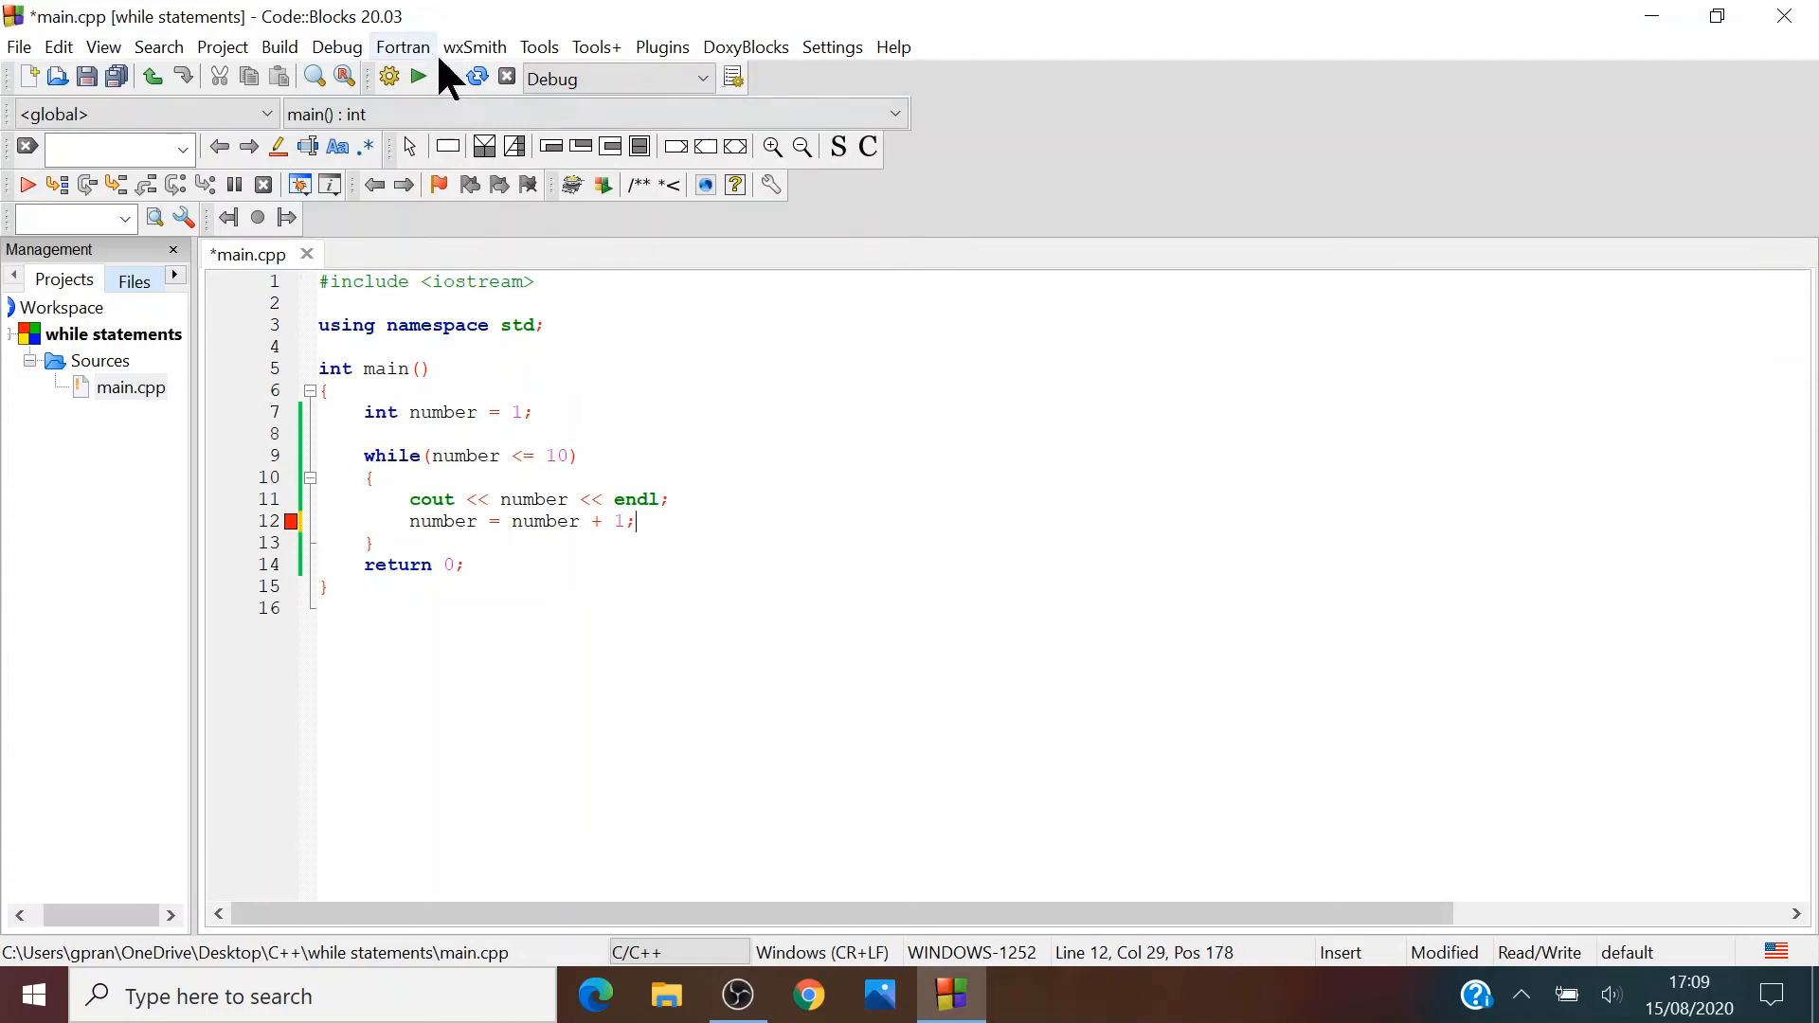
pyautogui.click(418, 78)
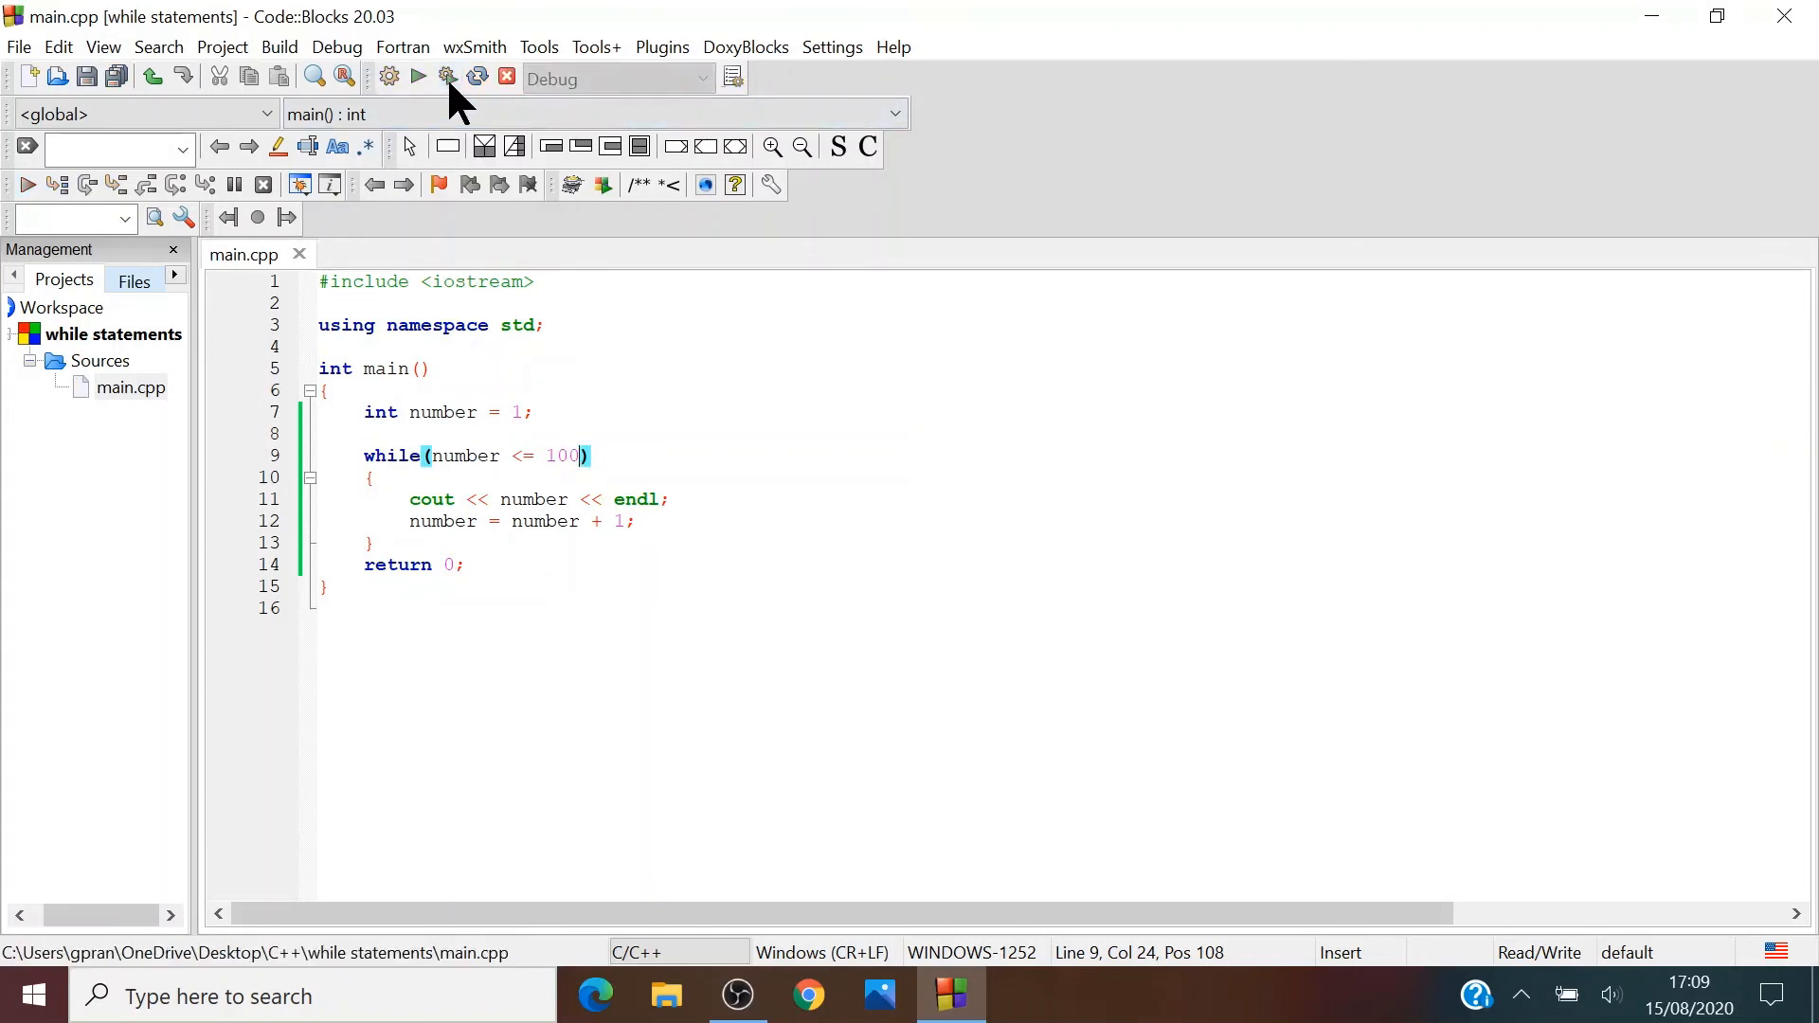
pyautogui.click(418, 77)
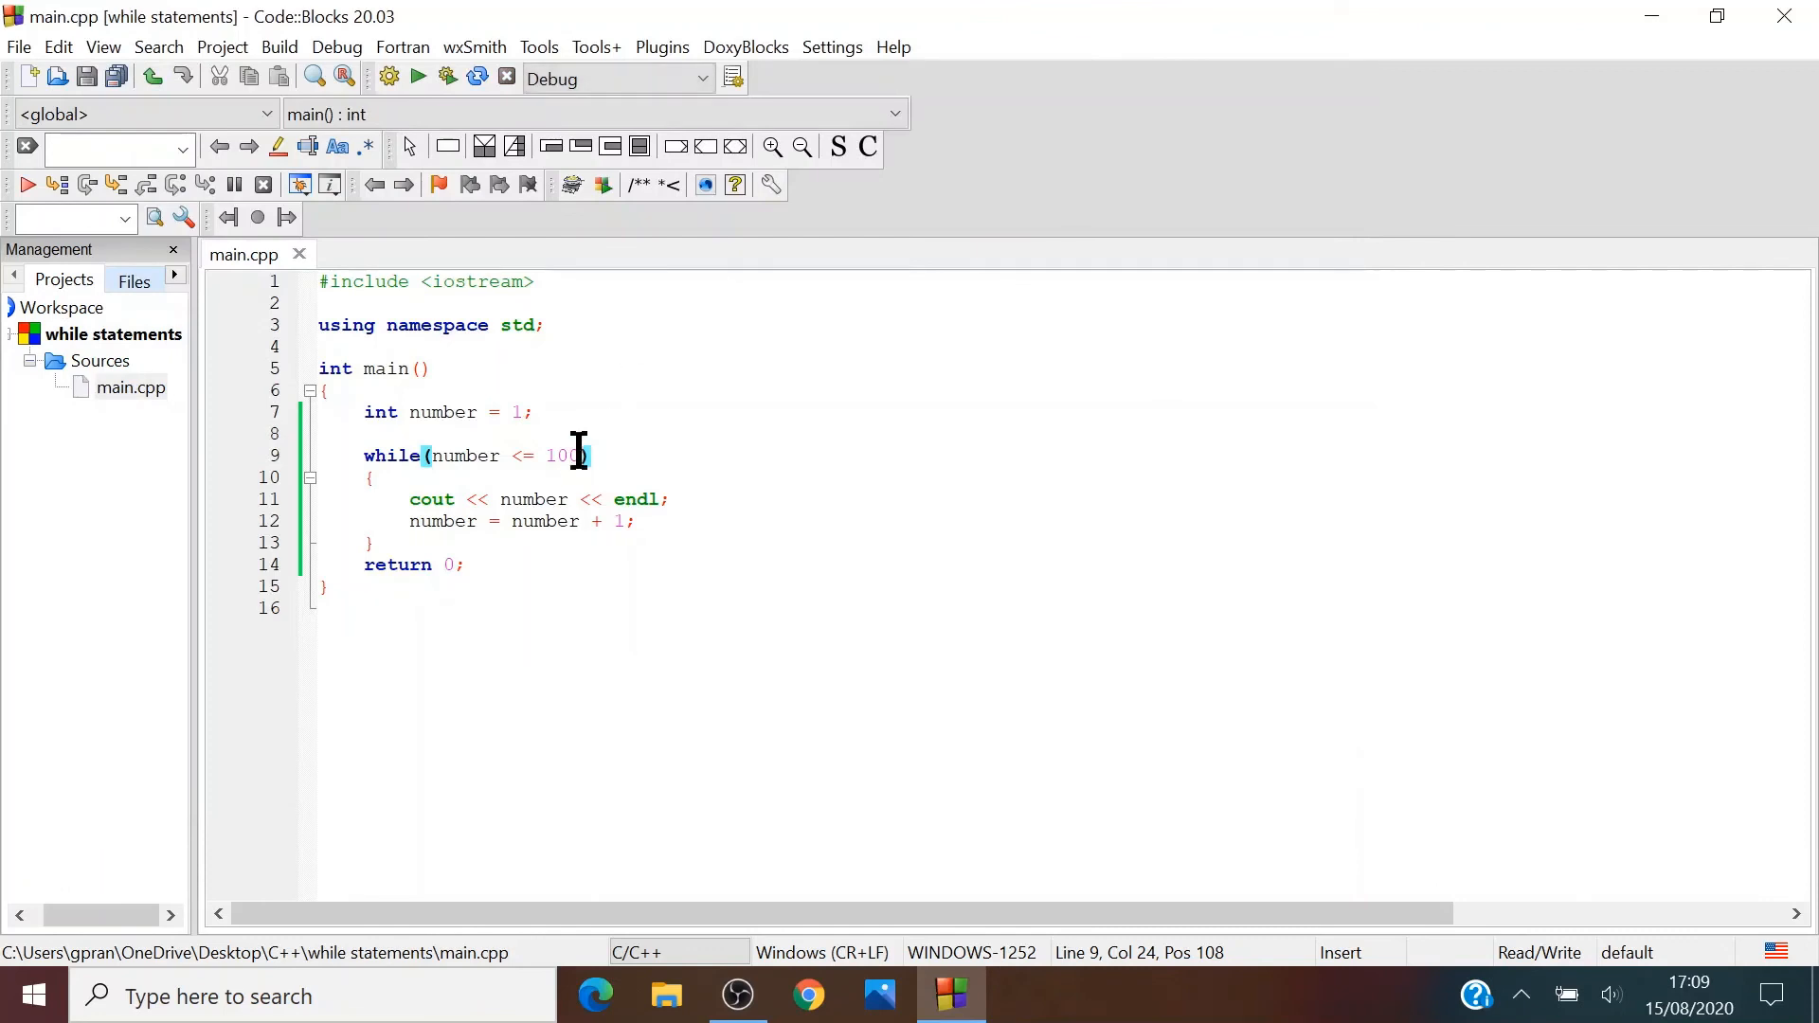
# Raise the loop limit to 1000, build and run, then close the console output
pyautogui.write('0')
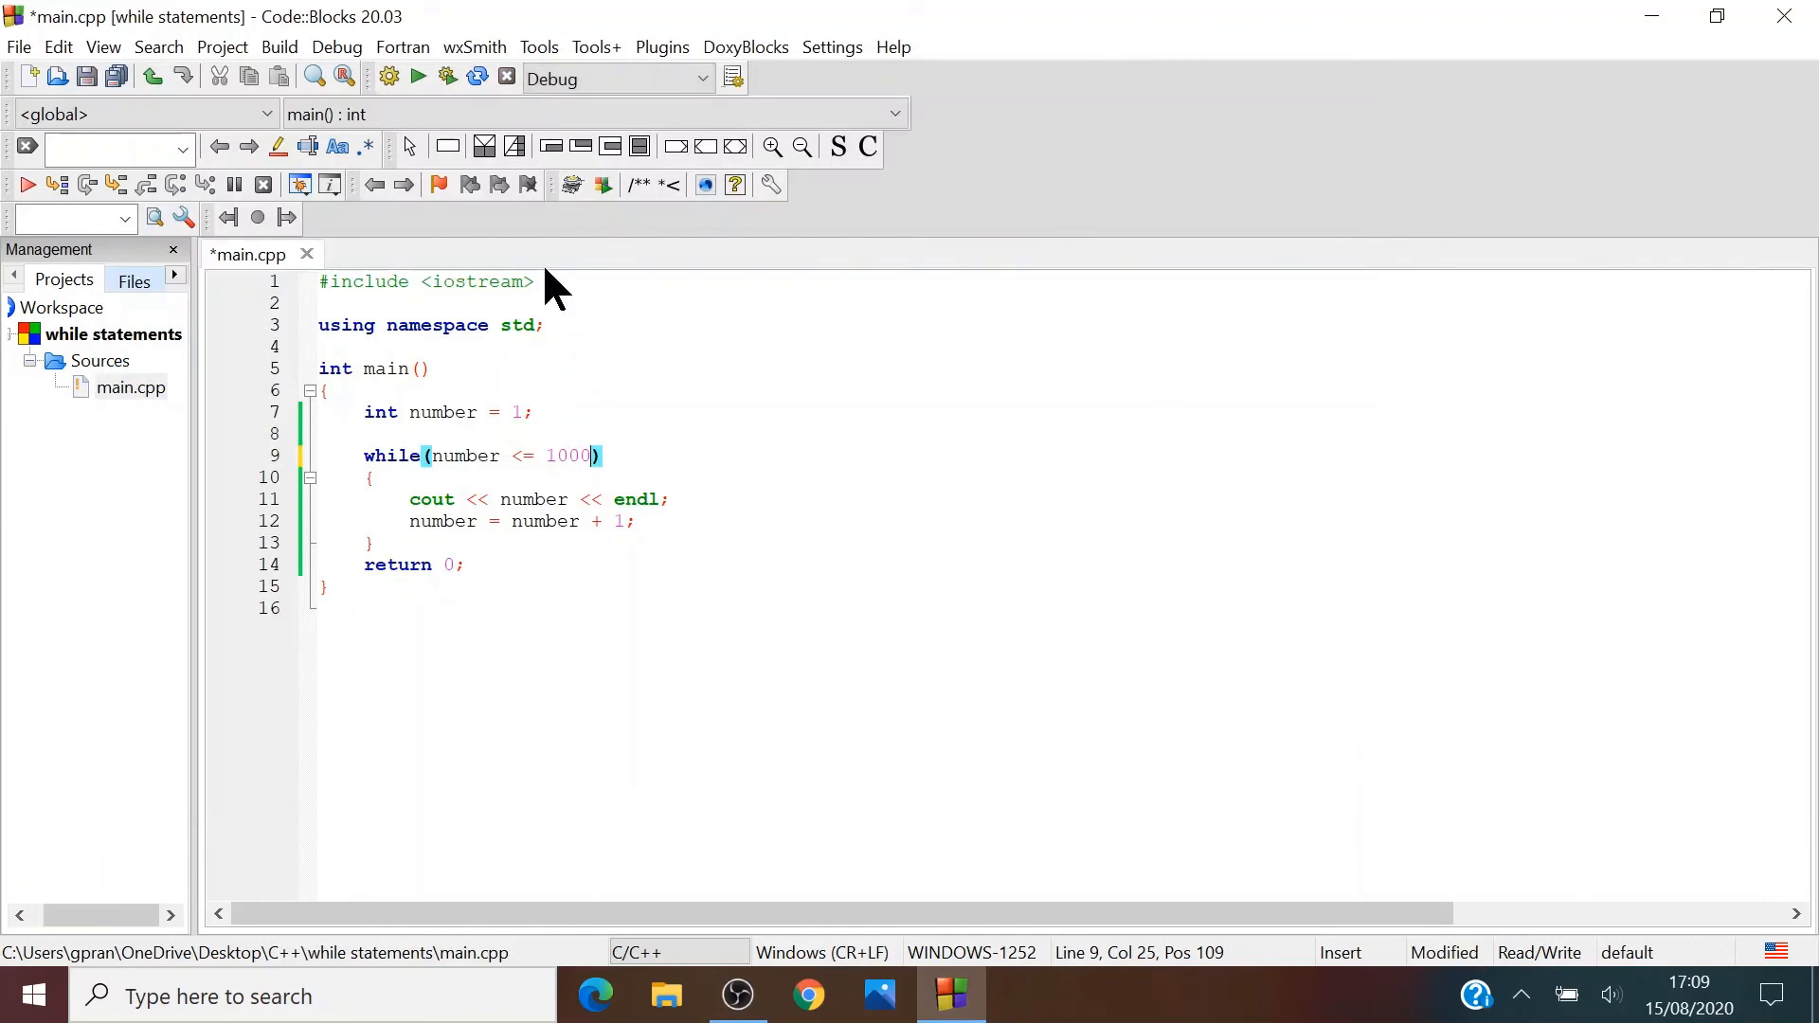
pyautogui.moveTo(539, 275)
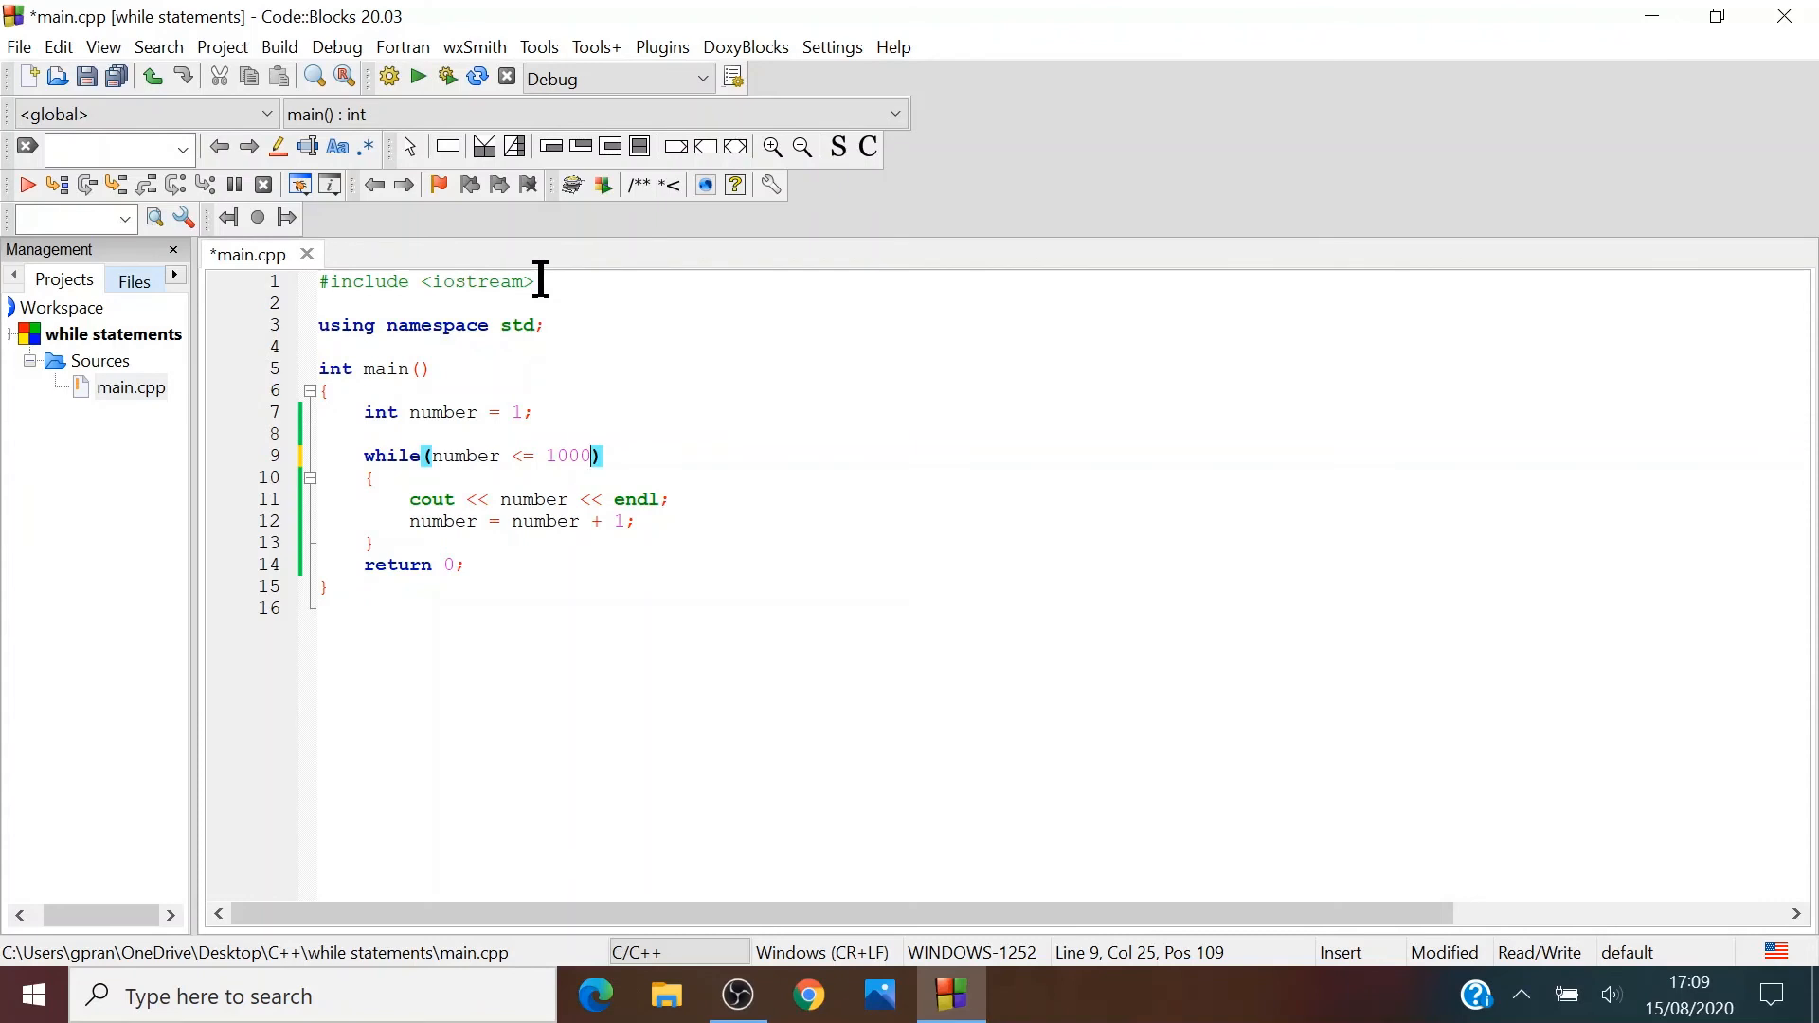
pyautogui.moveTo(554, 286)
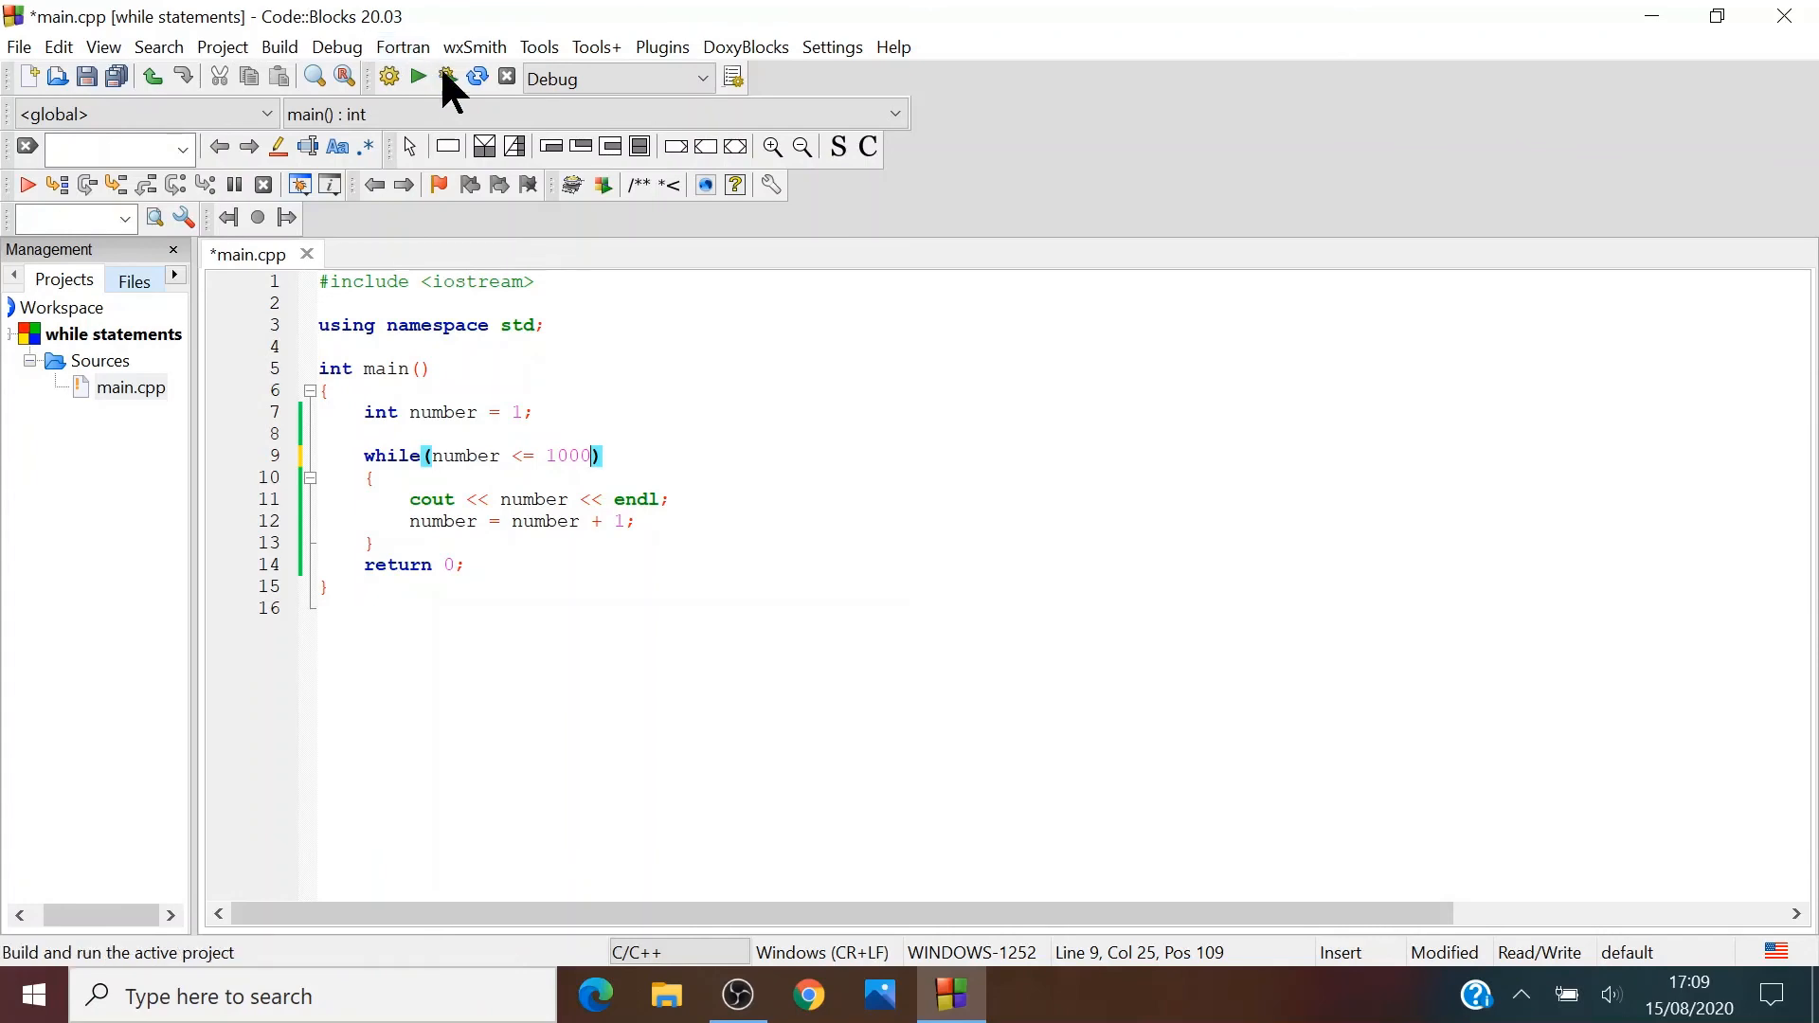
pyautogui.click(418, 77)
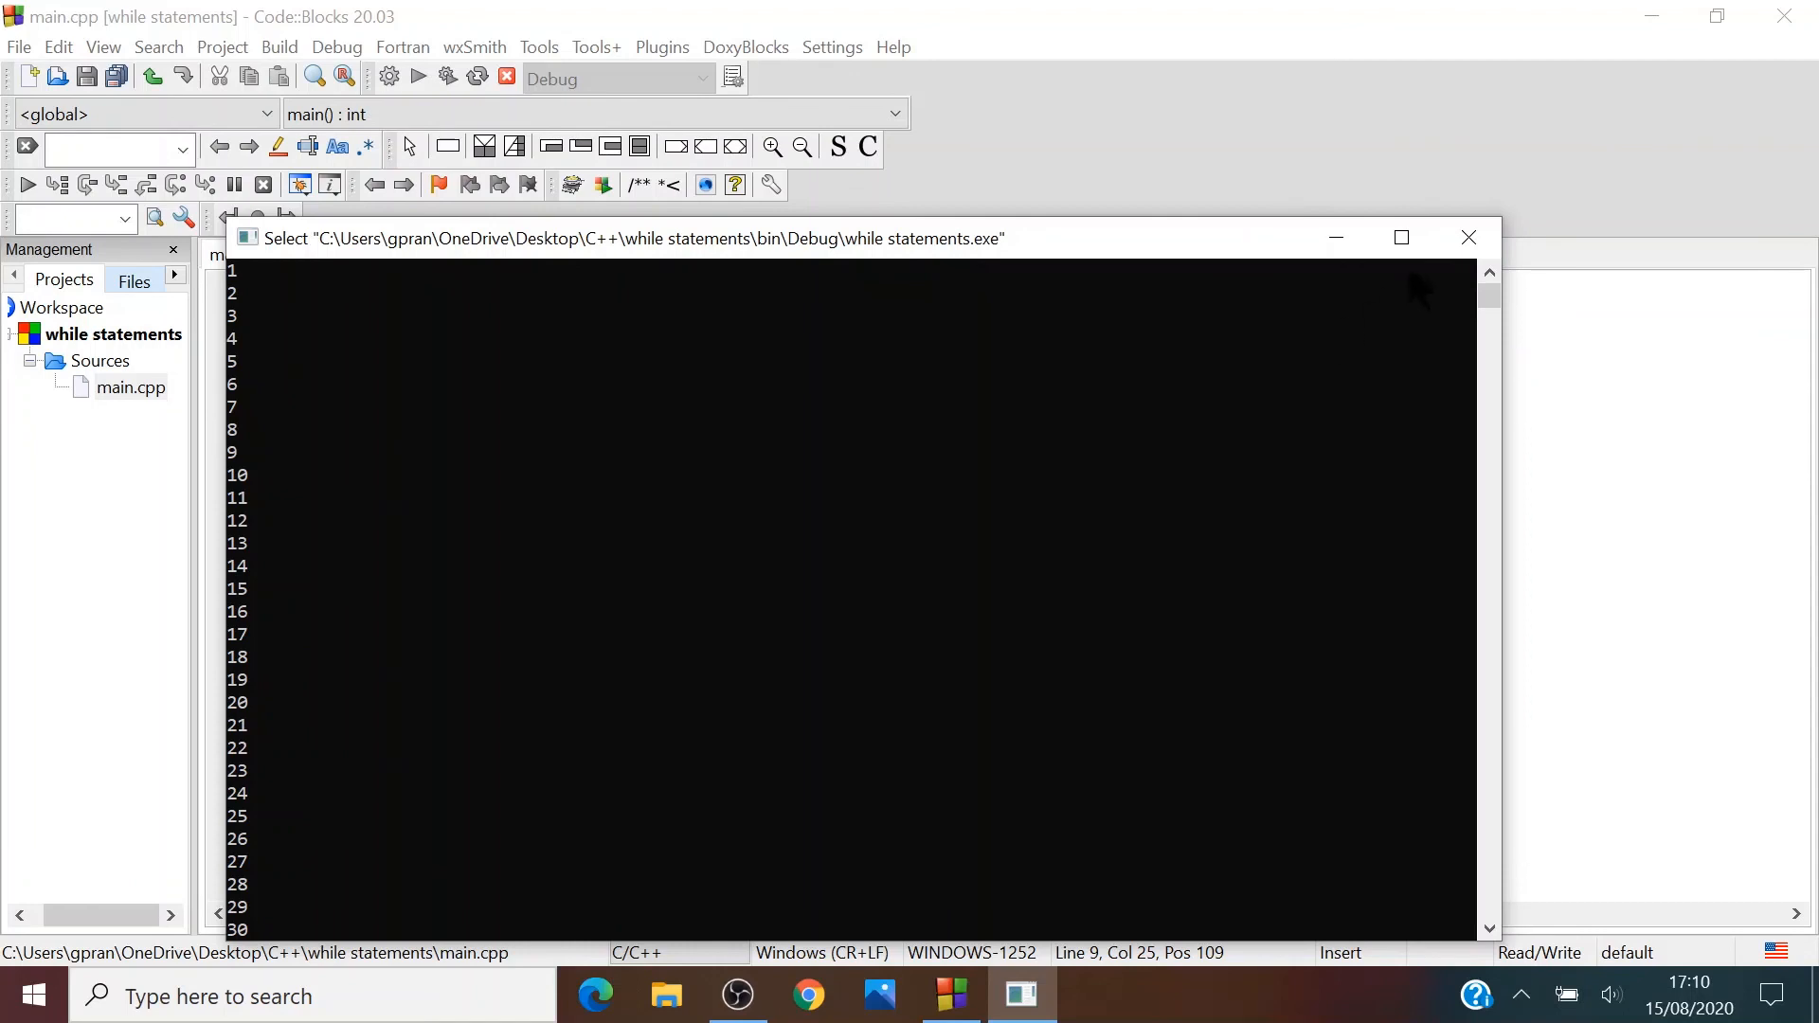
pyautogui.click(1467, 237)
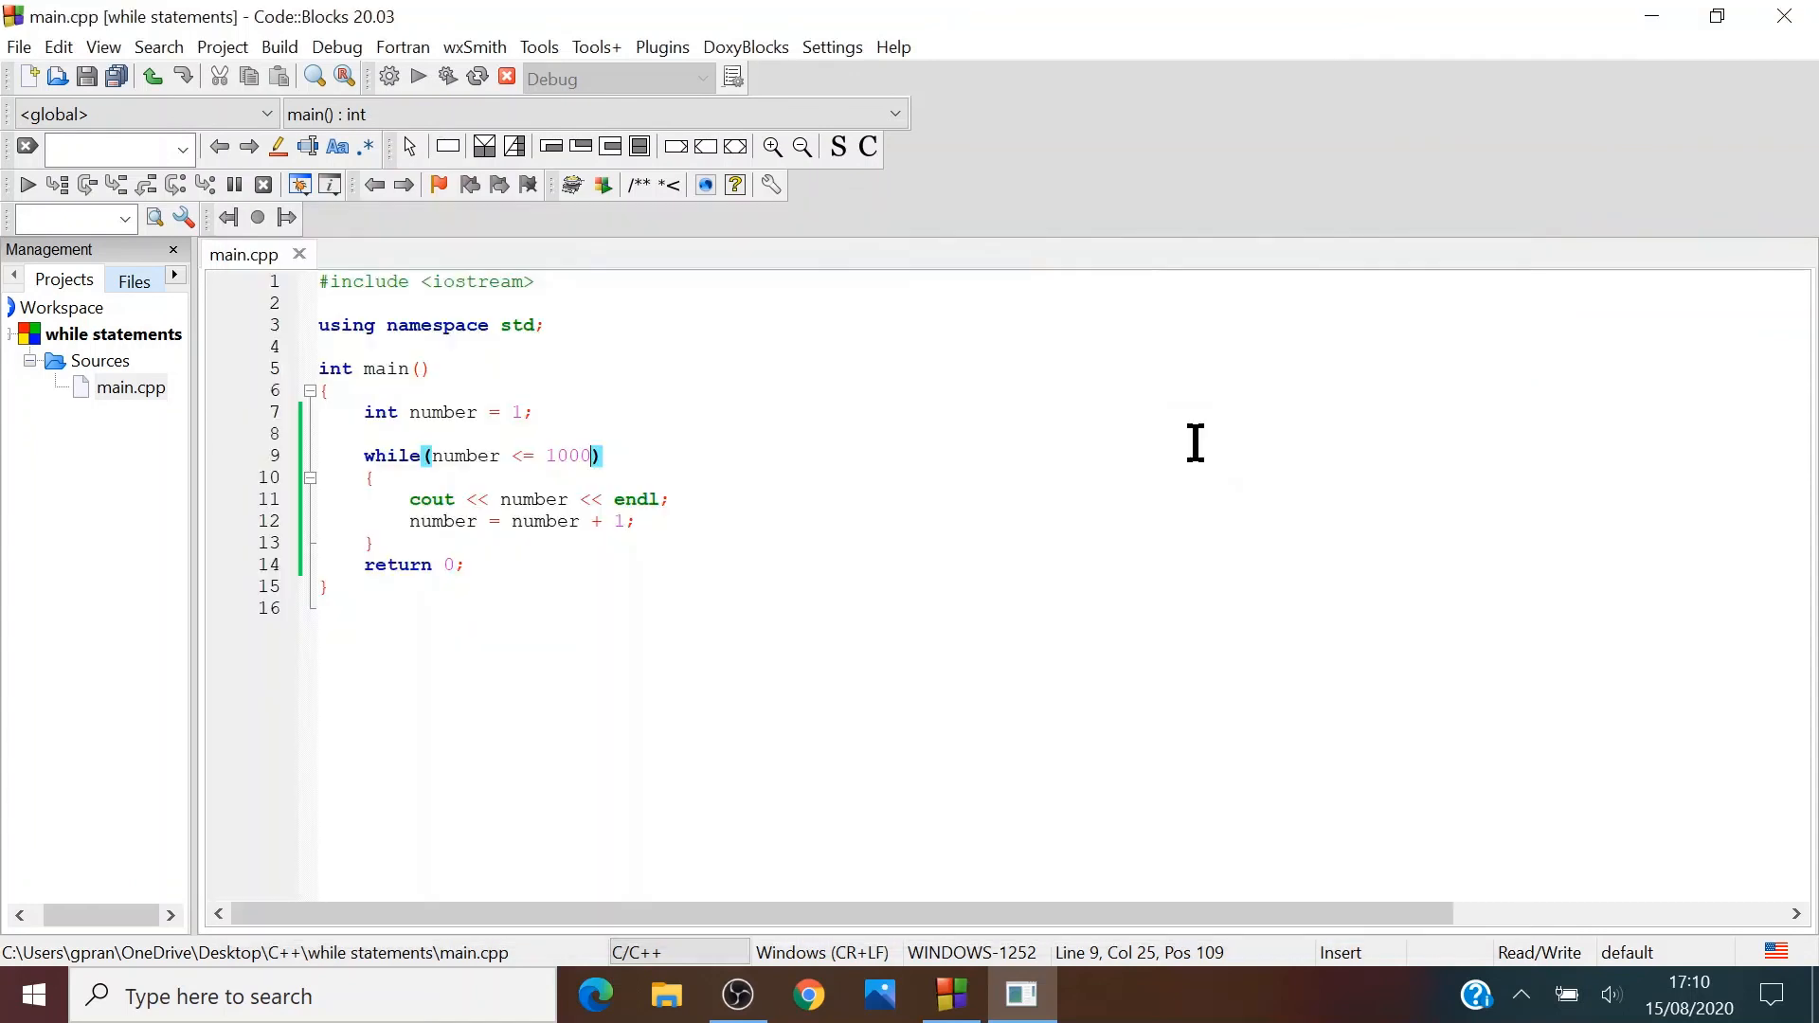